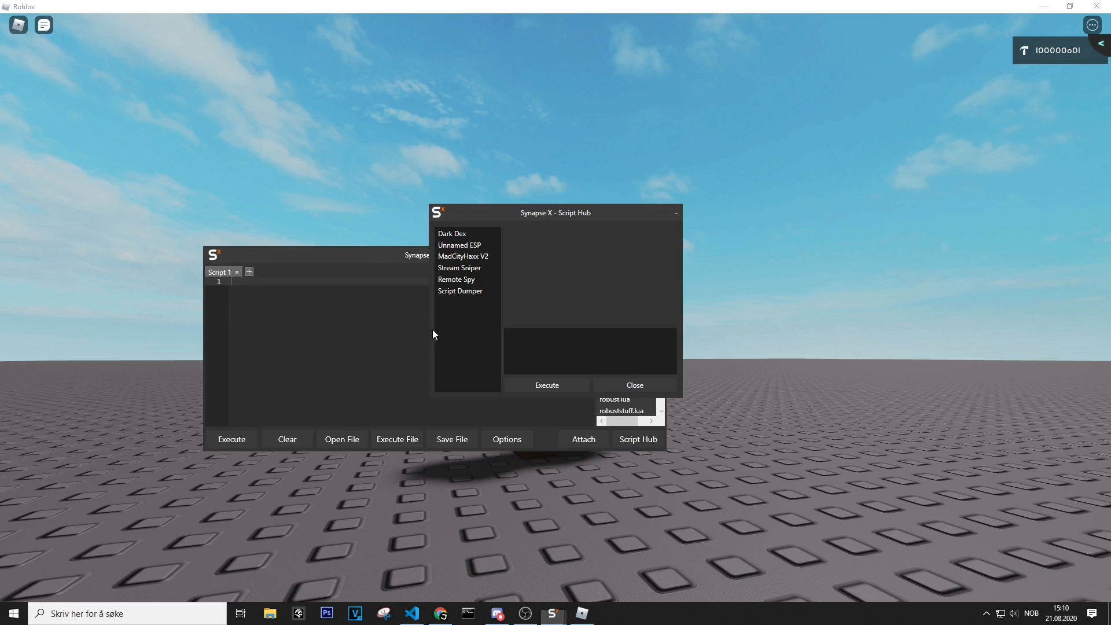
Run Dark Dex from Script Hub and view the decompiled AntiExploit script in your character.
left_click(452, 234)
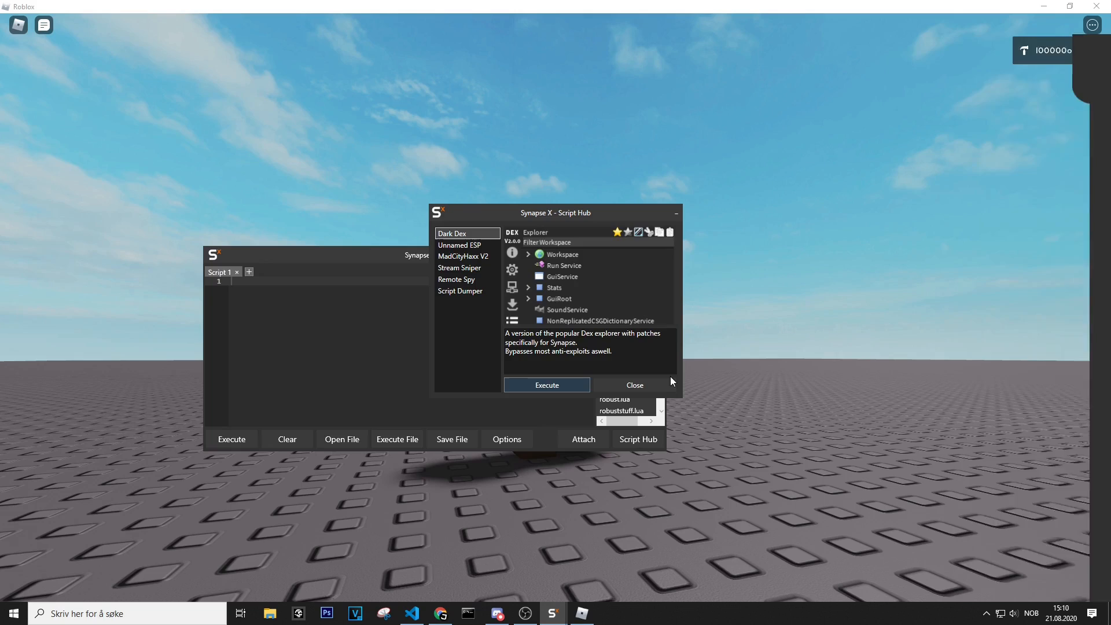
left_click(546, 385)
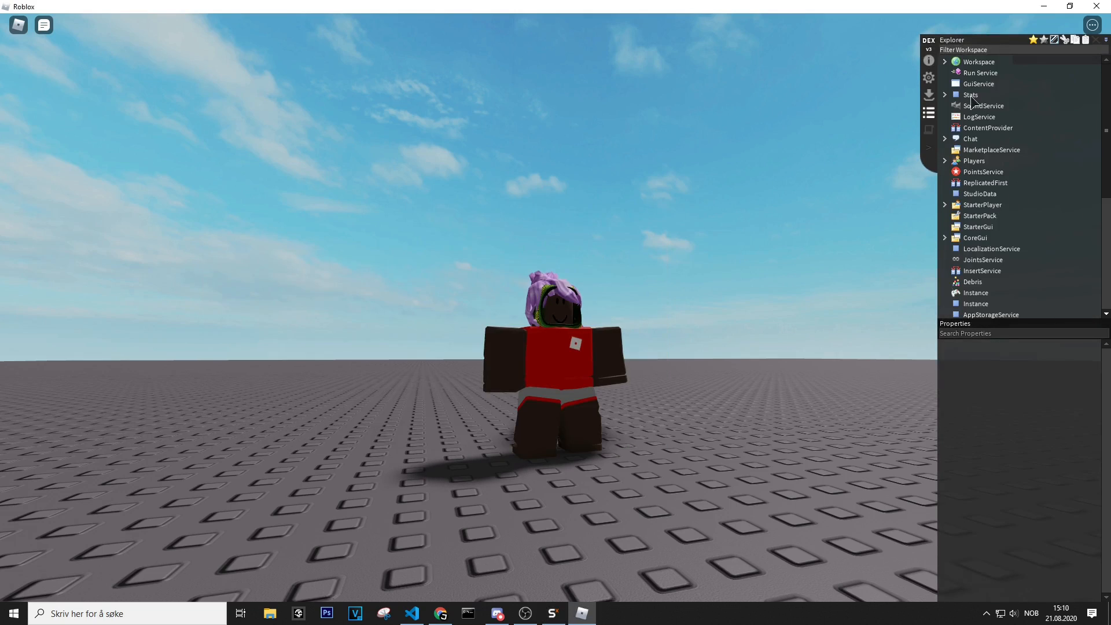
left_click(944, 62)
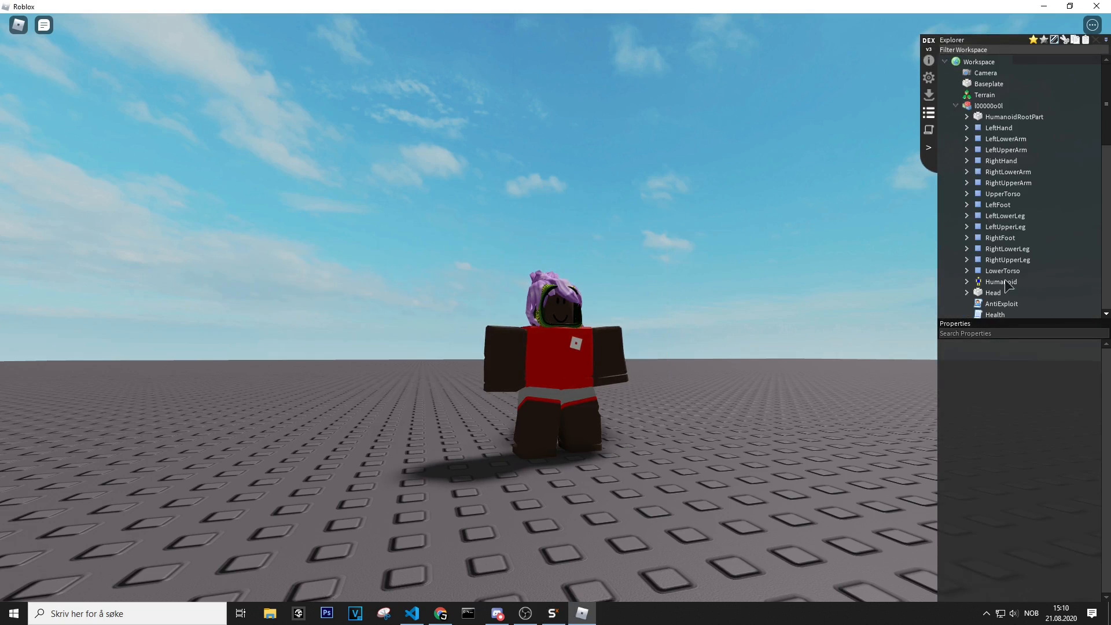
right_click(1001, 303)
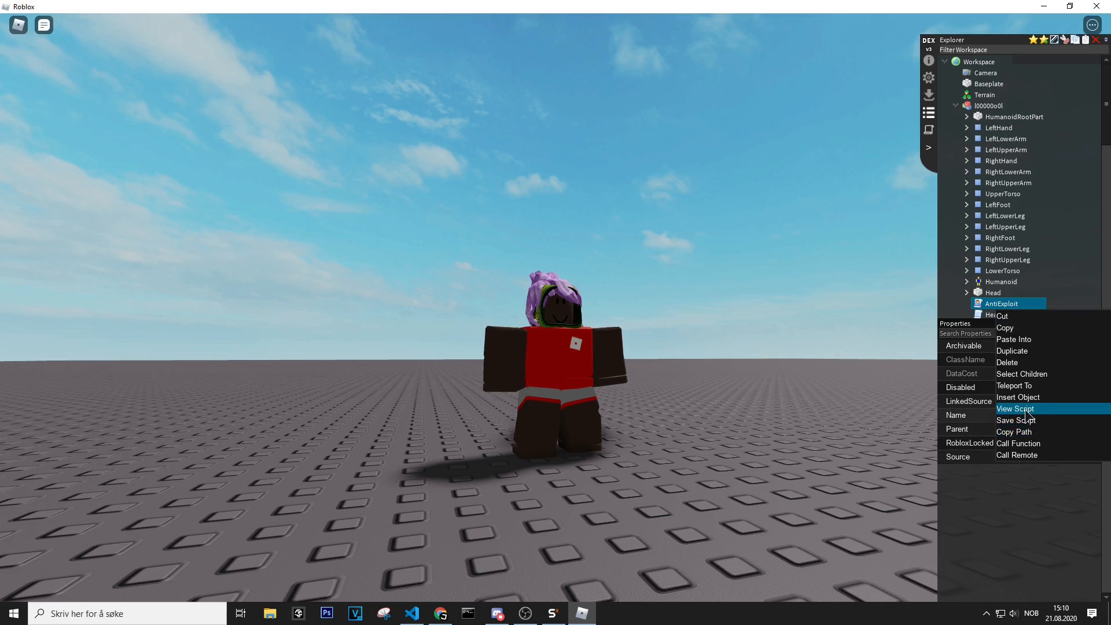
left_click(1014, 408)
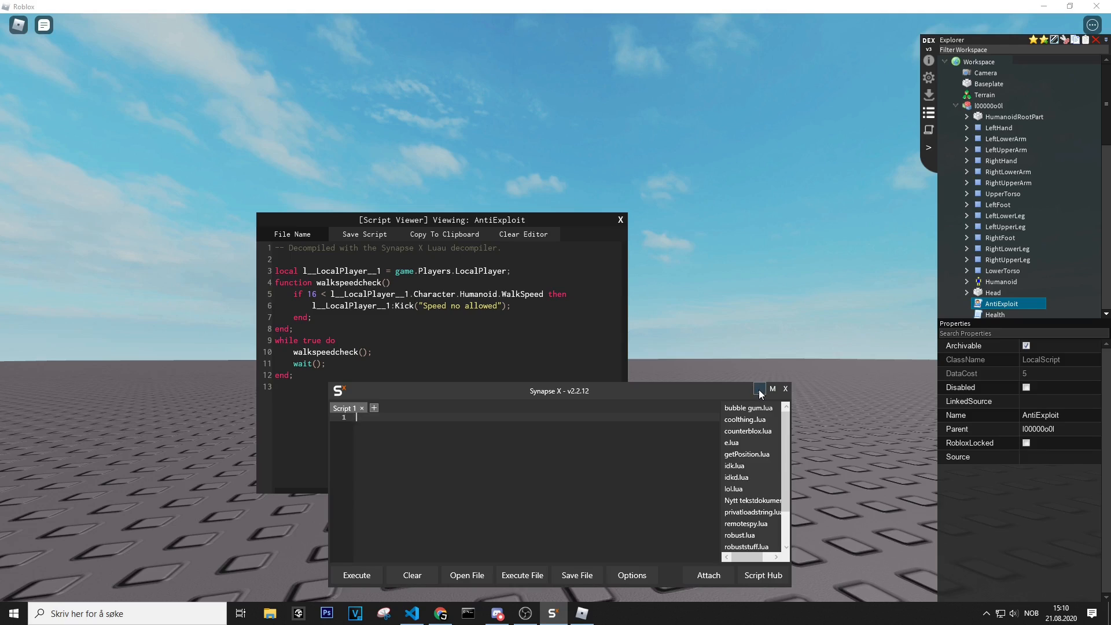
Minimize the Synapse X executor to read the AntiExploit WalkSpeed-16 kick code.
left_click(772, 389)
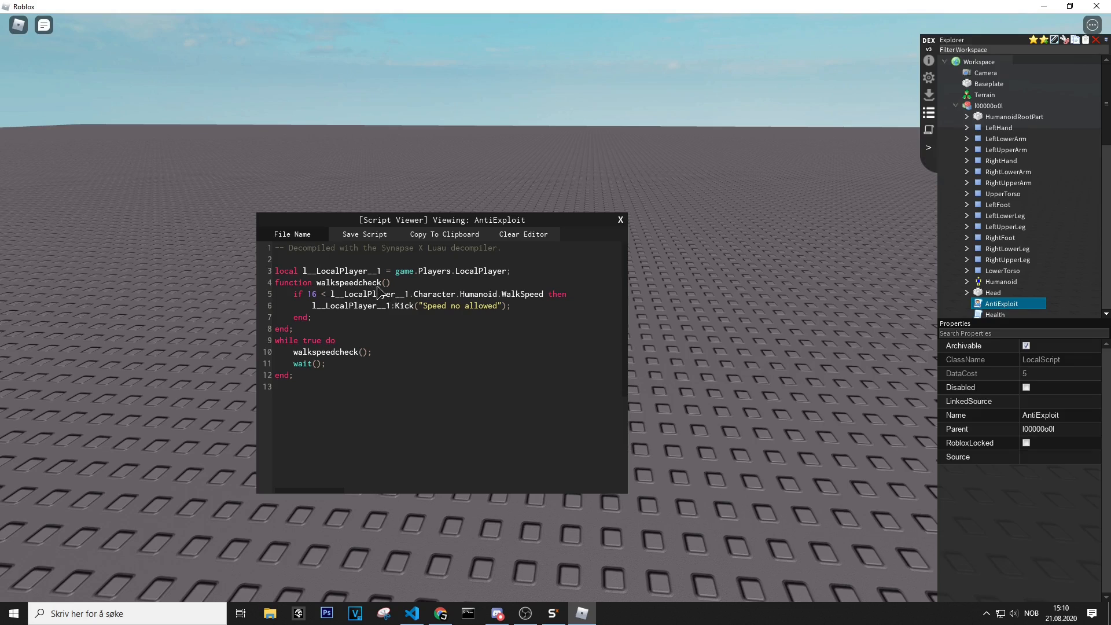
mouse_move(411, 319)
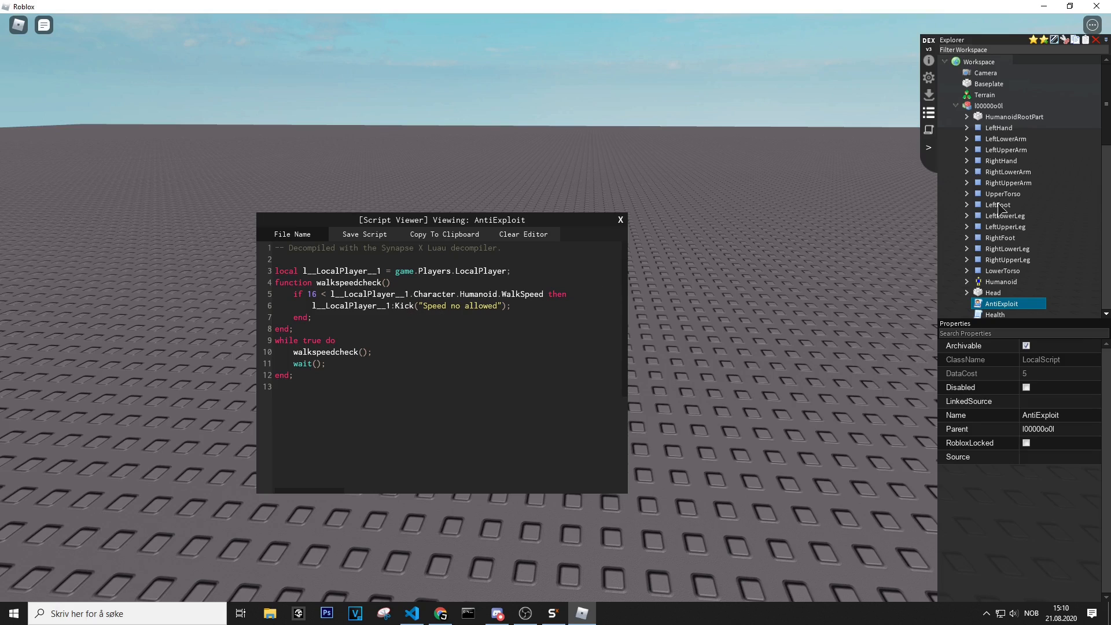
mouse_move(635, 273)
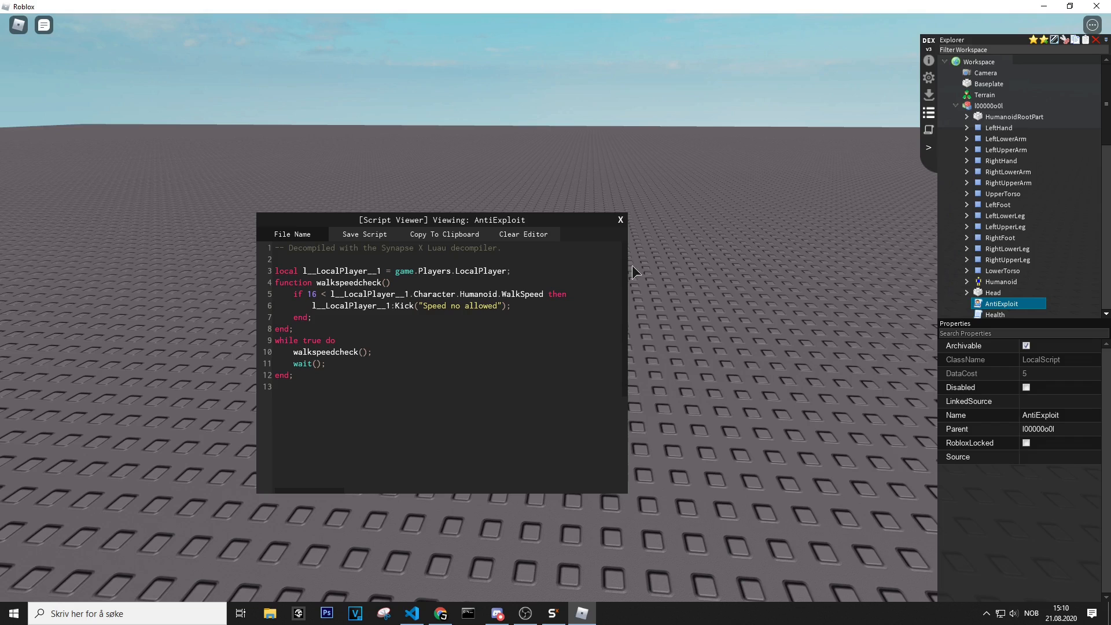
mouse_move(476, 283)
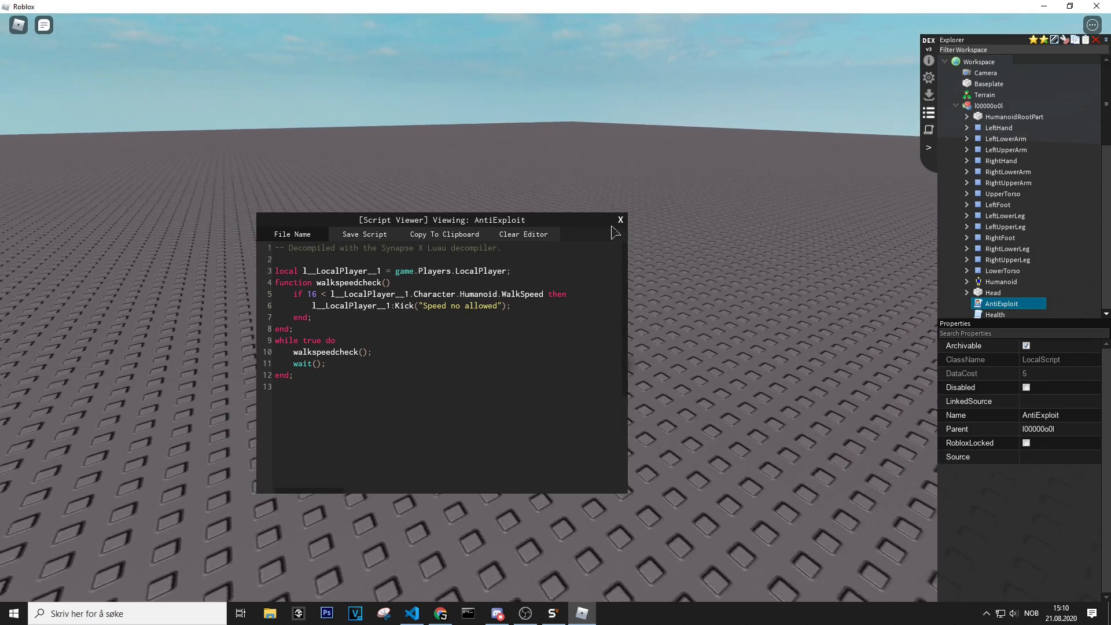
Close the Script Viewer, bring up VS Code, minimize Synapse X, then switch to the docs.
left_click(620, 220)
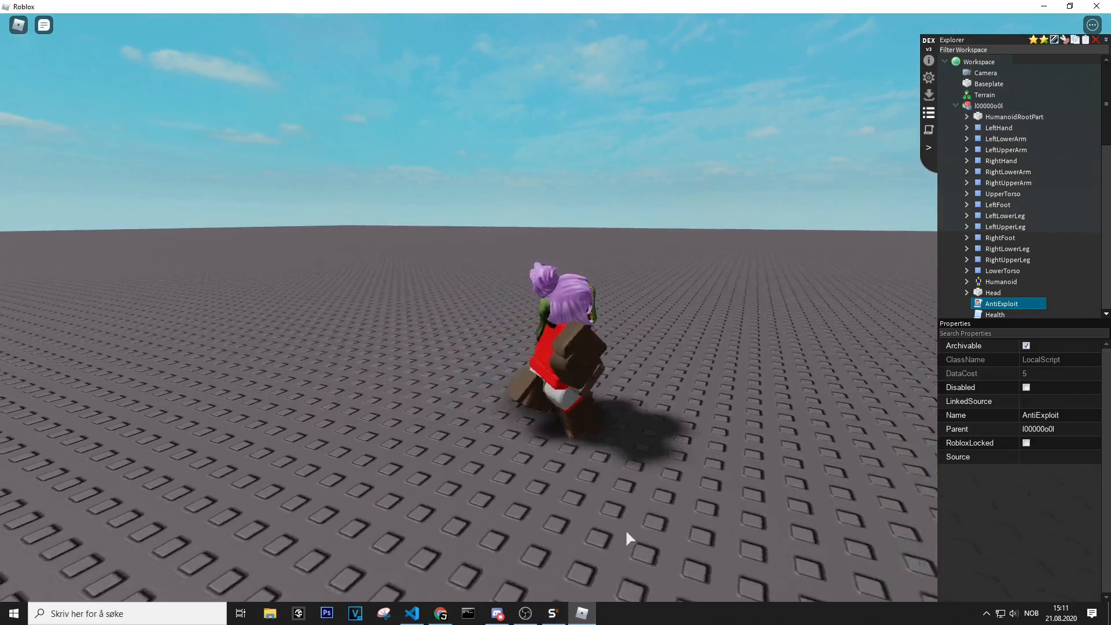
left_click(552, 614)
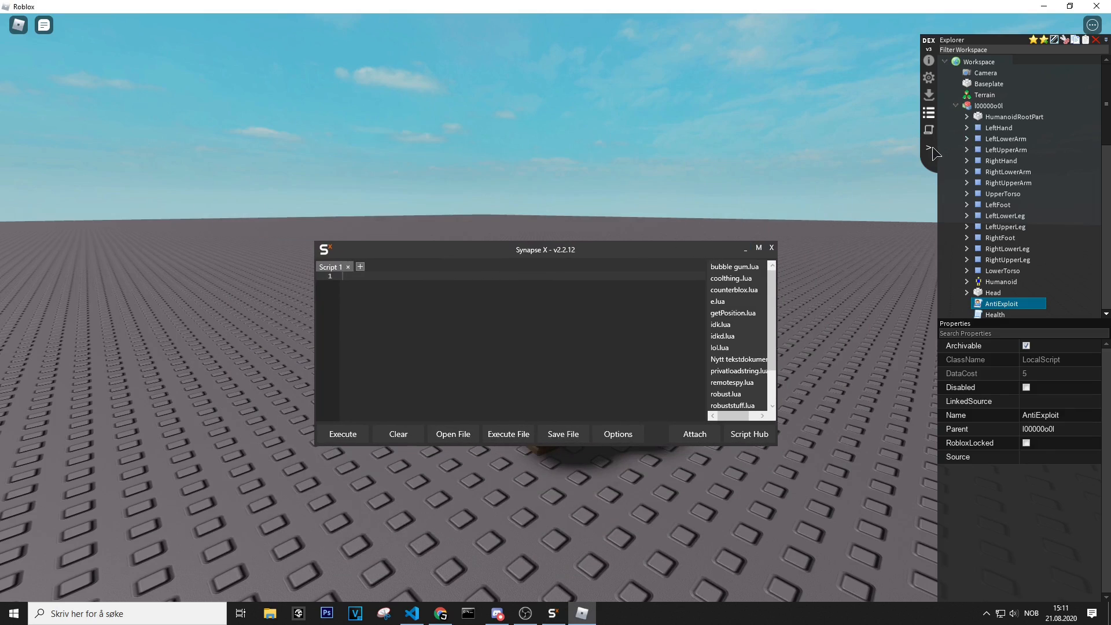
left_click(411, 614)
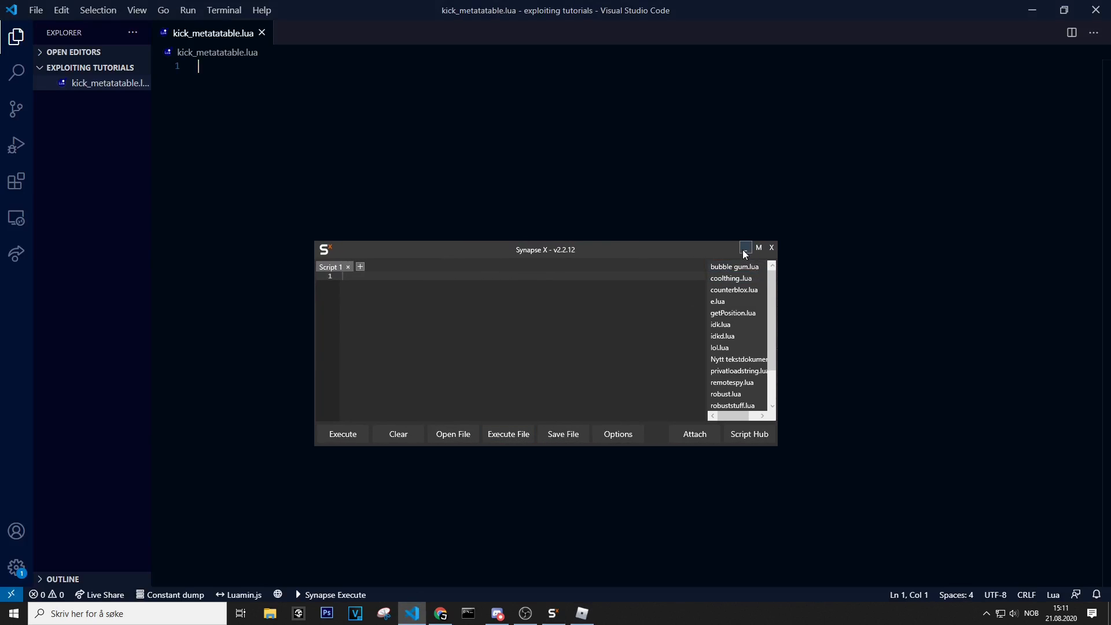
left_click(745, 249)
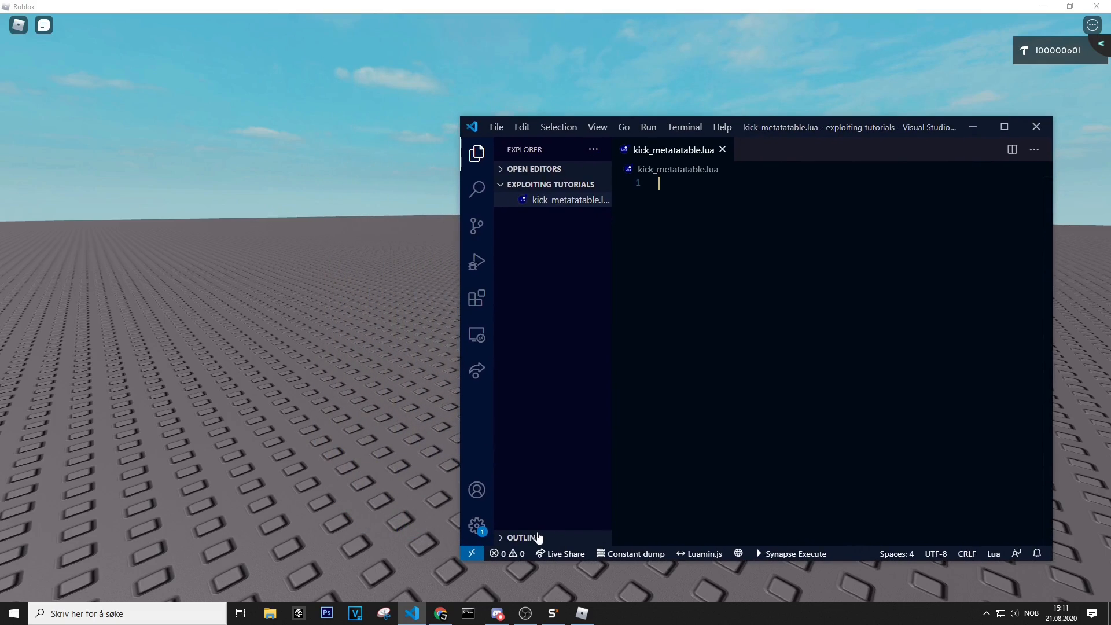
right_click(440, 613)
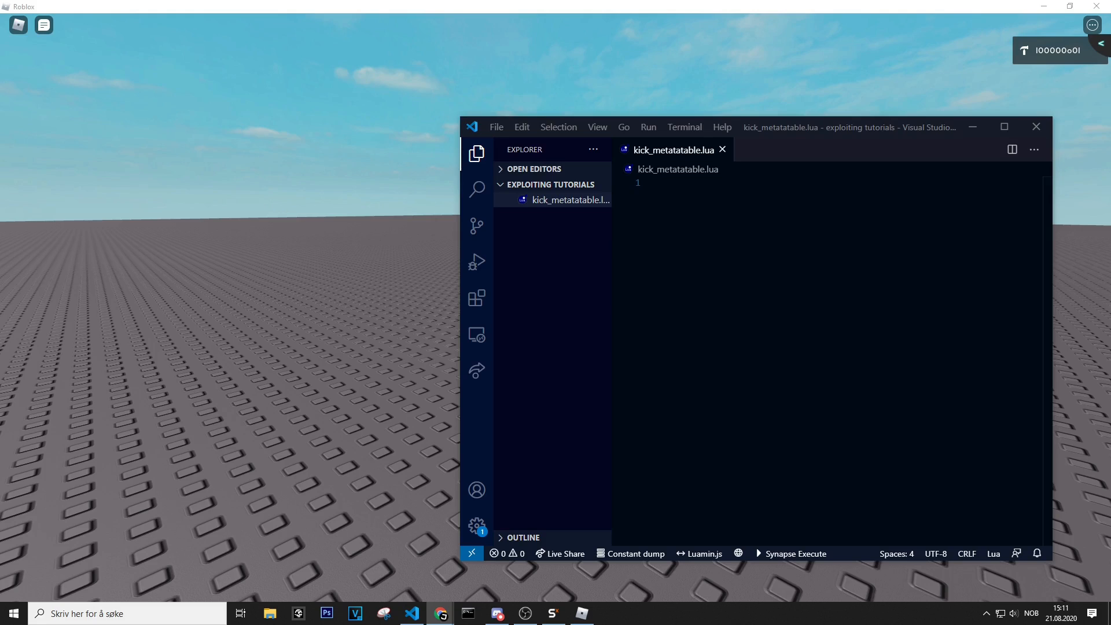
left_click(439, 614)
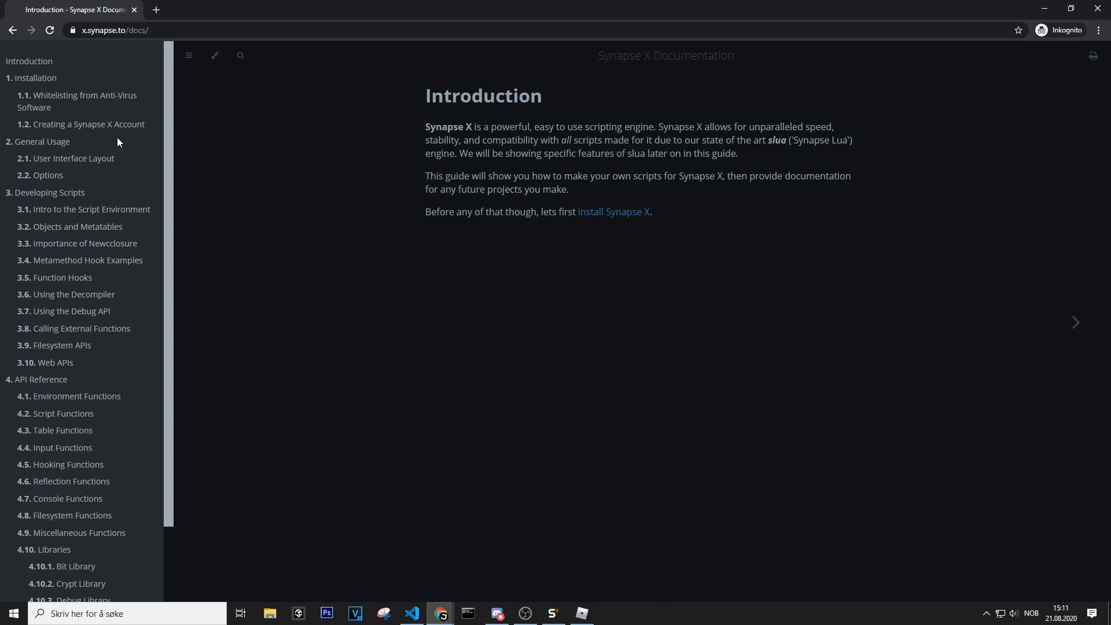
mouse_move(316, 345)
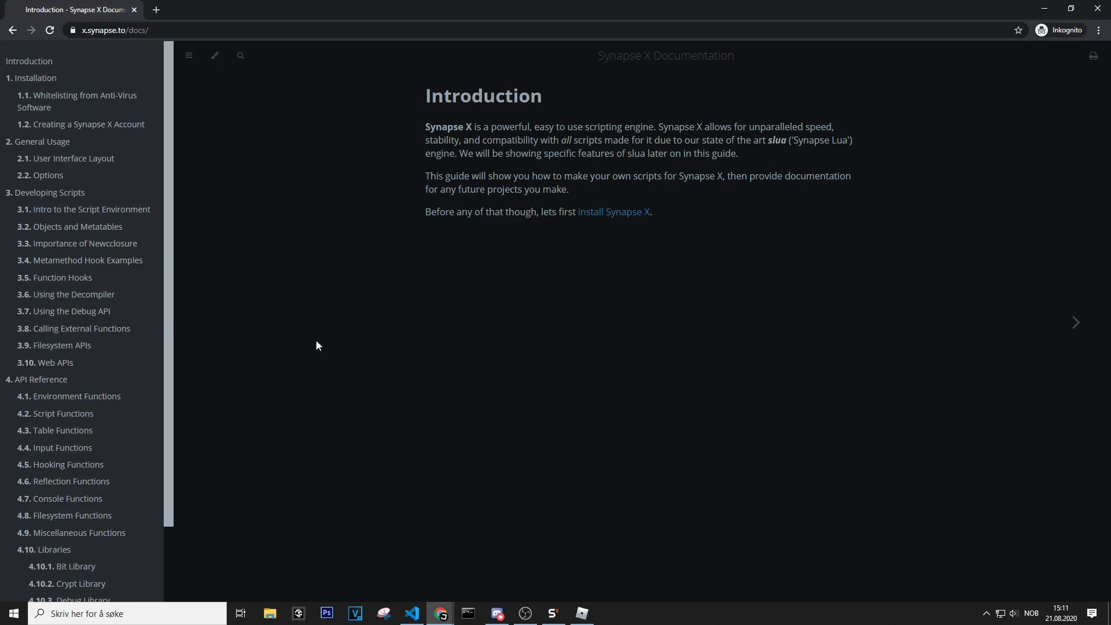
mouse_move(123, 289)
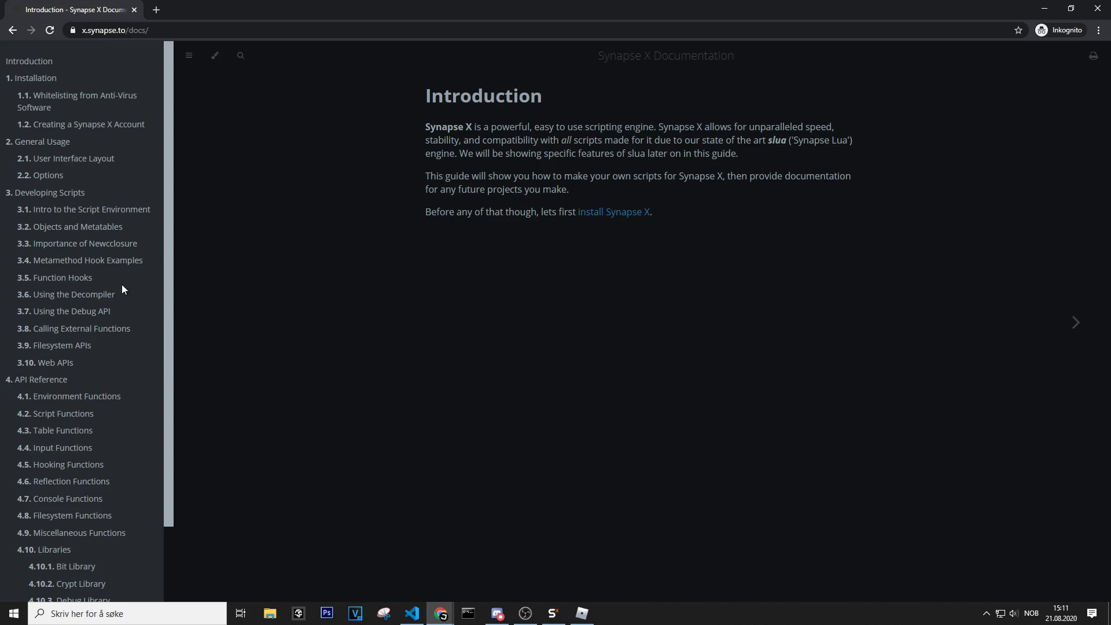
Open the Metamethod Hook Examples page and review its __index hook example.
left_click(85, 260)
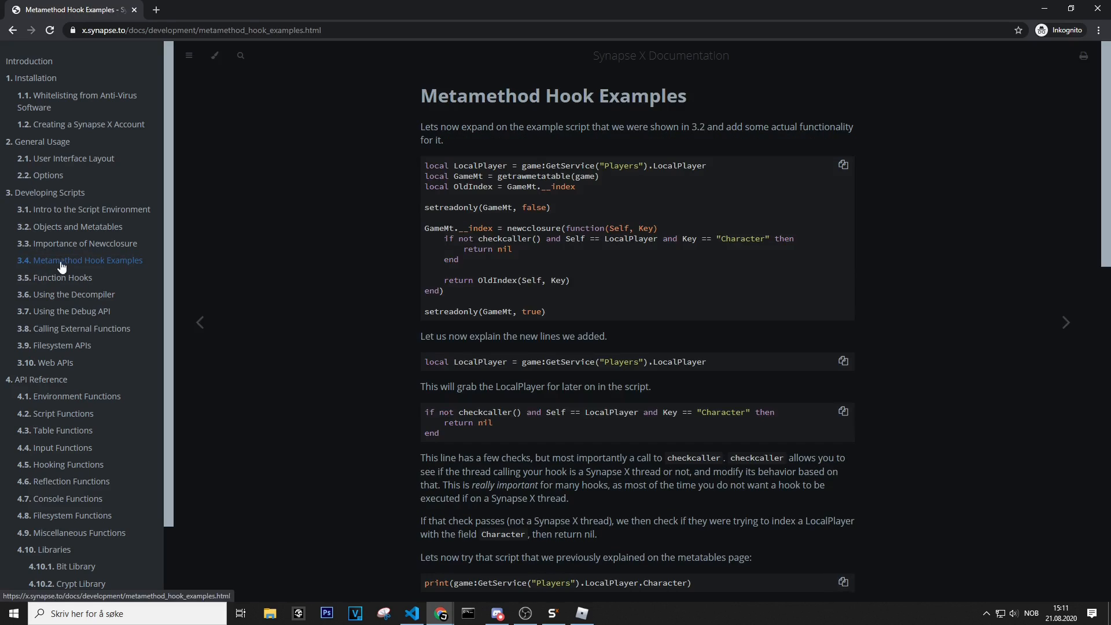
mouse_move(376, 250)
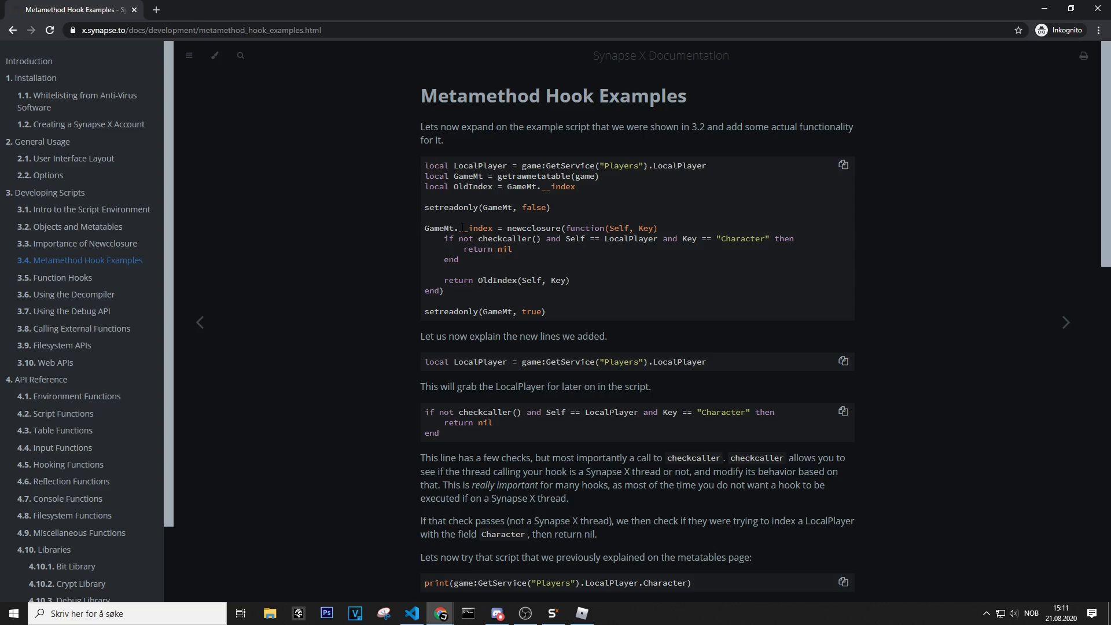
double_click(474, 228)
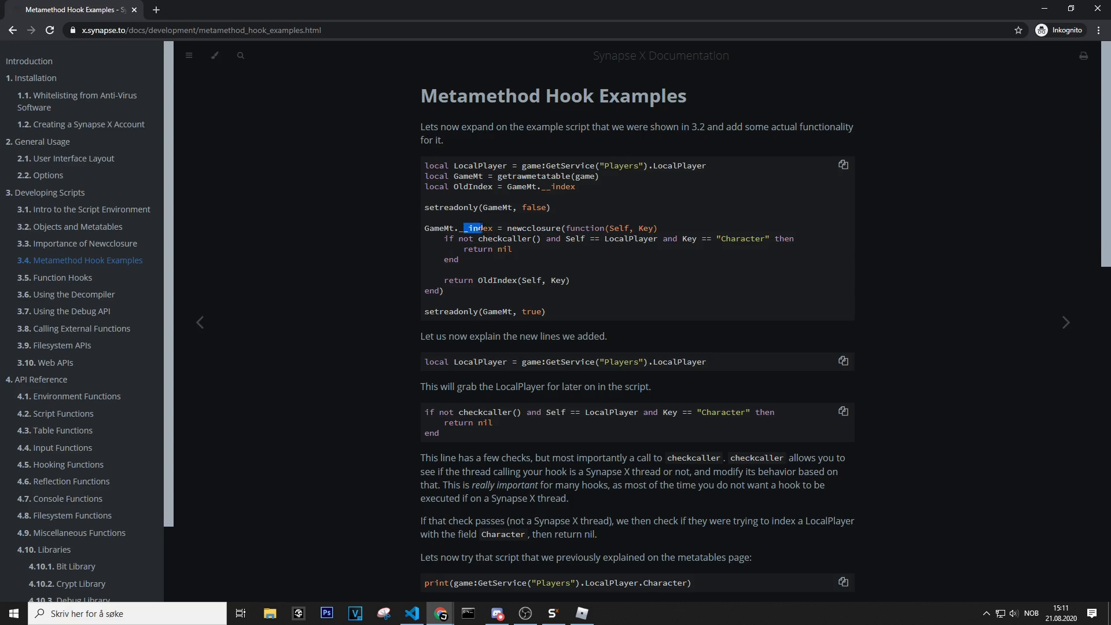
scroll("down", 3)
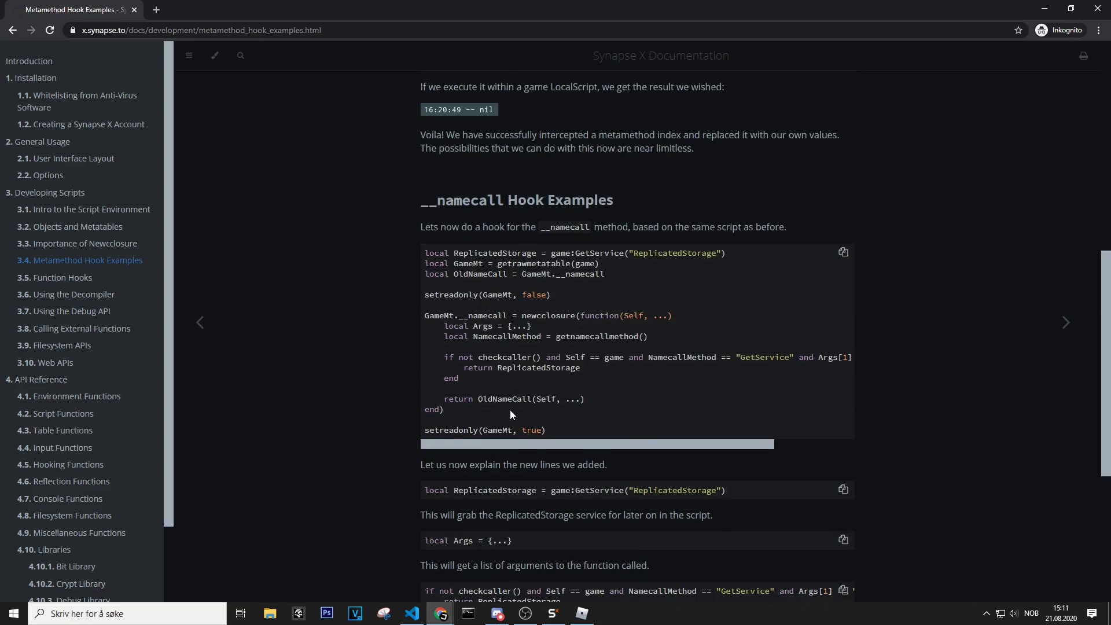
Study the __namecall hook example and its checkcaller condition lines.
double_click(477, 315)
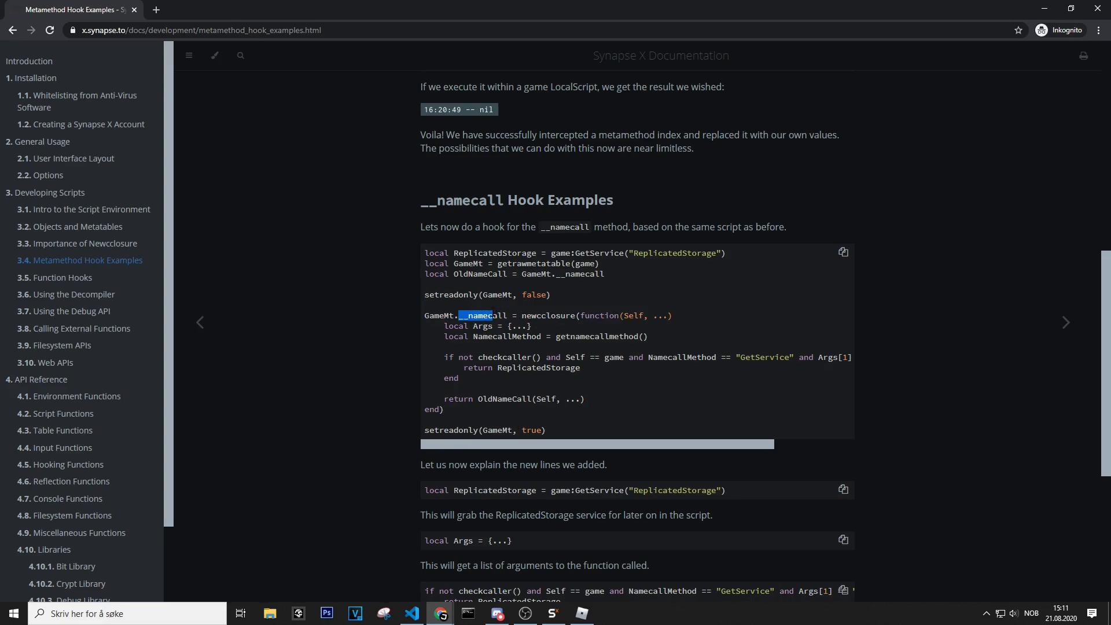
left_click_drag(476, 315, 579, 368)
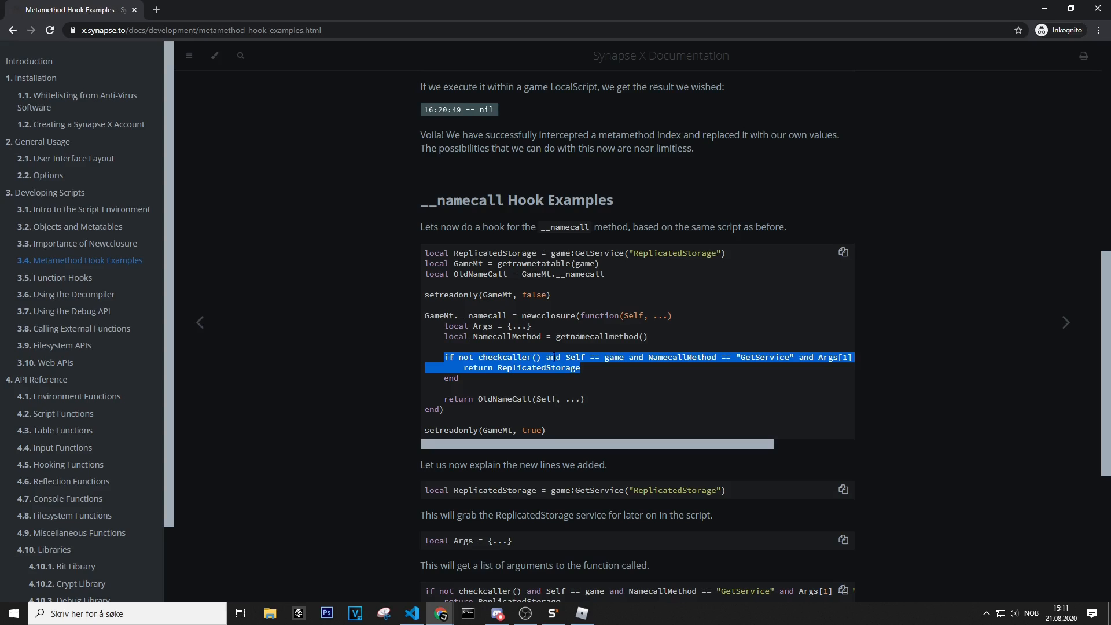
left_click(574, 431)
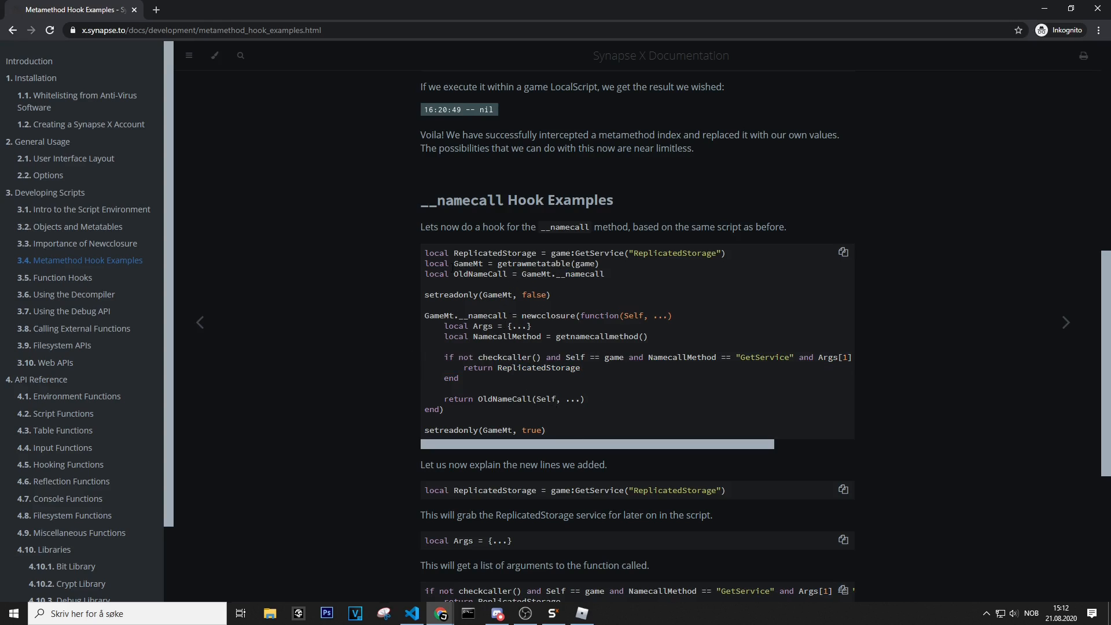
left_click_drag(475, 264, 599, 264)
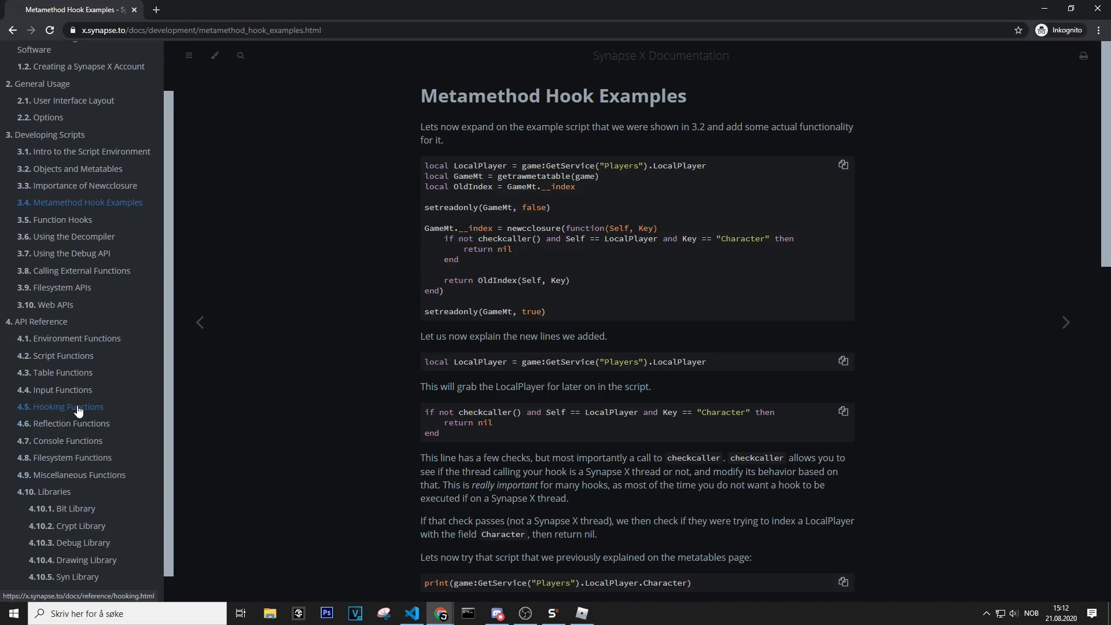
scroll("down", 3)
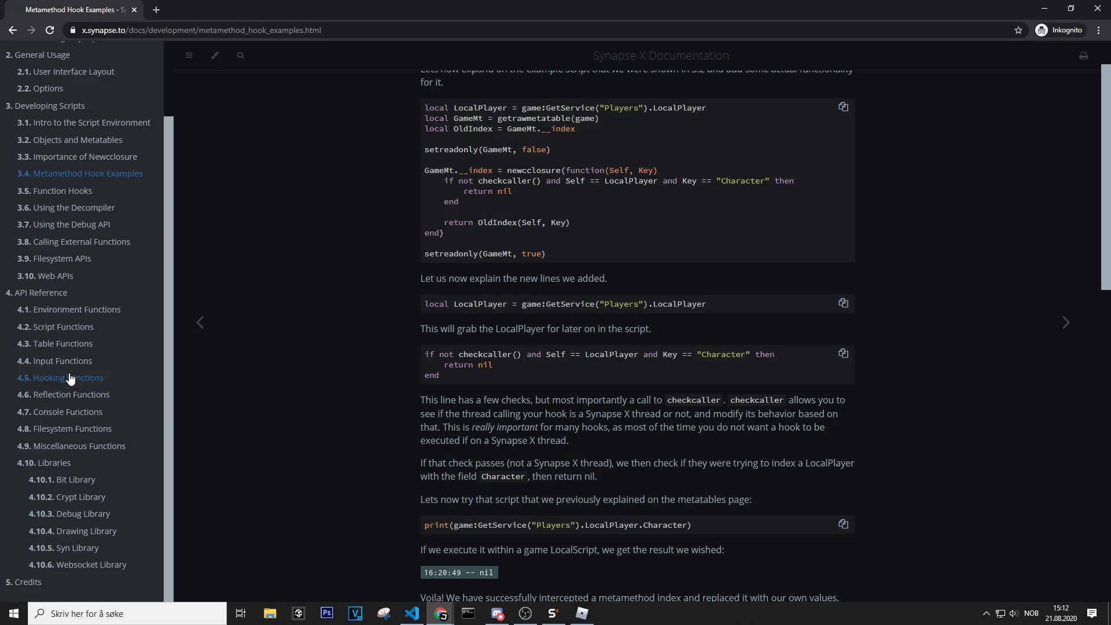
Check the Hooking Functions and Table Functions pages, then switch to Roblox.
left_click(69, 377)
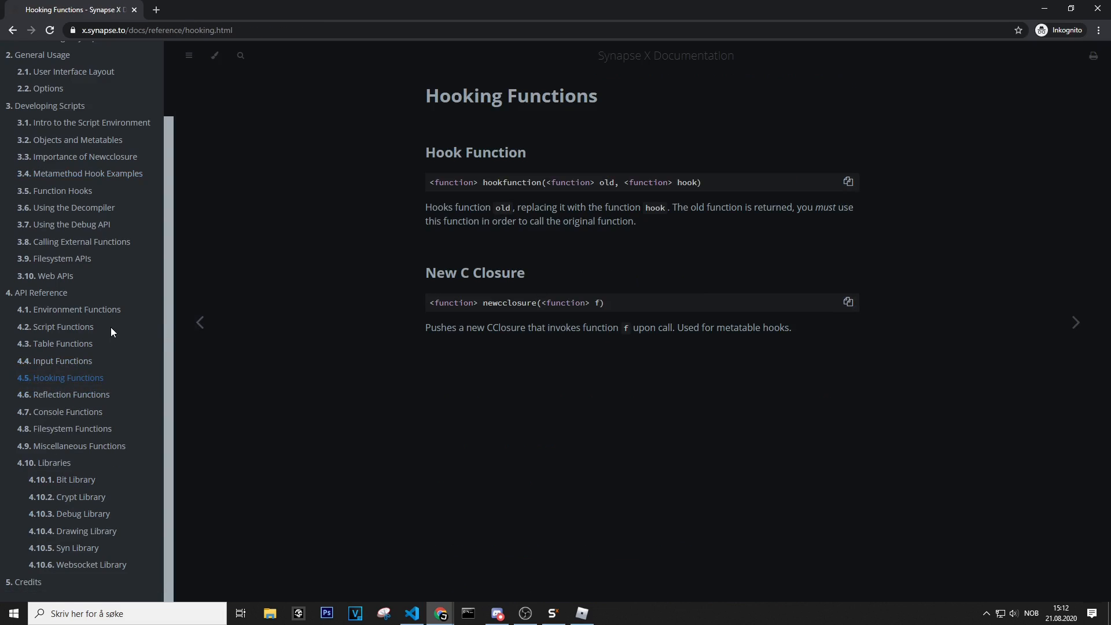
left_click(54, 343)
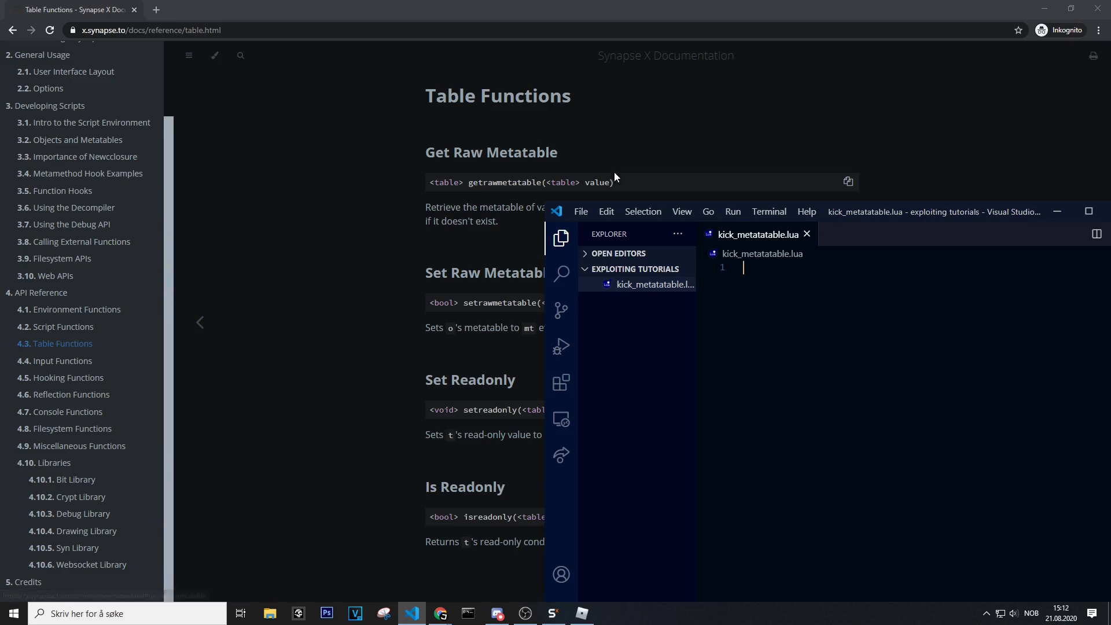
mouse_move(326, 301)
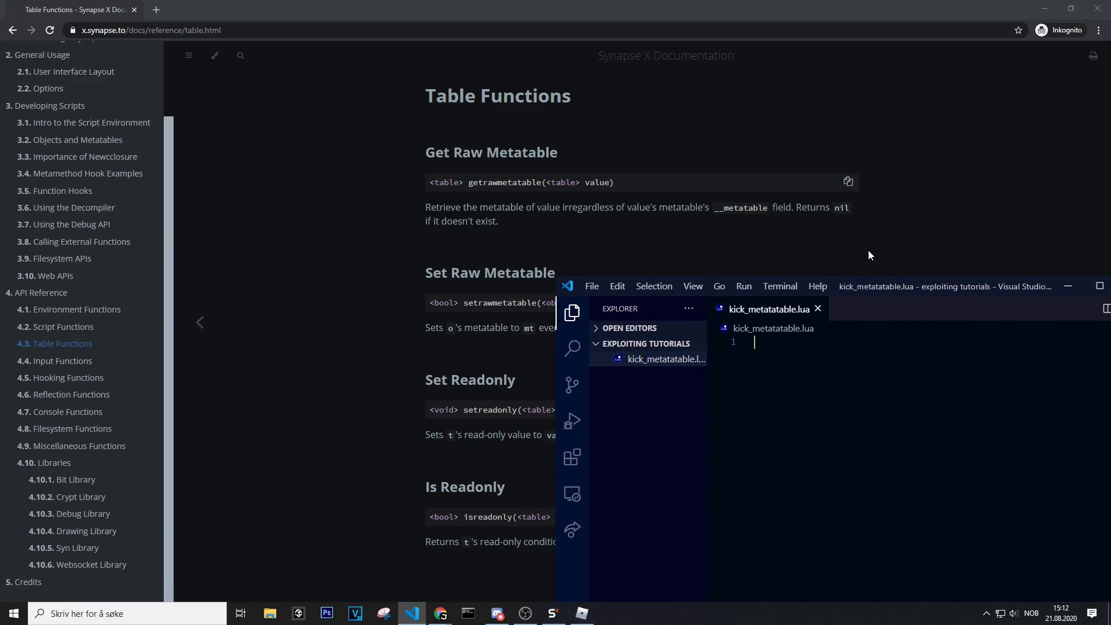
left_click(439, 613)
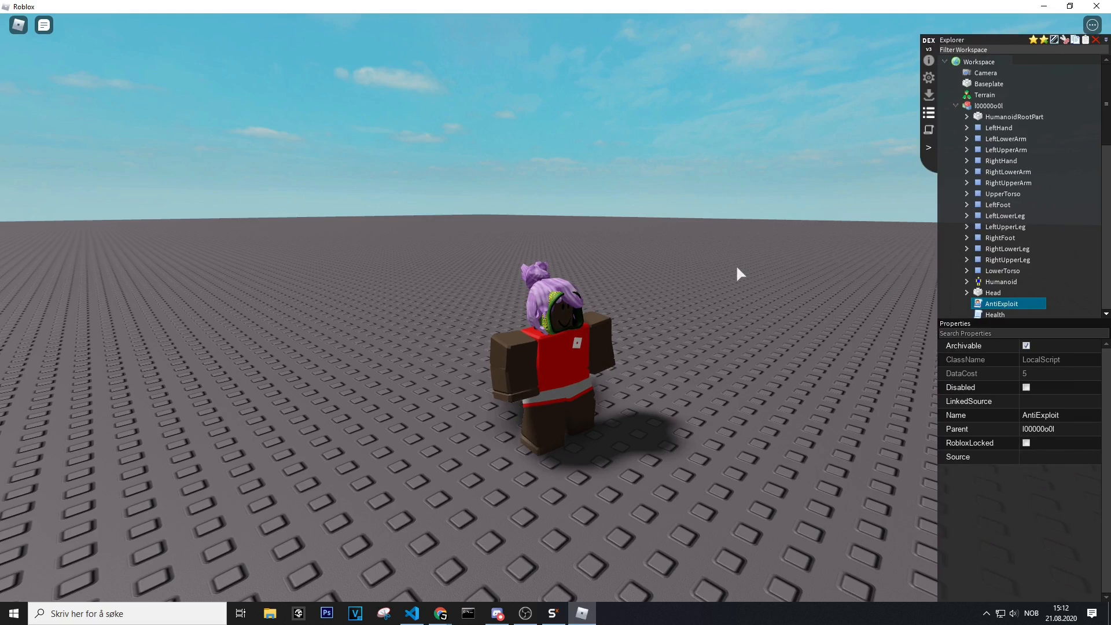
mouse_move(786, 303)
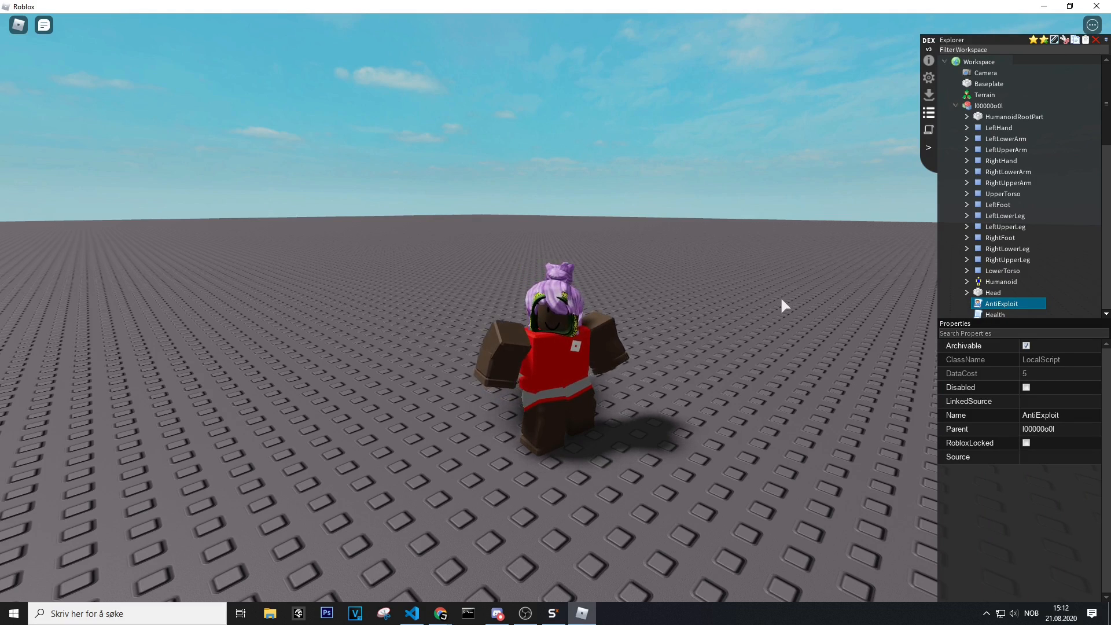
Reopen the AntiExploit script's decompiled source through View Script in Dex.
right_click(1001, 304)
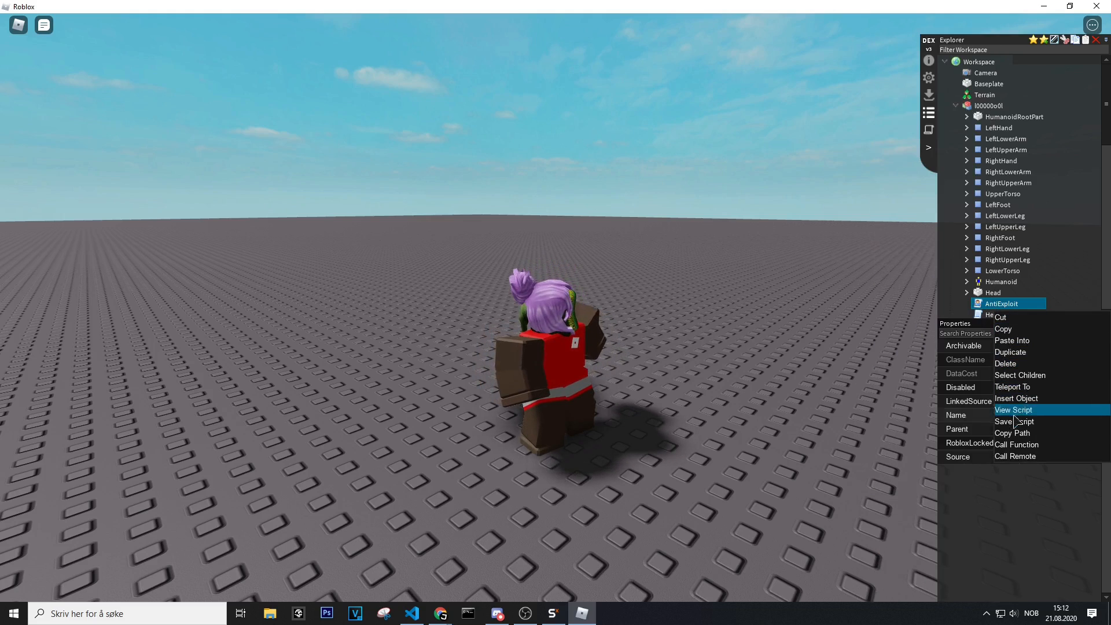
left_click(1014, 410)
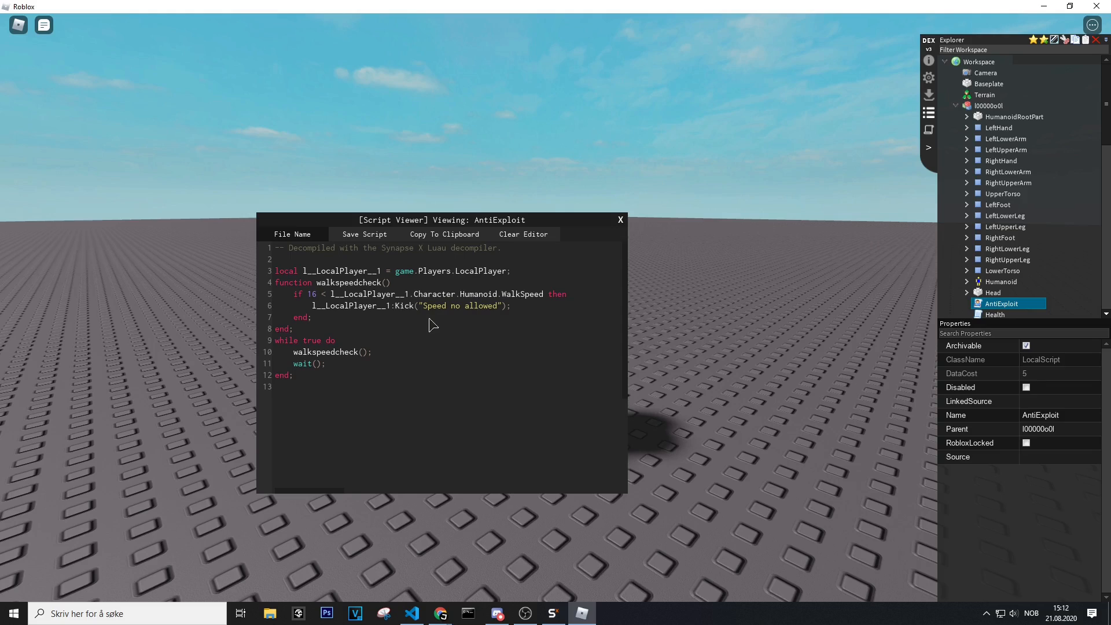
mouse_move(522, 402)
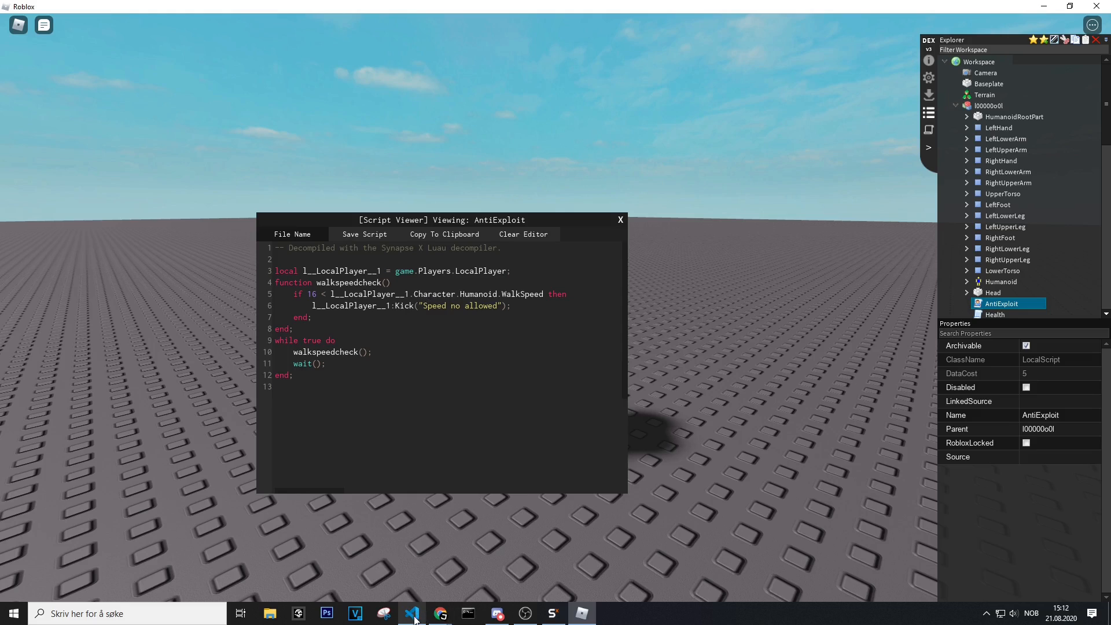
left_click(411, 613)
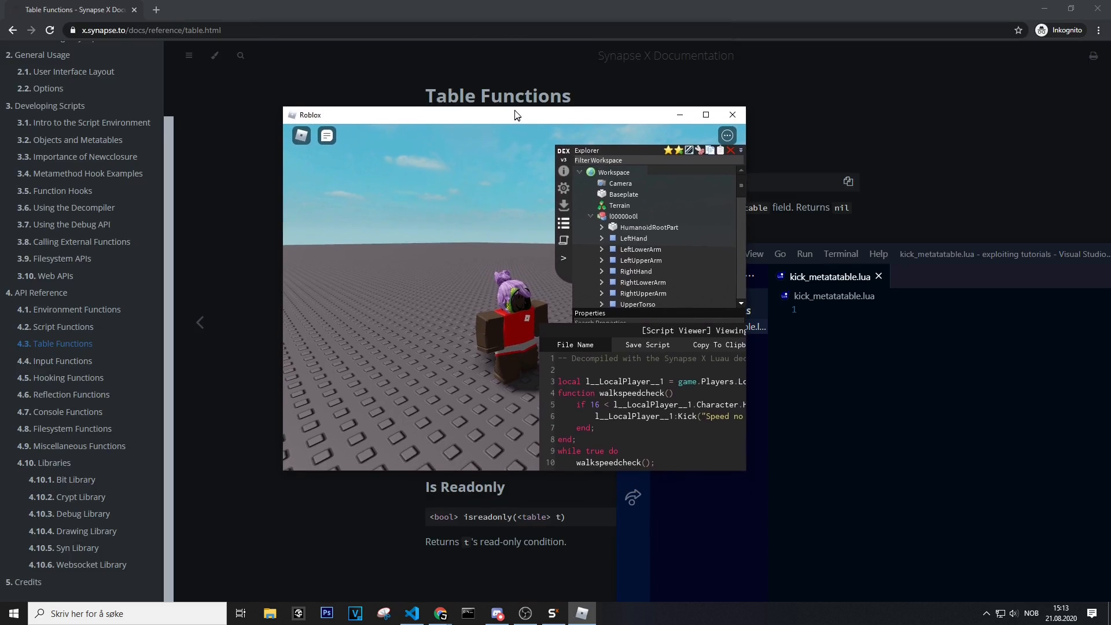
Look up getrawmetatable on the Table Functions page, then return to kick_metatatable.lua.
left_click_drag(515, 114, 642, 341)
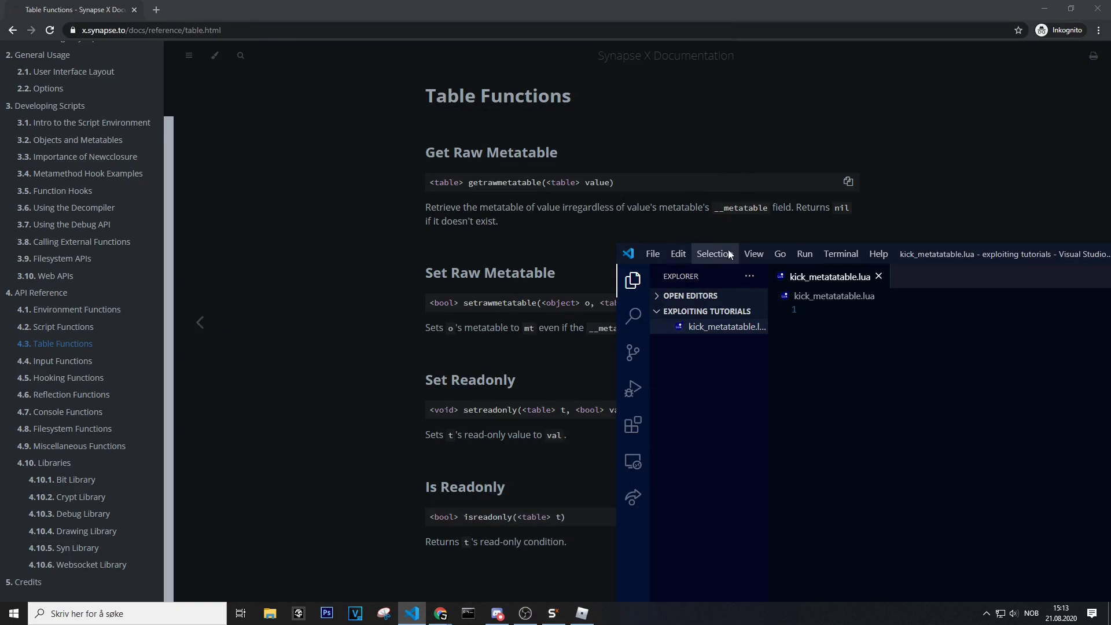
left_click(440, 613)
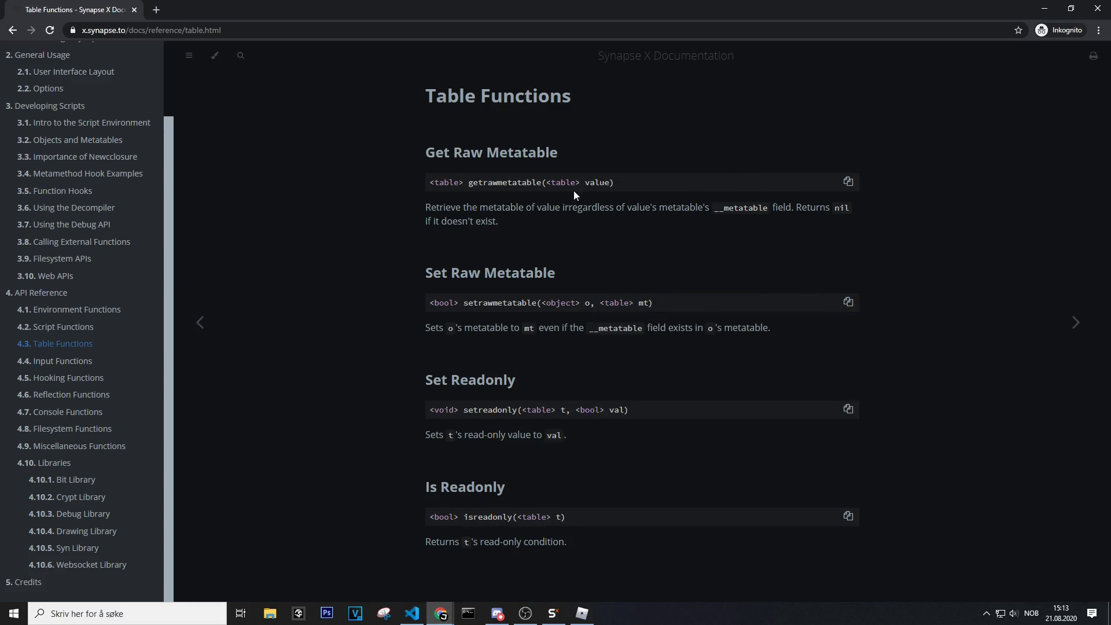
double_click(503, 183)
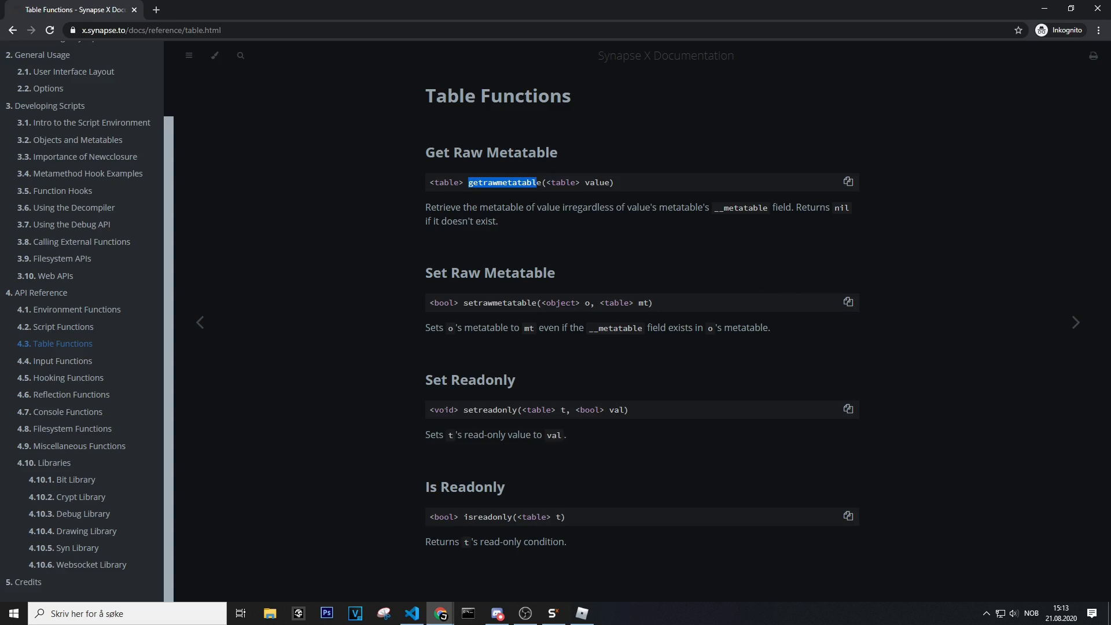
left_click(340, 309)
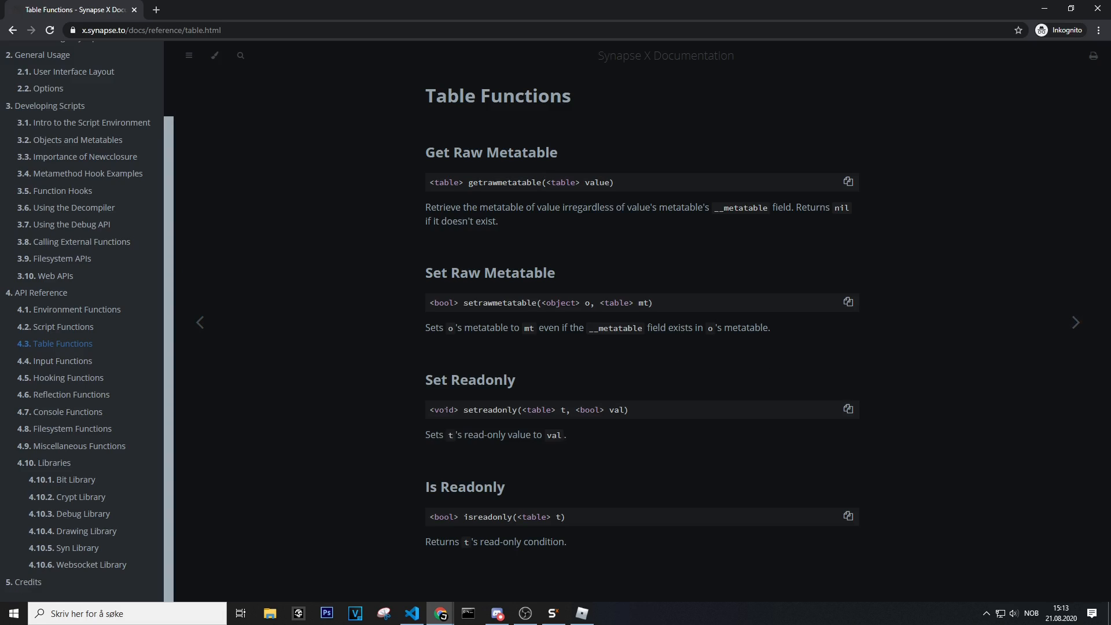
left_click(411, 613)
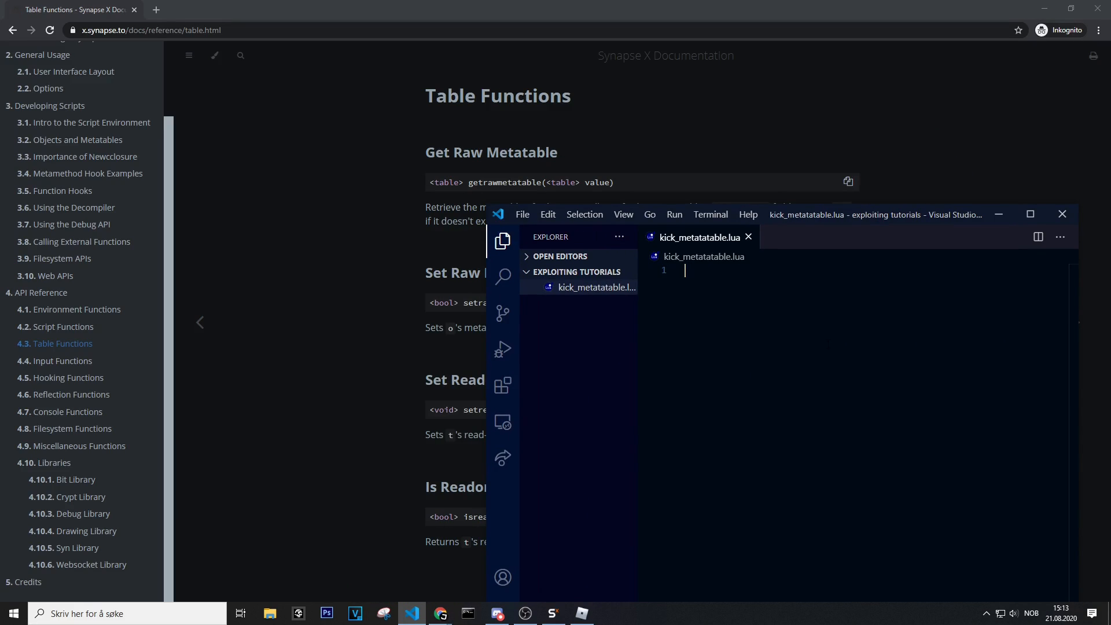
Write `local mt = getrawmetatable(game)` on line 1 followed by blank lines.
type("local")
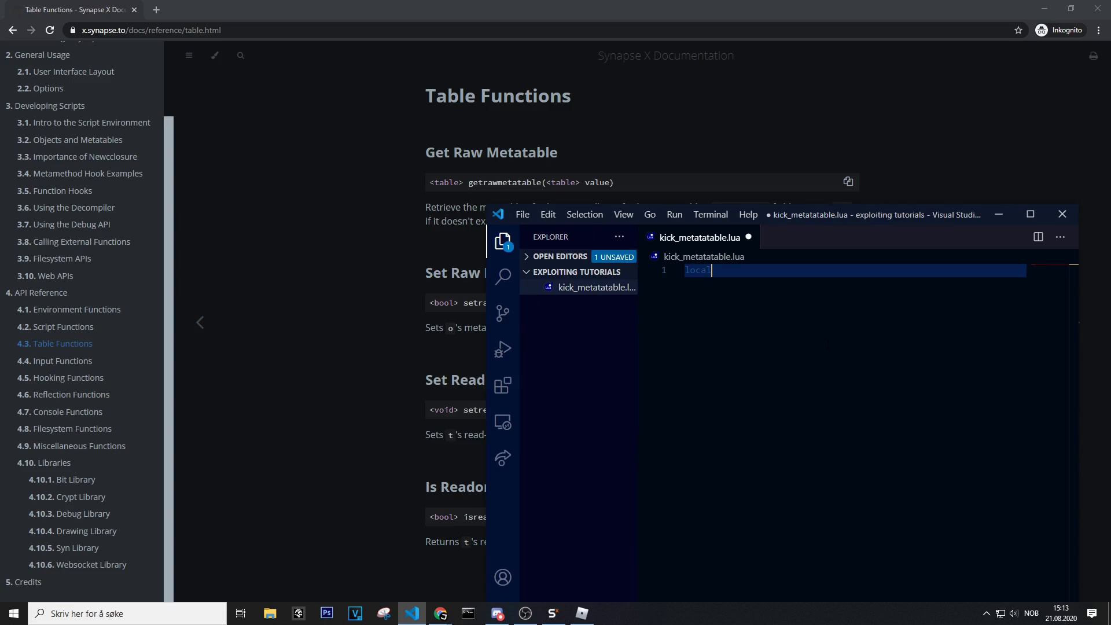
type("mt = game")
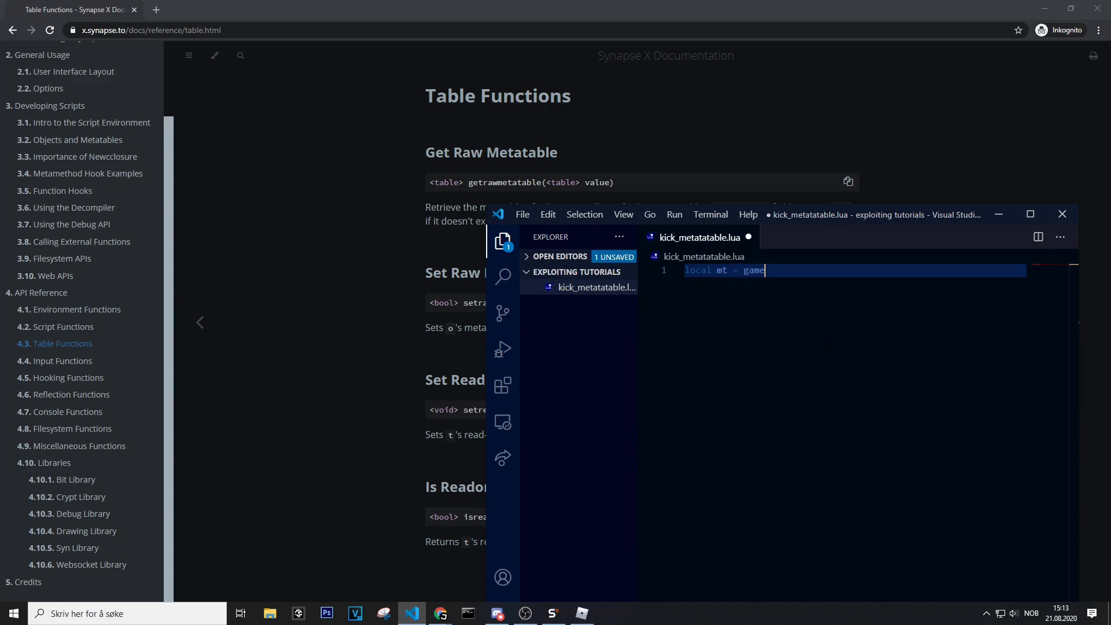
type("get")
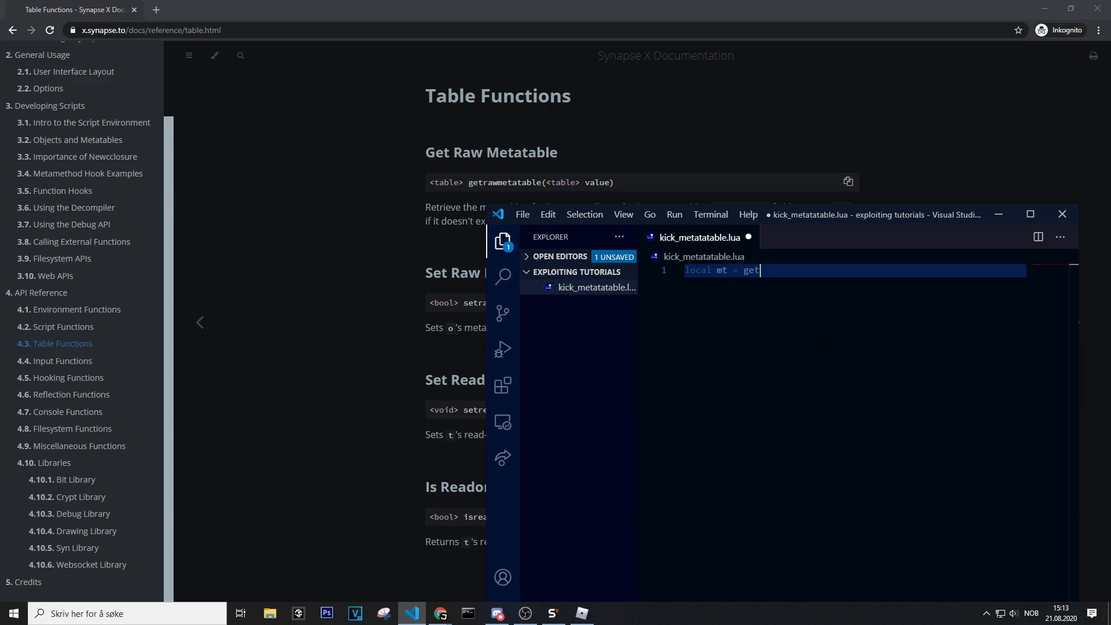
type("rawm")
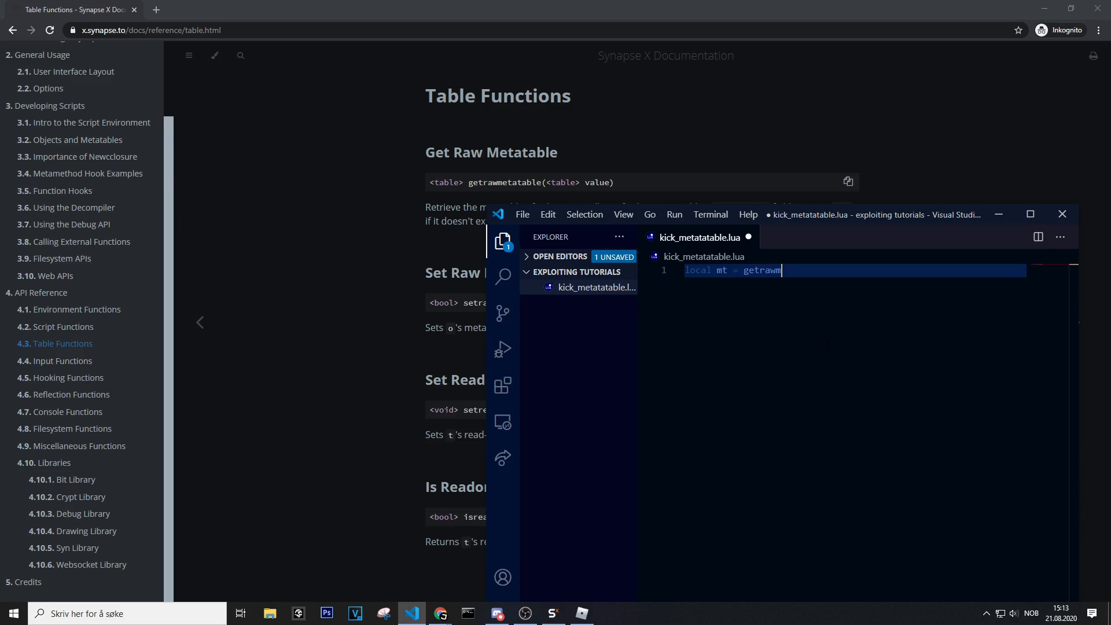
type("etatable")
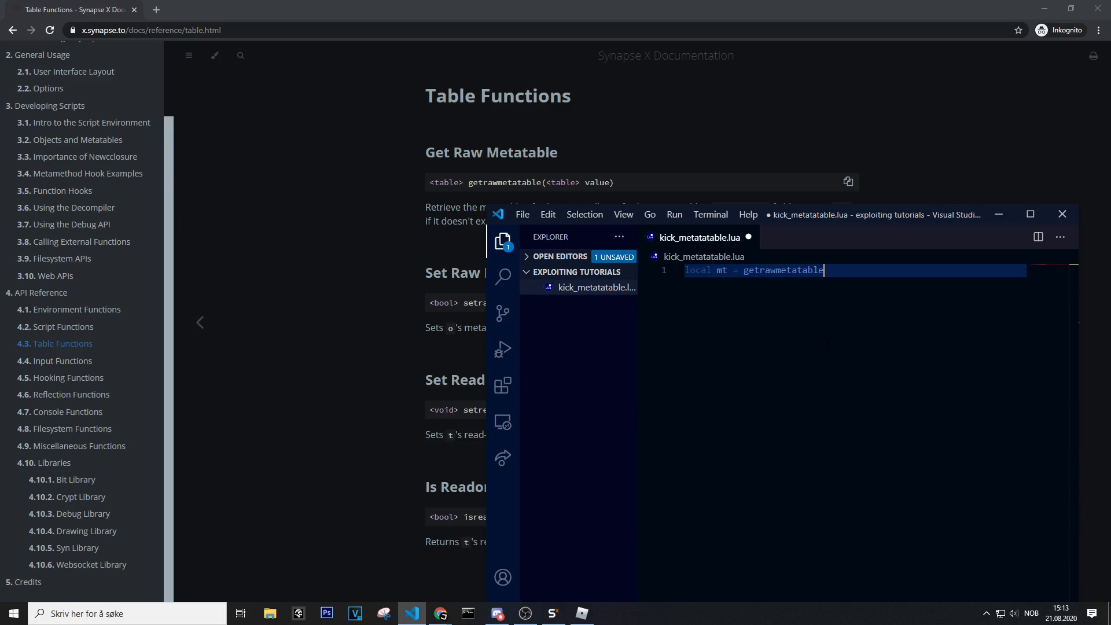
type("(game)")
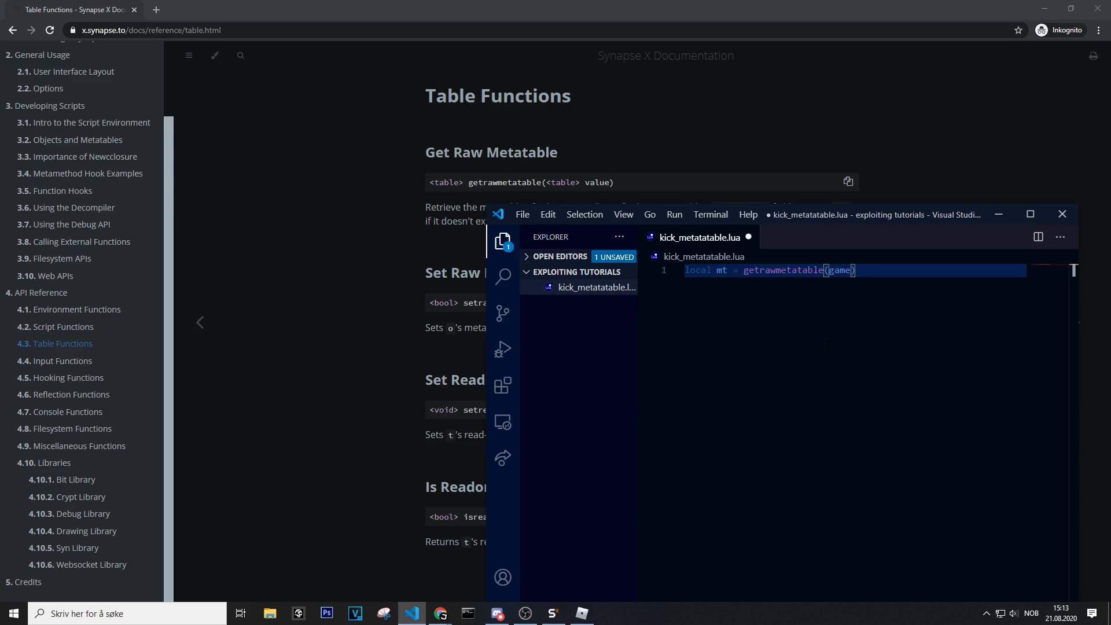
key("Enter")
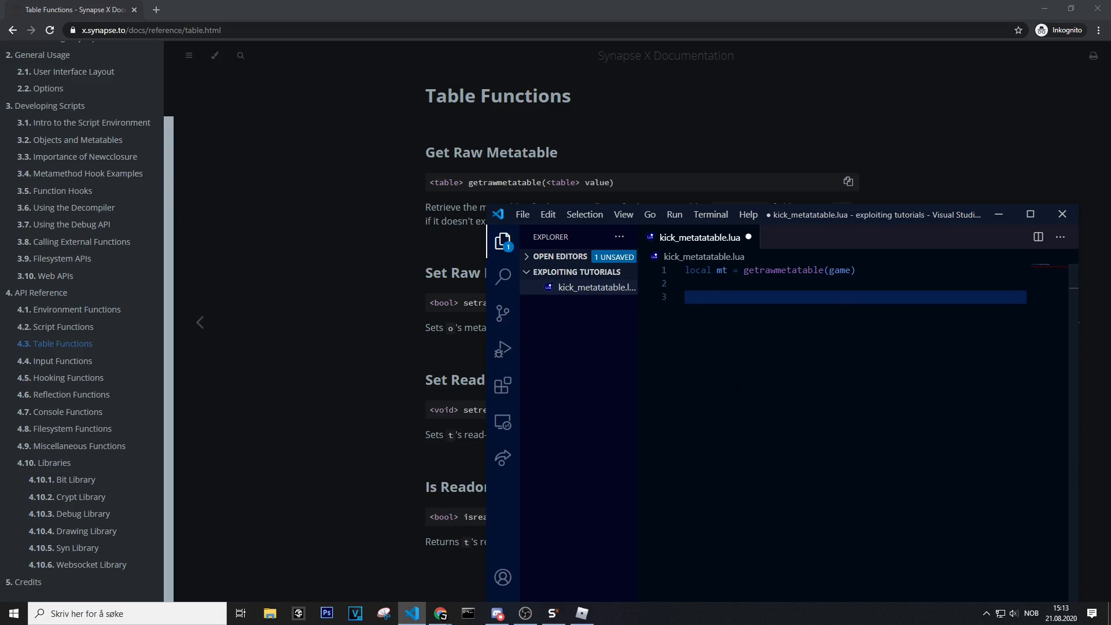
Start an isreadyonly call on line 3 and bring up Synapse X.
type("isready")
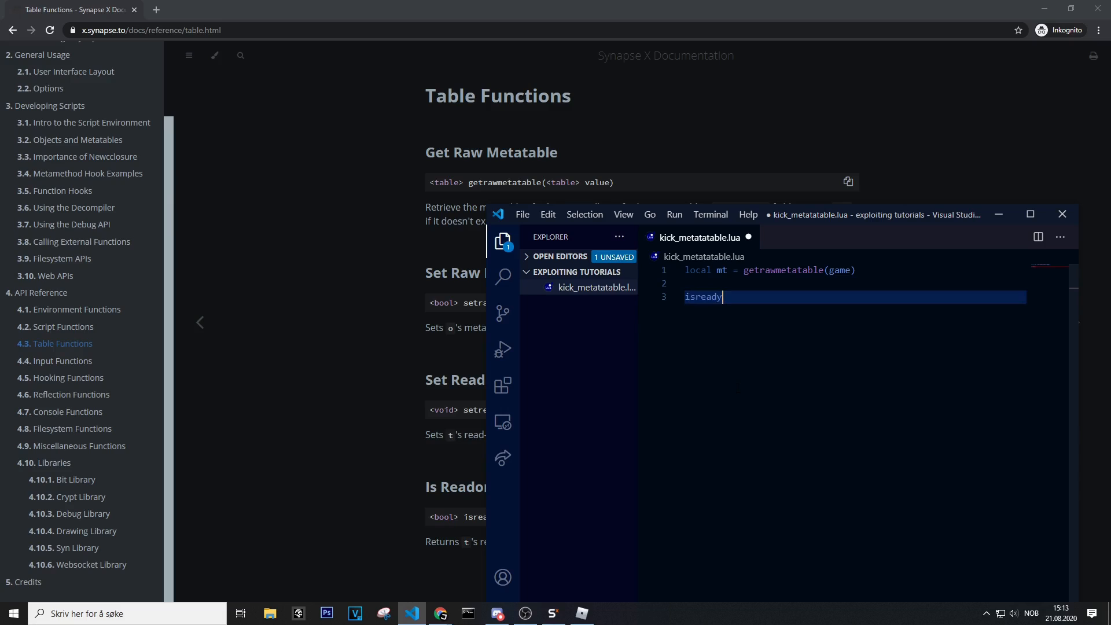
type("only")
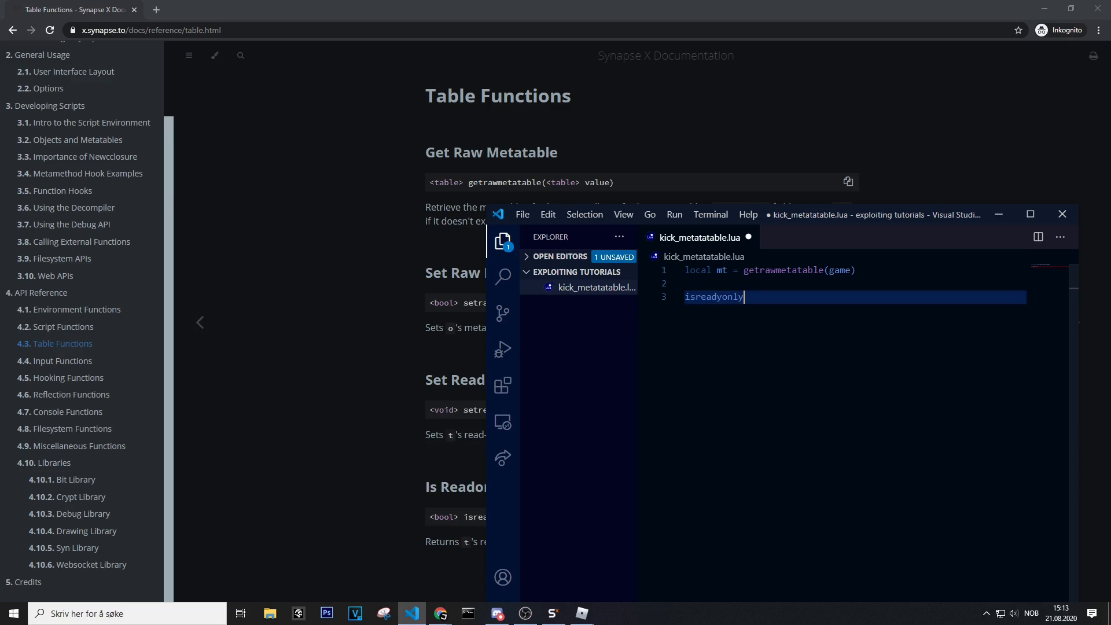
left_click(553, 613)
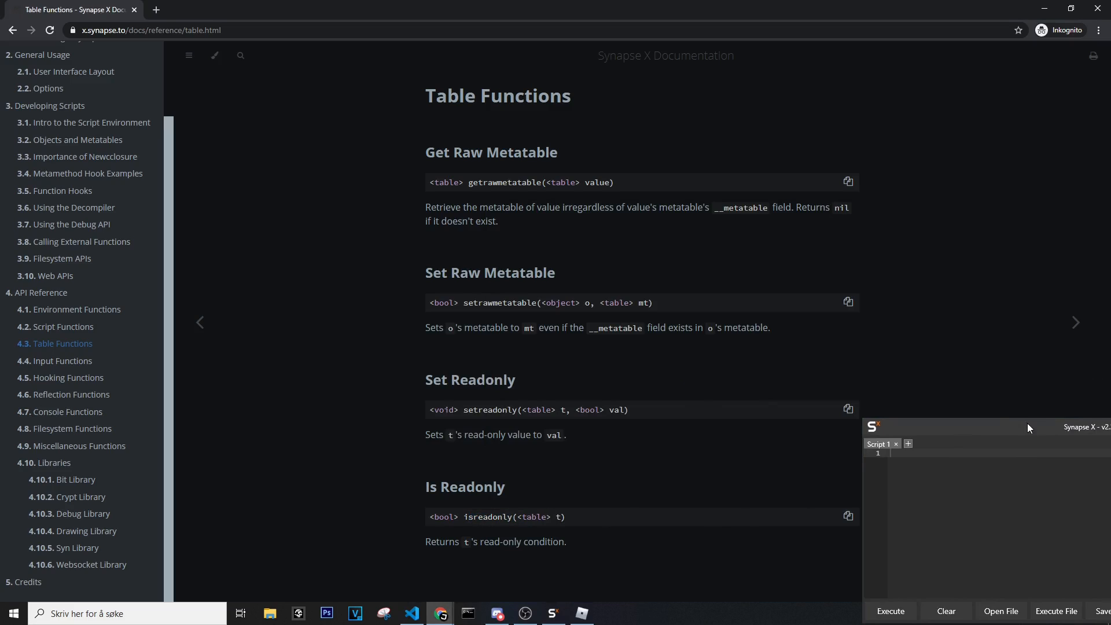
Type 'isready' in Synapse X to check autocomplete, then return to VS Code.
type("is")
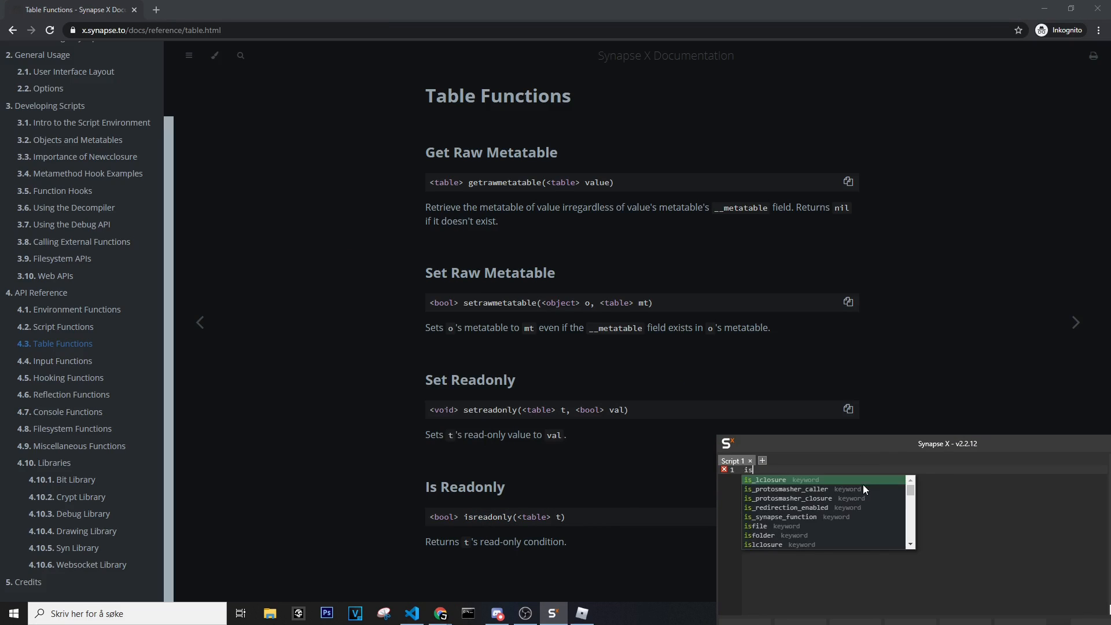
type("ready")
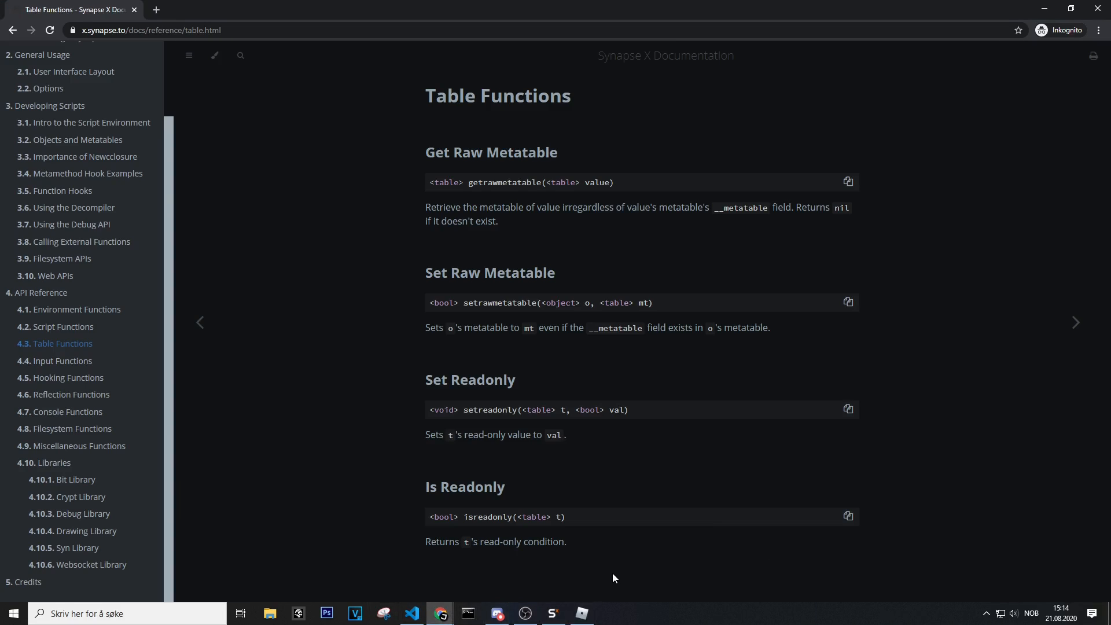
left_click(411, 613)
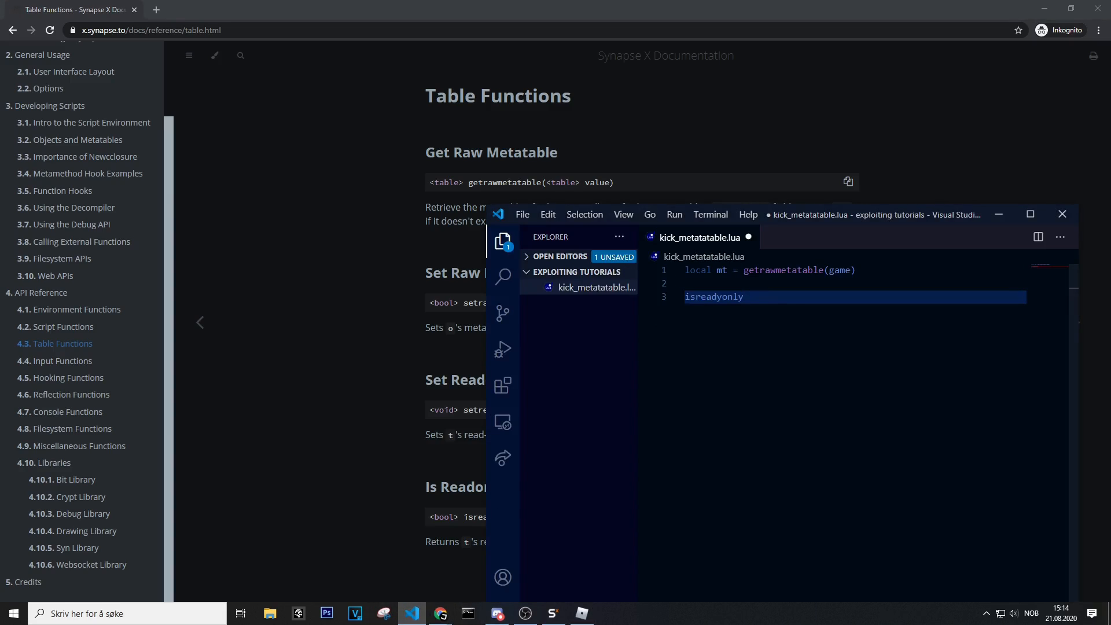
Complete line 3 as setreadonly(mt, false) and add blank lines below.
type("setrea")
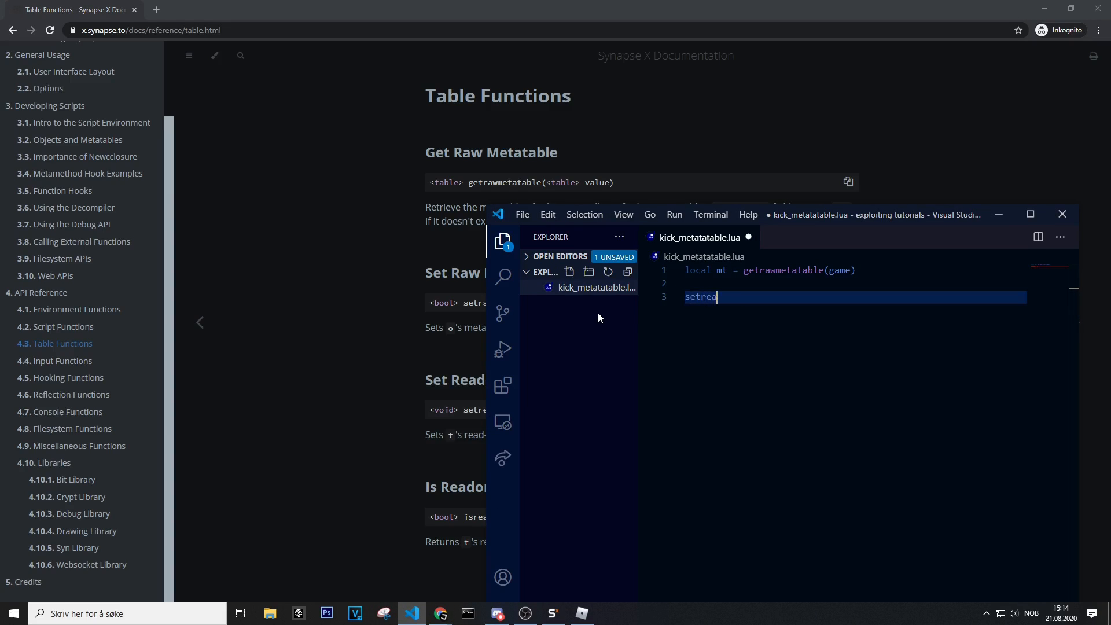
type("donly(m")
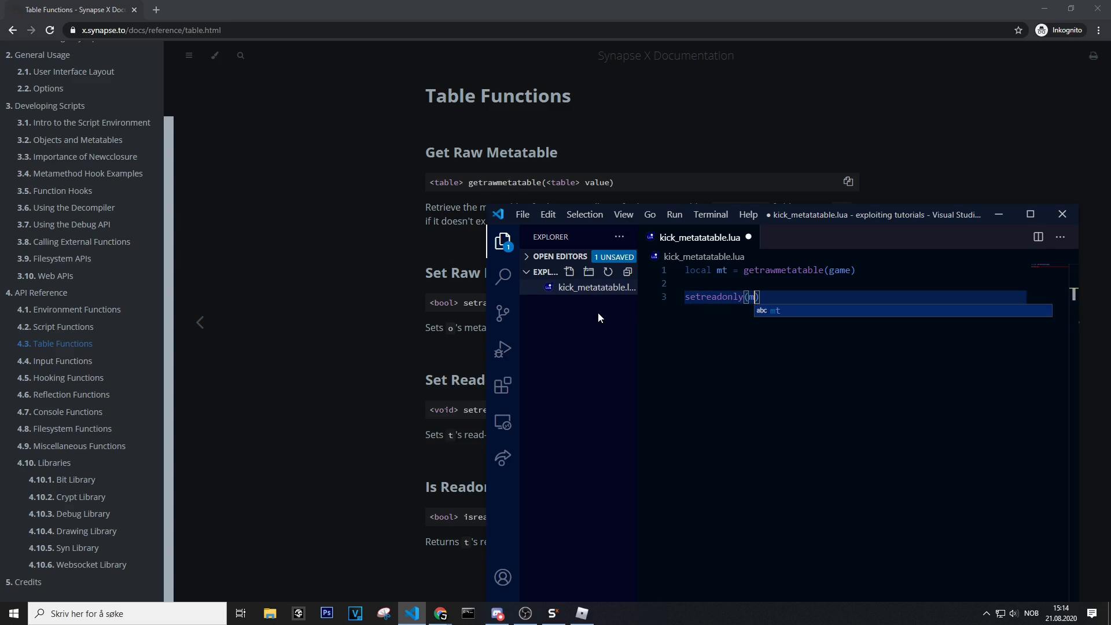
type(", false")
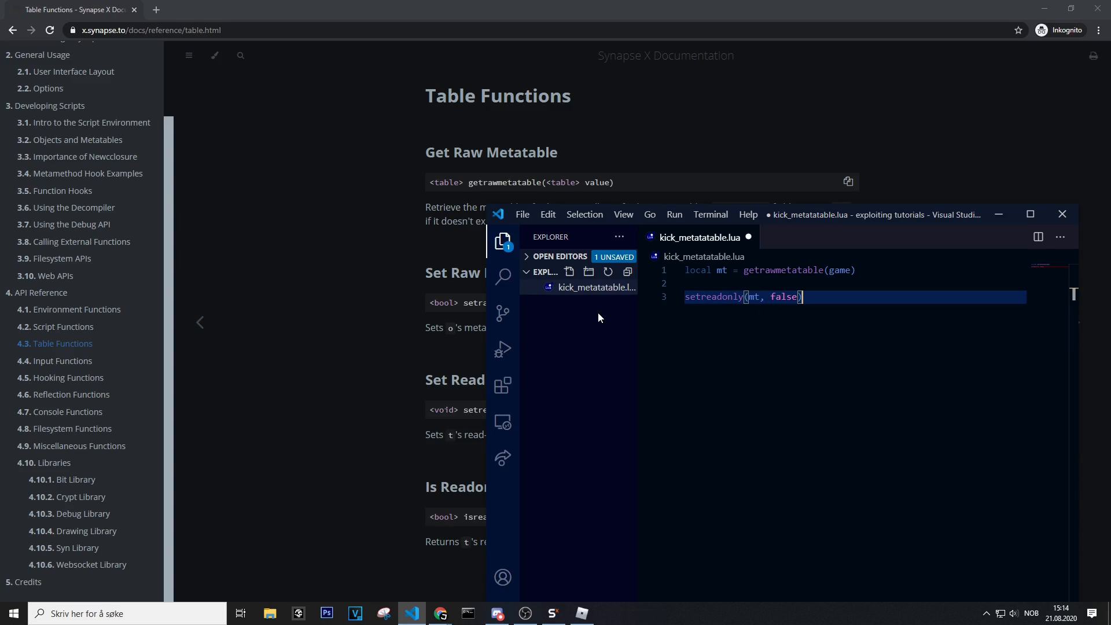
key("Enter")
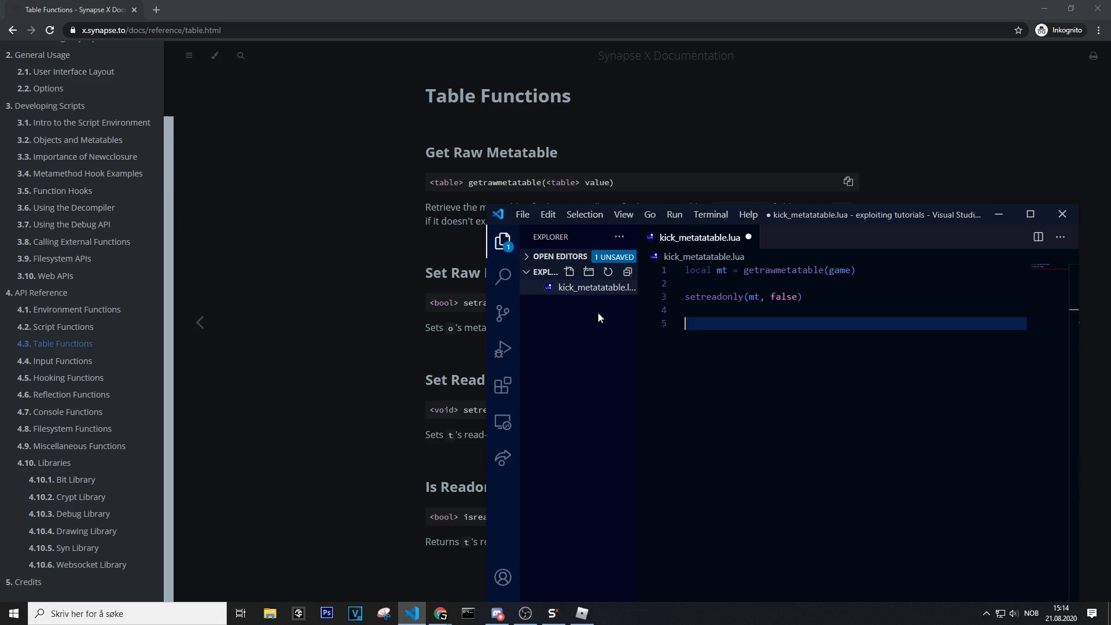
Write `local oldmt = mt.__namecall` on line 5, fixing a typo.
type("local")
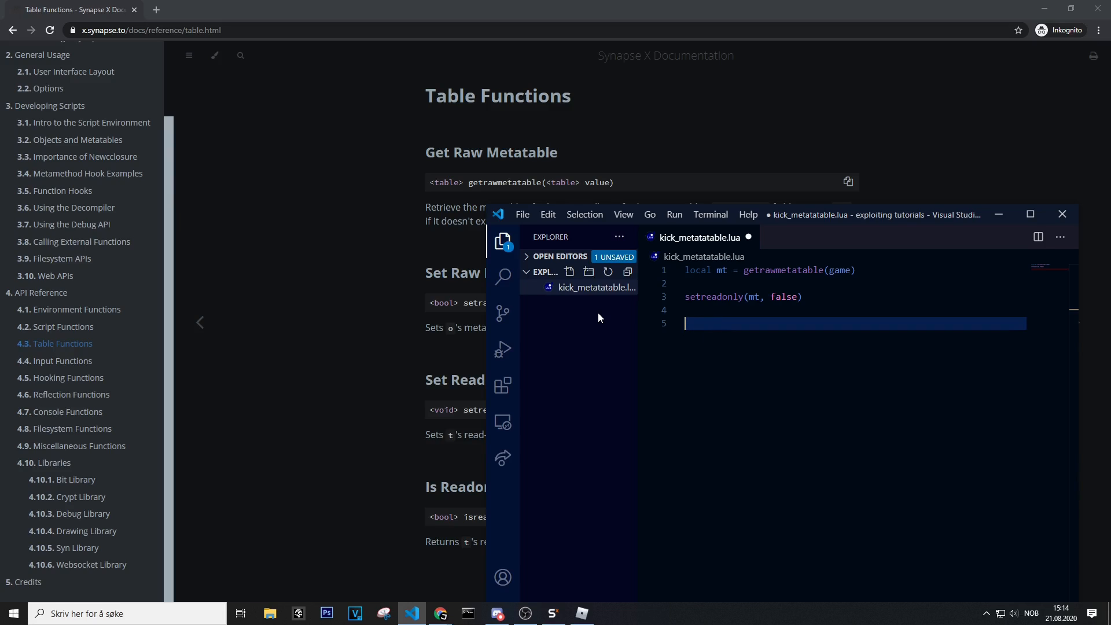
type("locl")
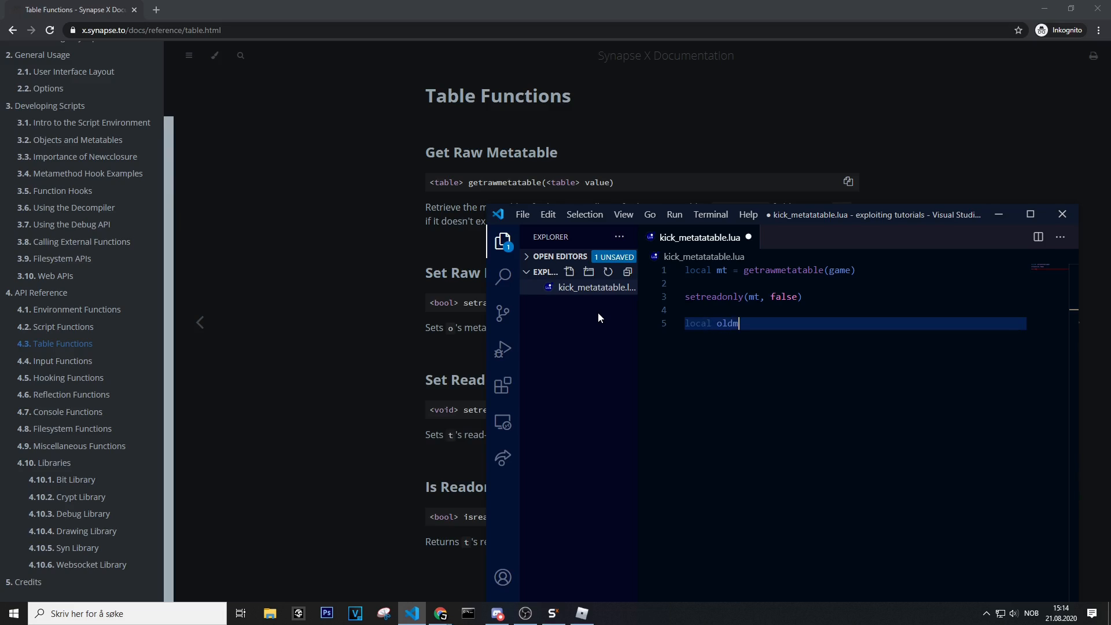
key("Backspace")
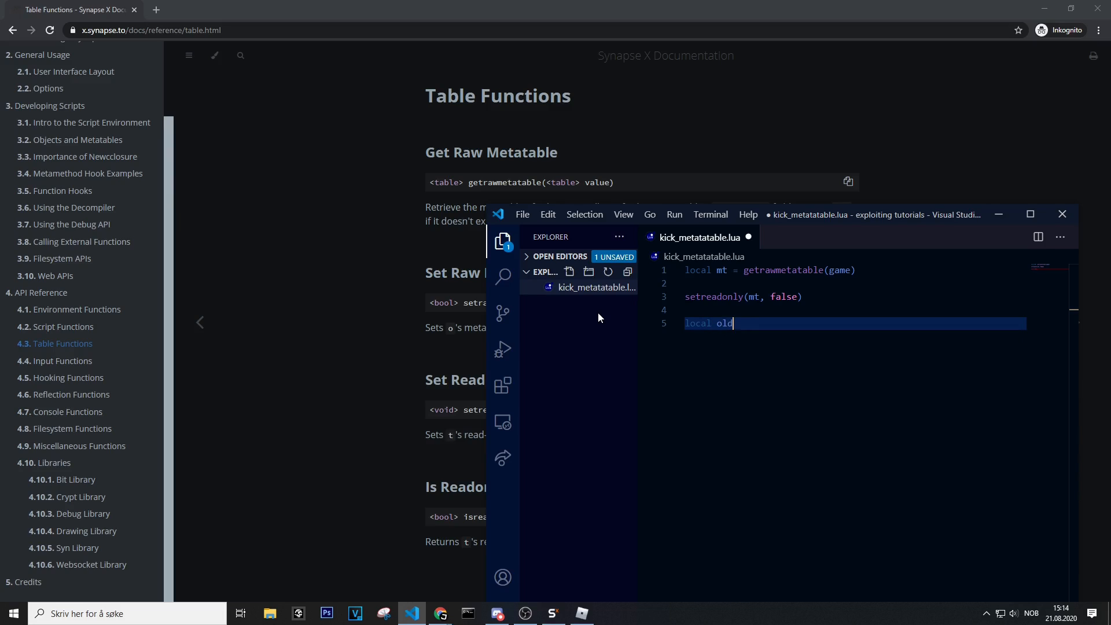
type("mt =")
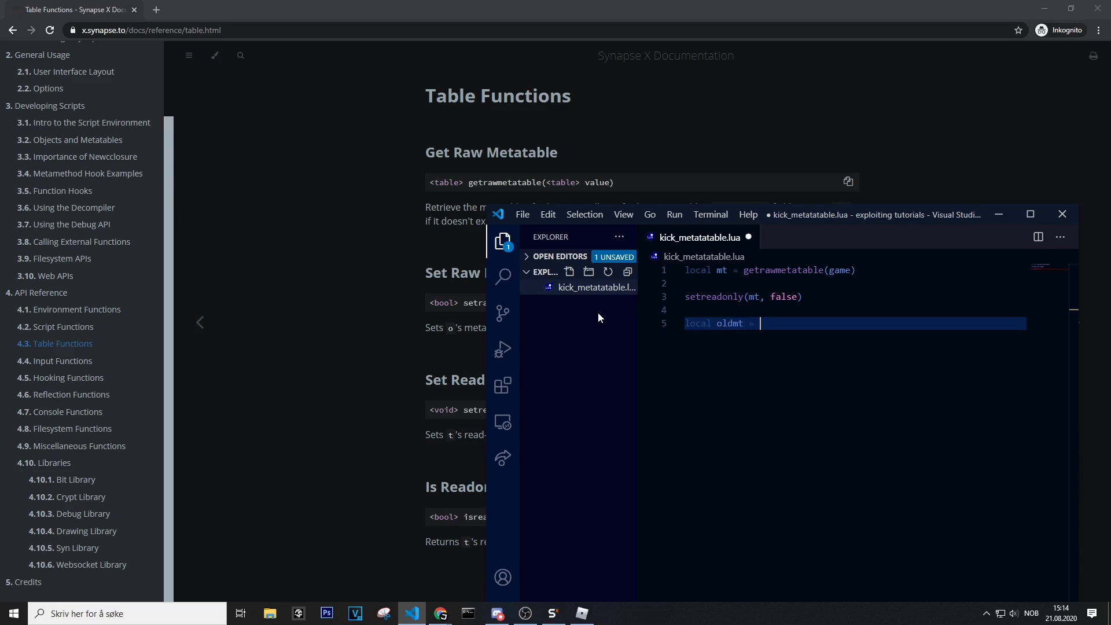
type("mt.__namecall")
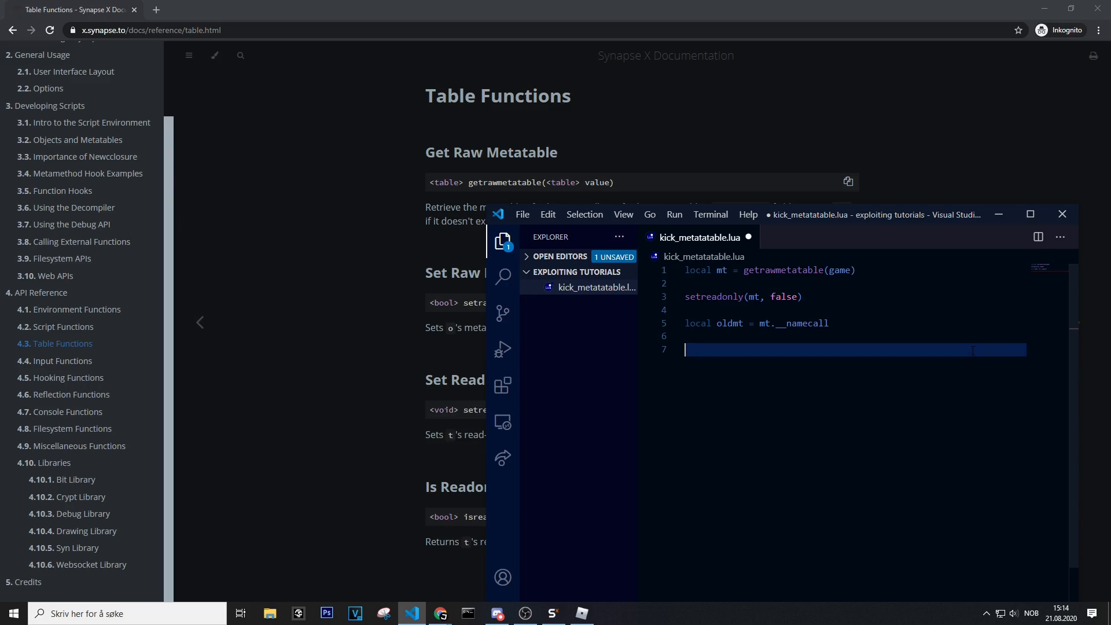
Type mt.__namecall = newcclousre on line 7, then open the Hooking Functions docs page.
type("mt.")
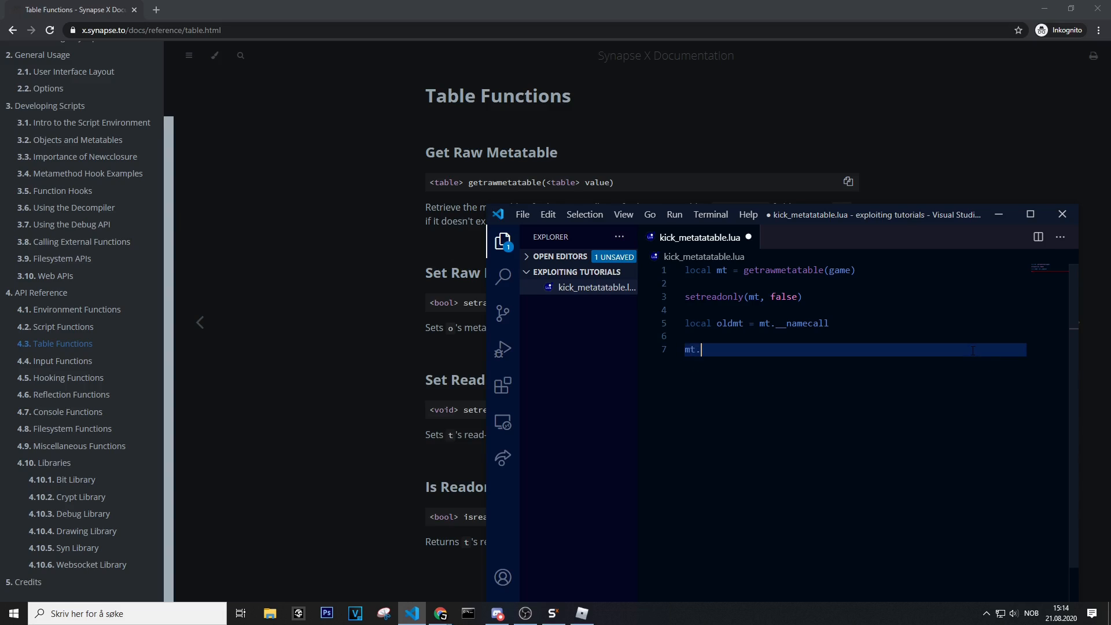
type("__namecall")
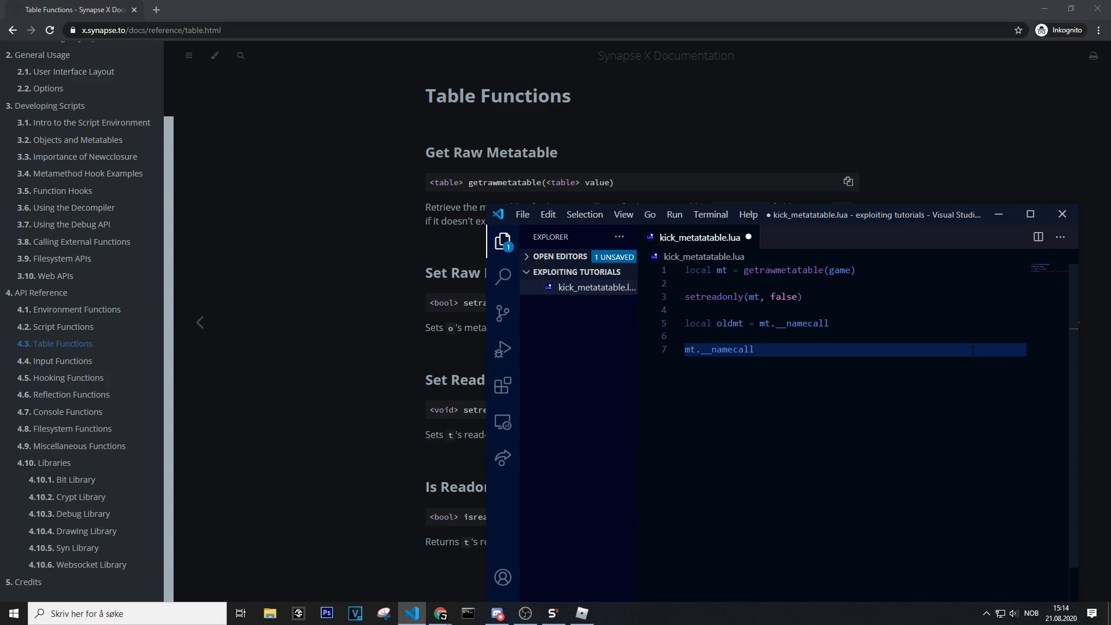
type("=")
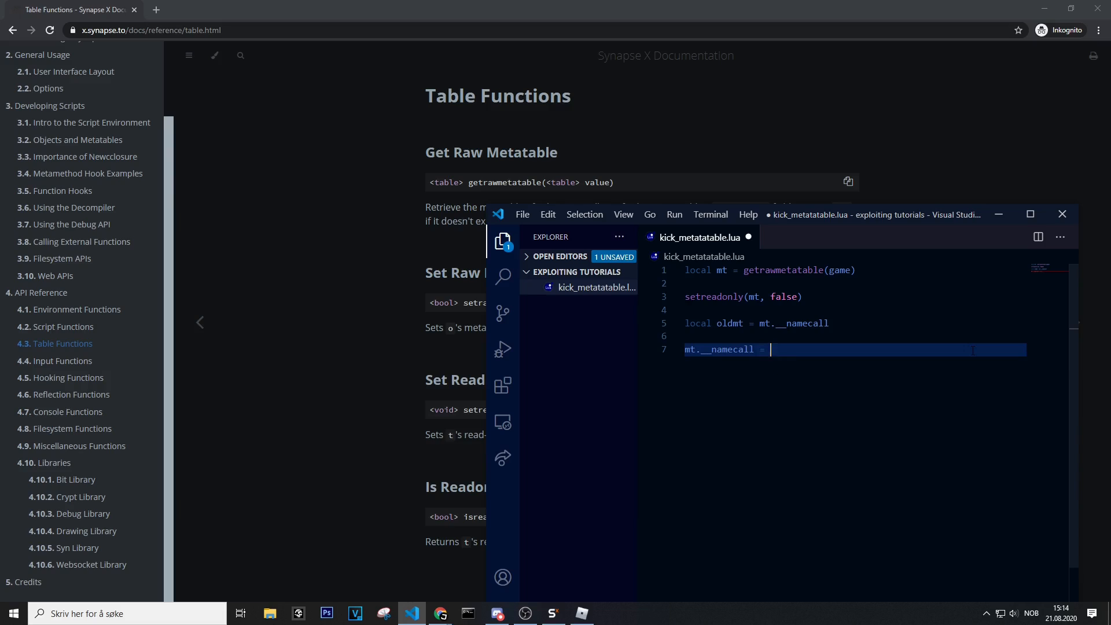
type("newcc")
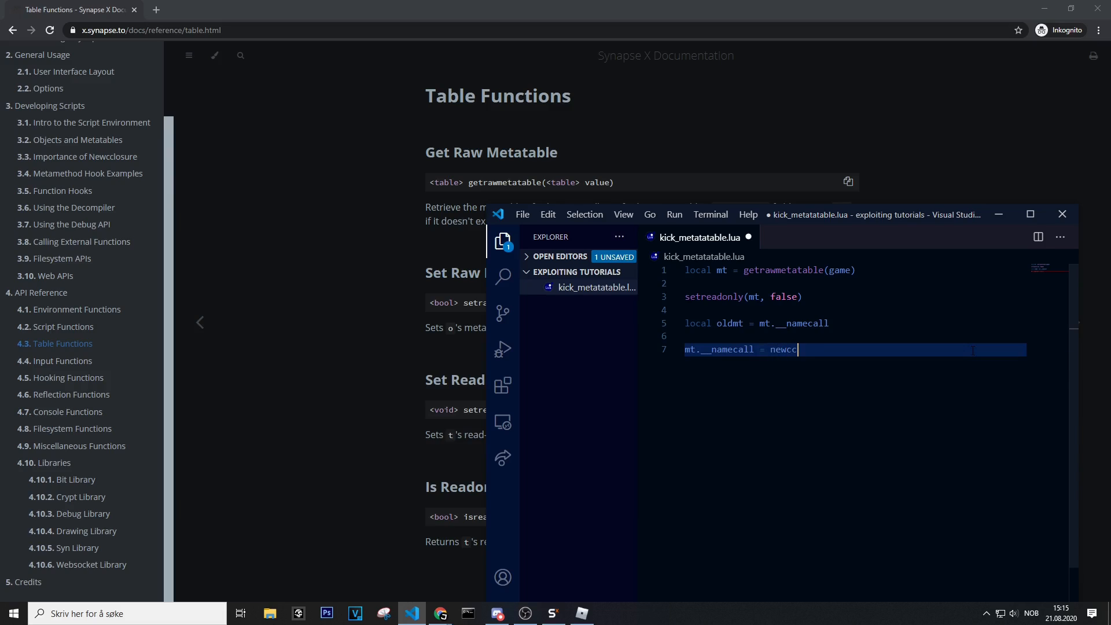
type("lour")
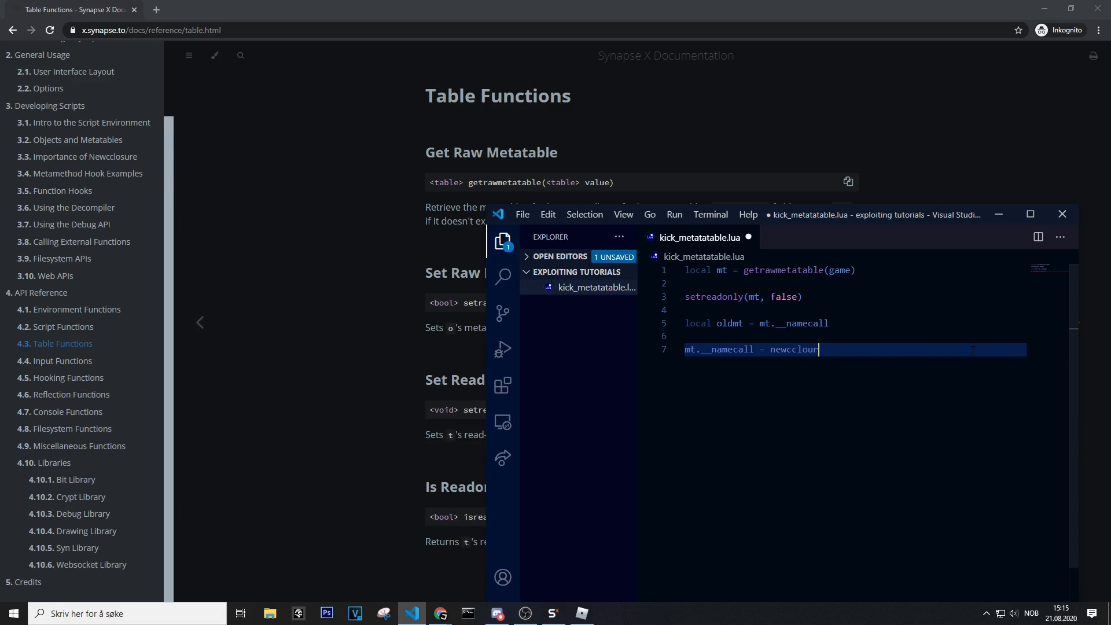
type("re")
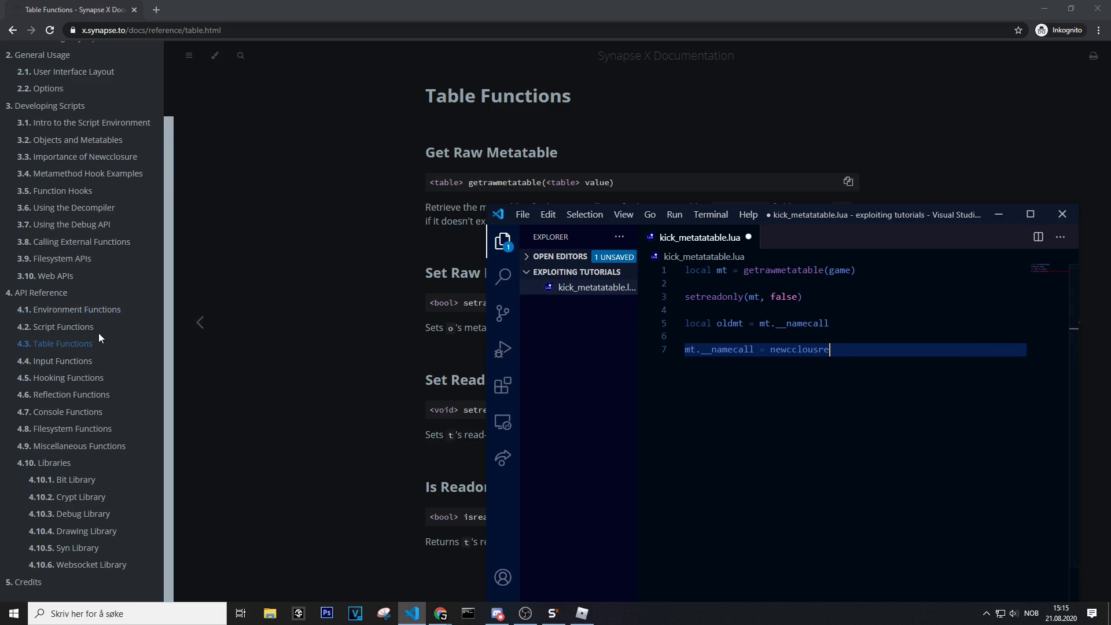
left_click(60, 277)
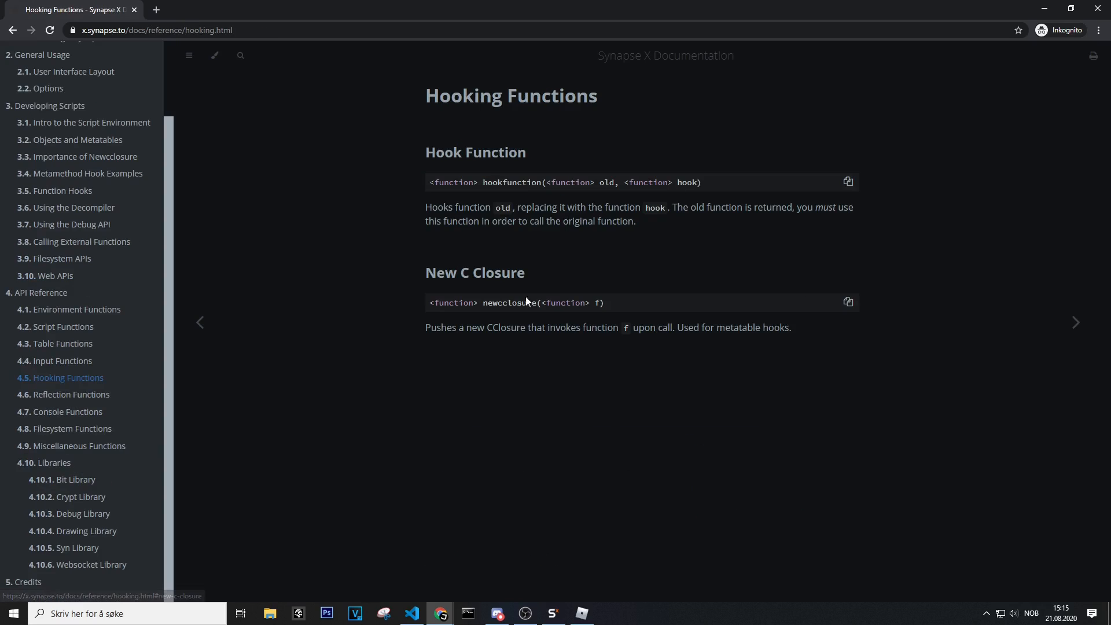
Select newcclosure on the Hooking Functions page and switch back to the VS Code script.
double_click(509, 303)
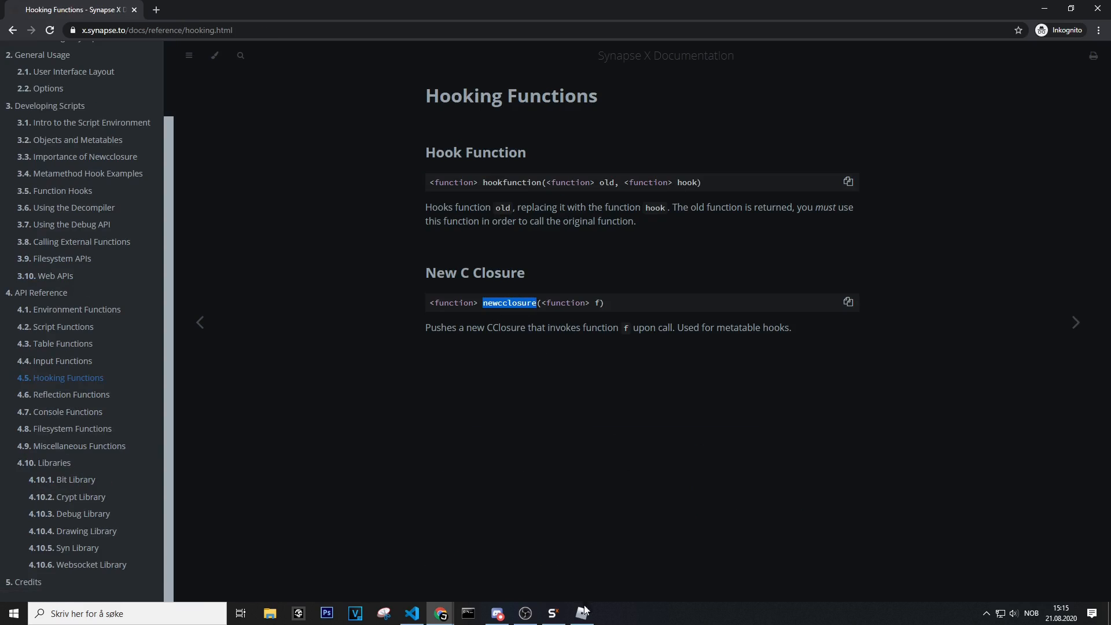
left_click(411, 613)
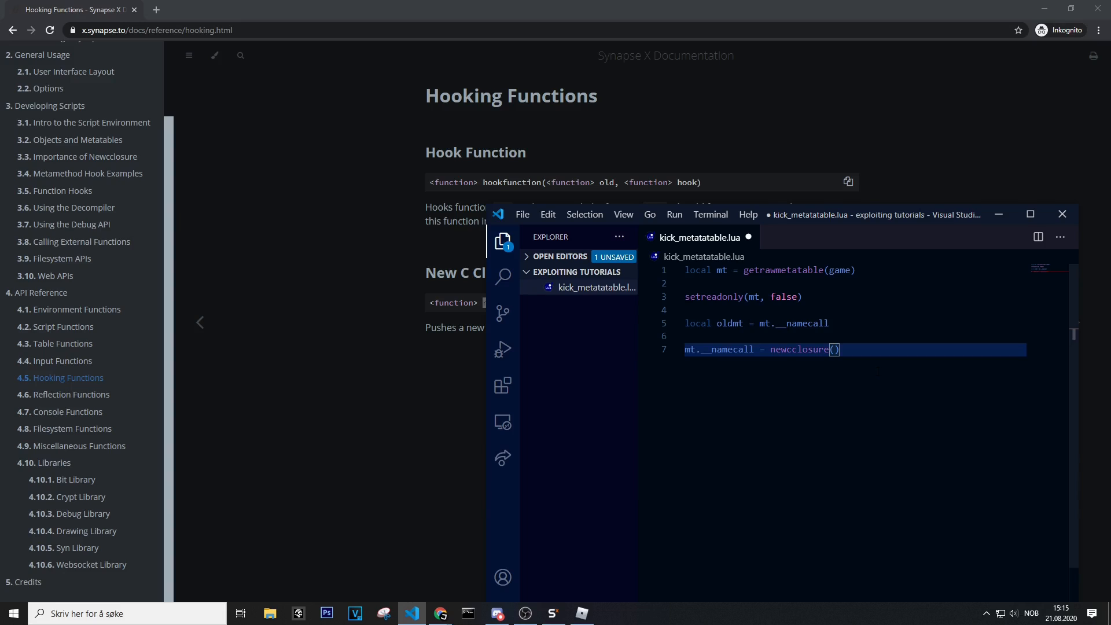
Write function(Self, ...) inside newcclosure with its closing end and blank body lines.
key("Enter")
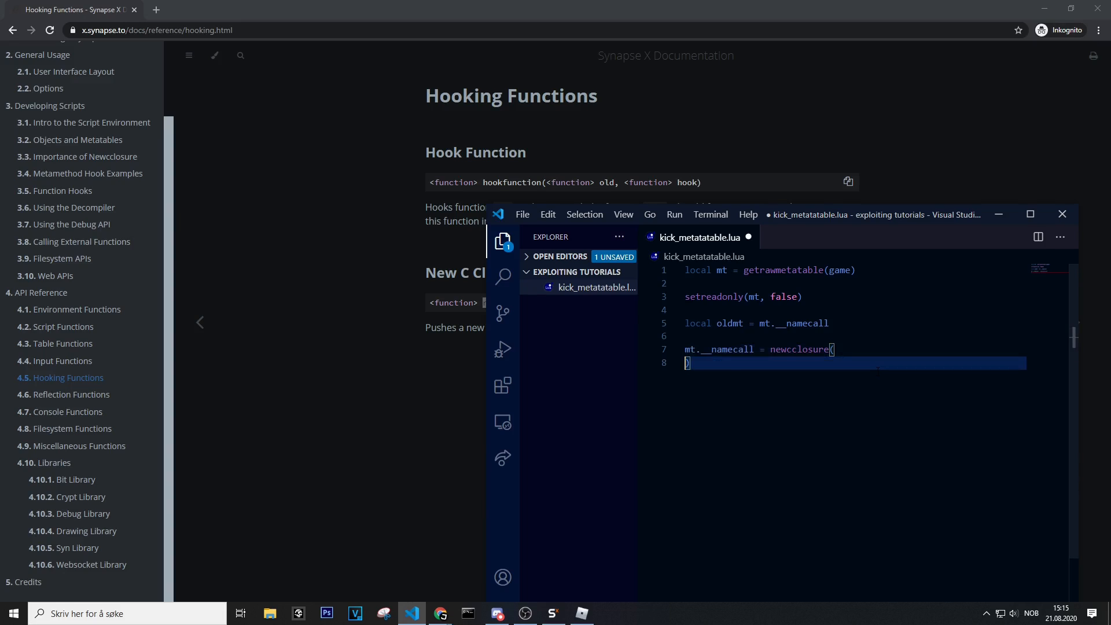
type("function(Sel))")
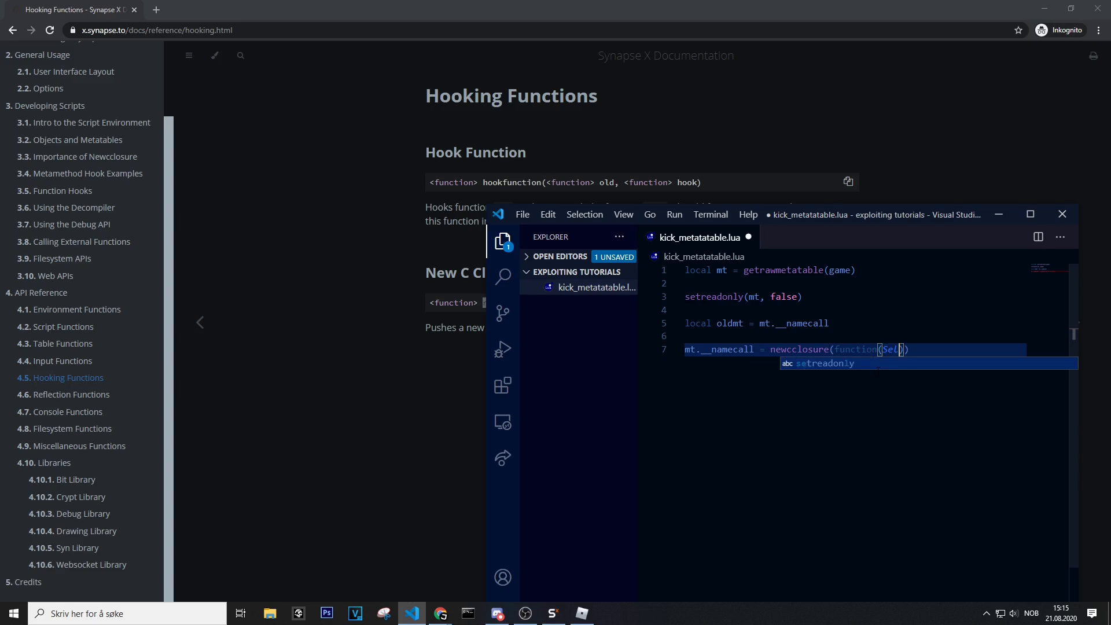
type(", ...")
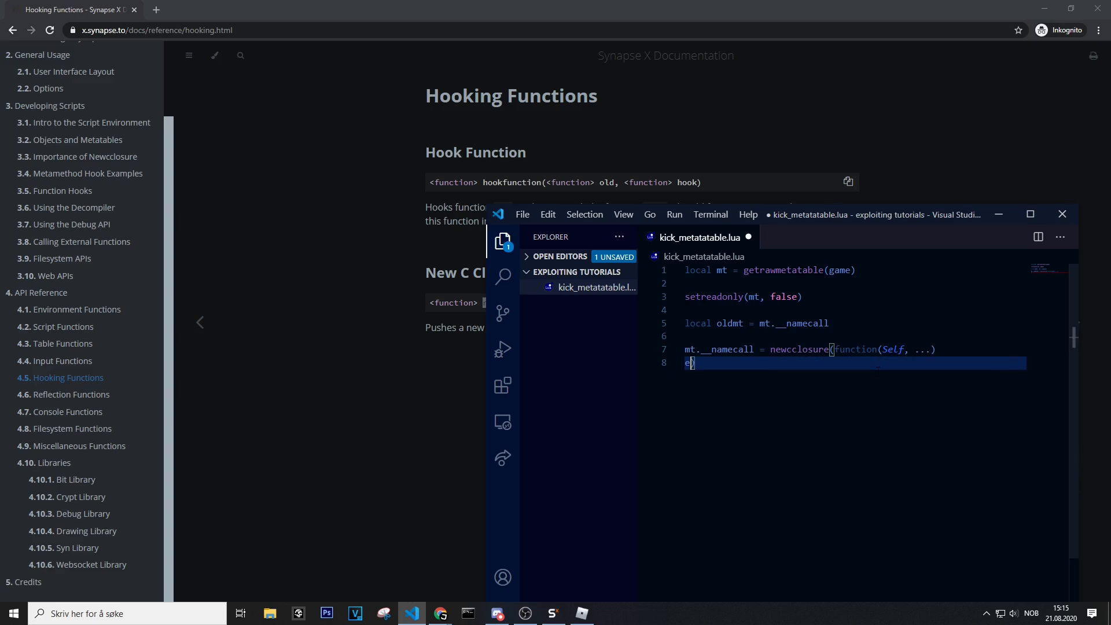
key("enter")
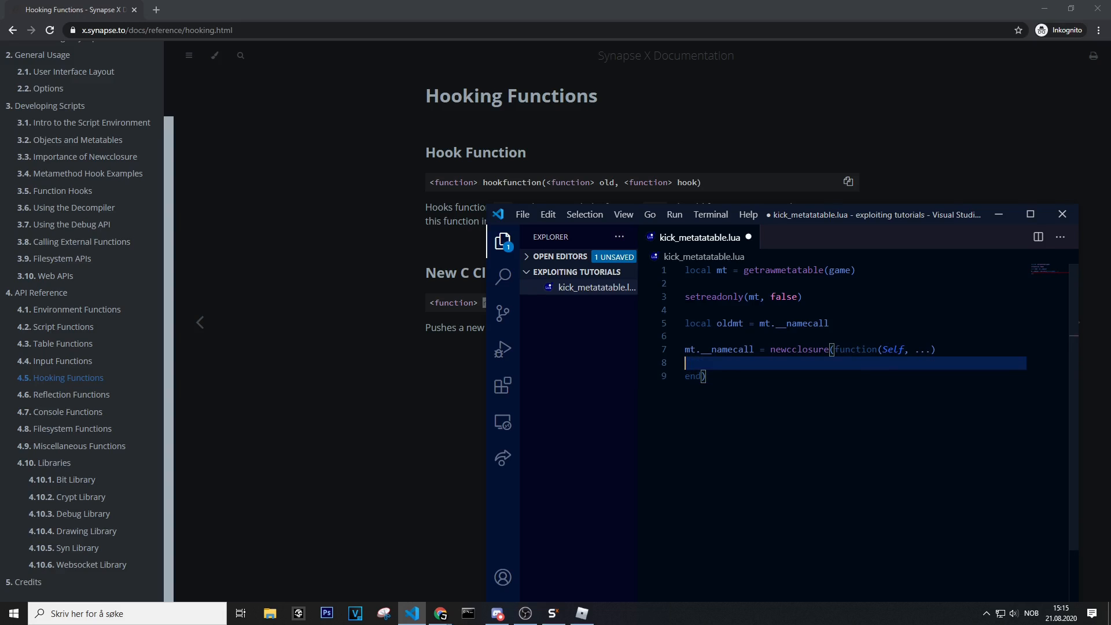
key("enter")
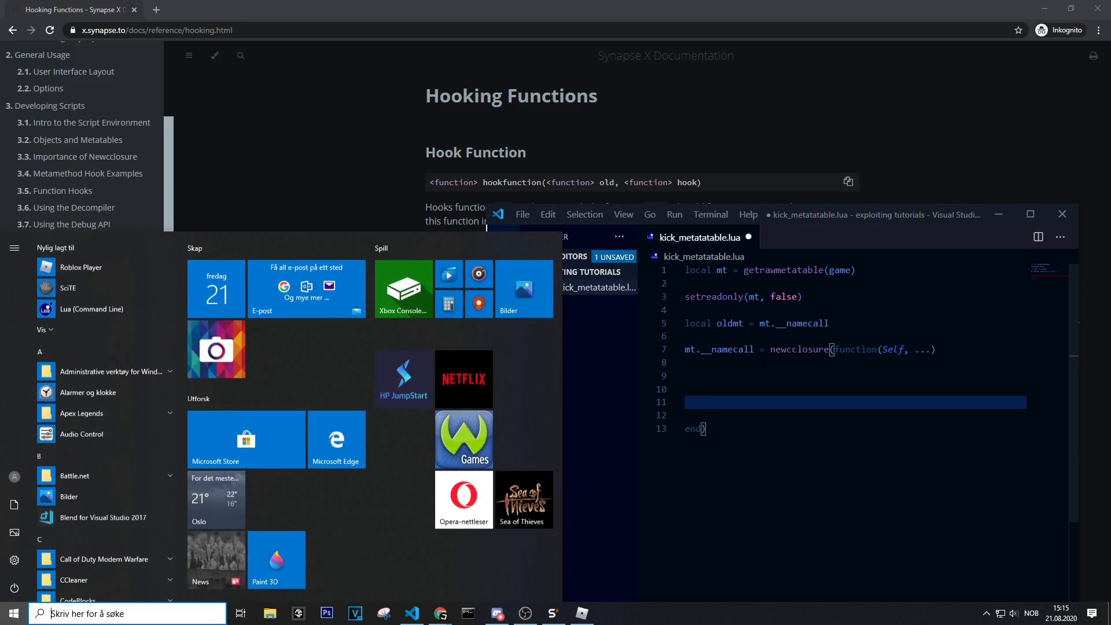
Fill the function body with return oldmt(Self, ...), also typing setreadonly(mt, false).
left_click(411, 613)
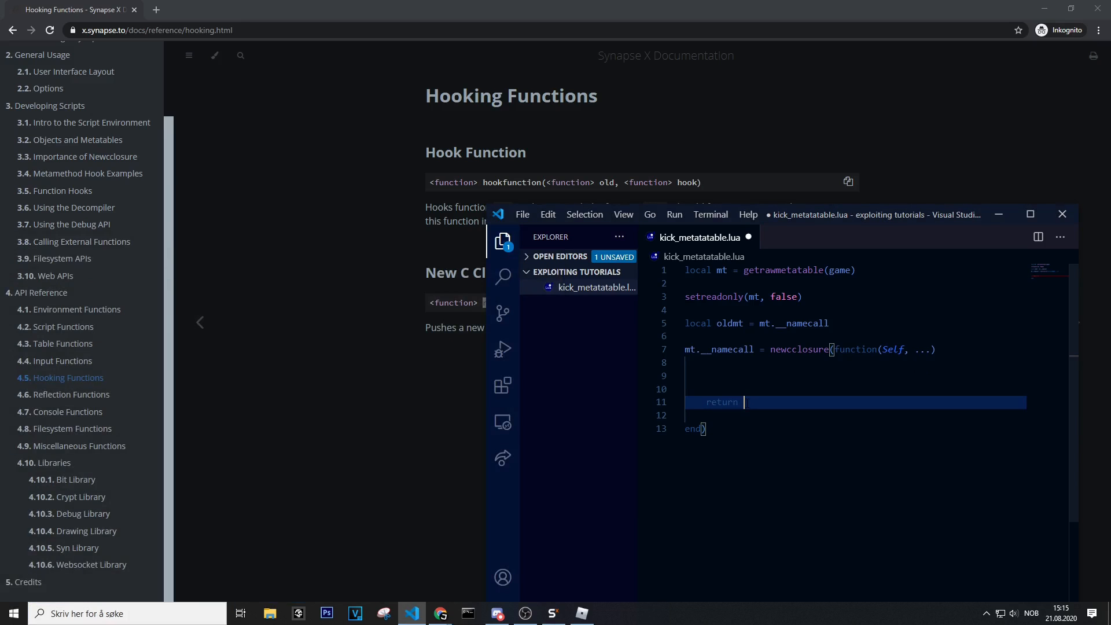
type("oldmt()")
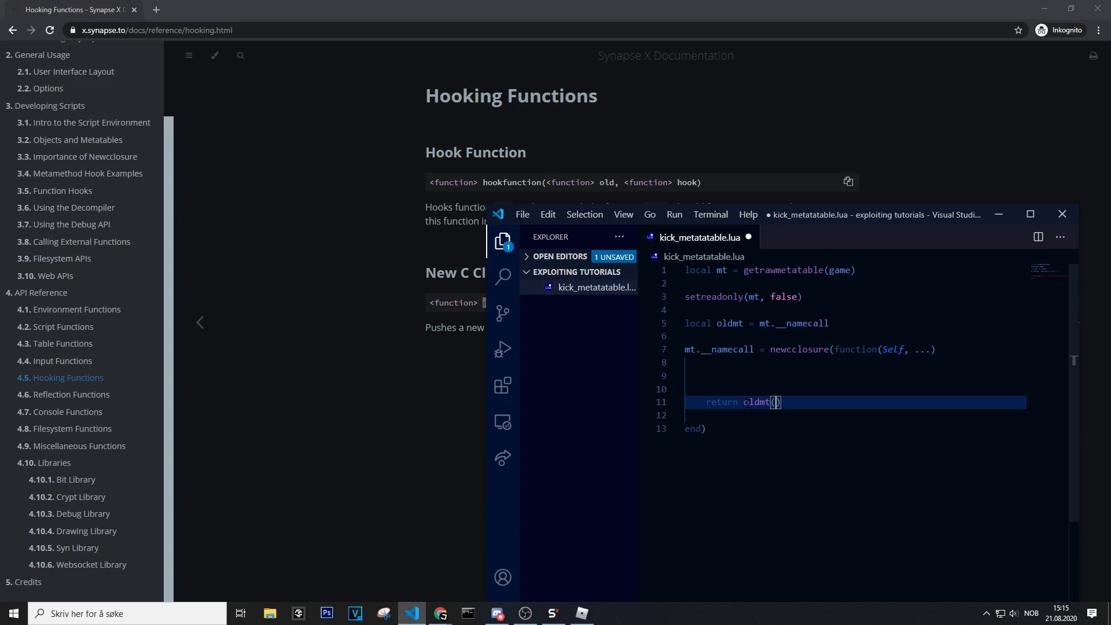
type("Self, ...")
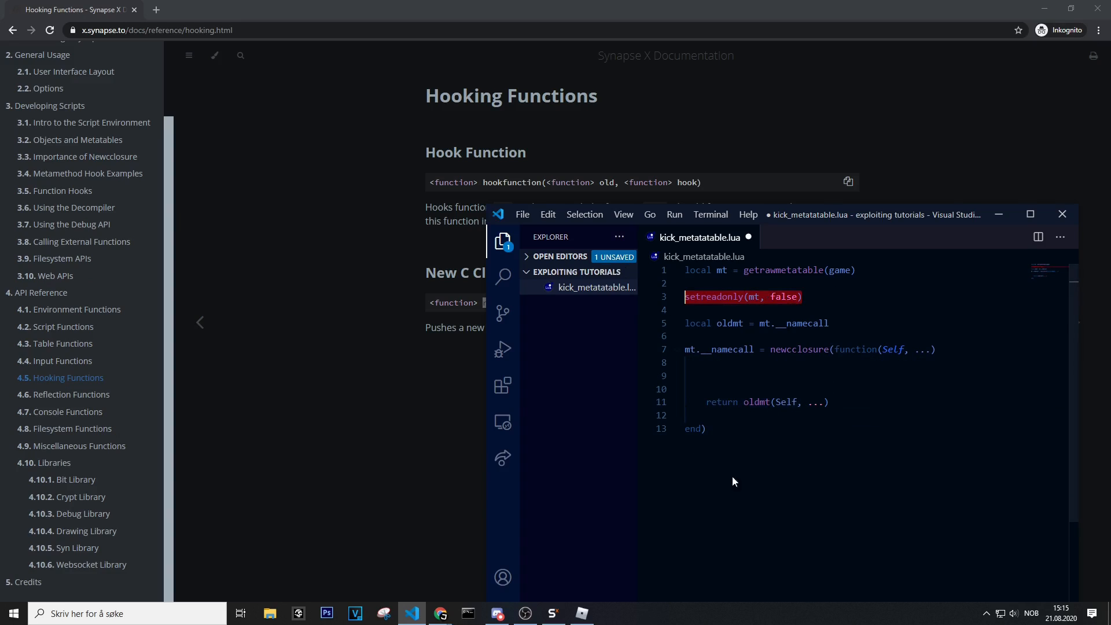
type("setreadonly(mt, false)")
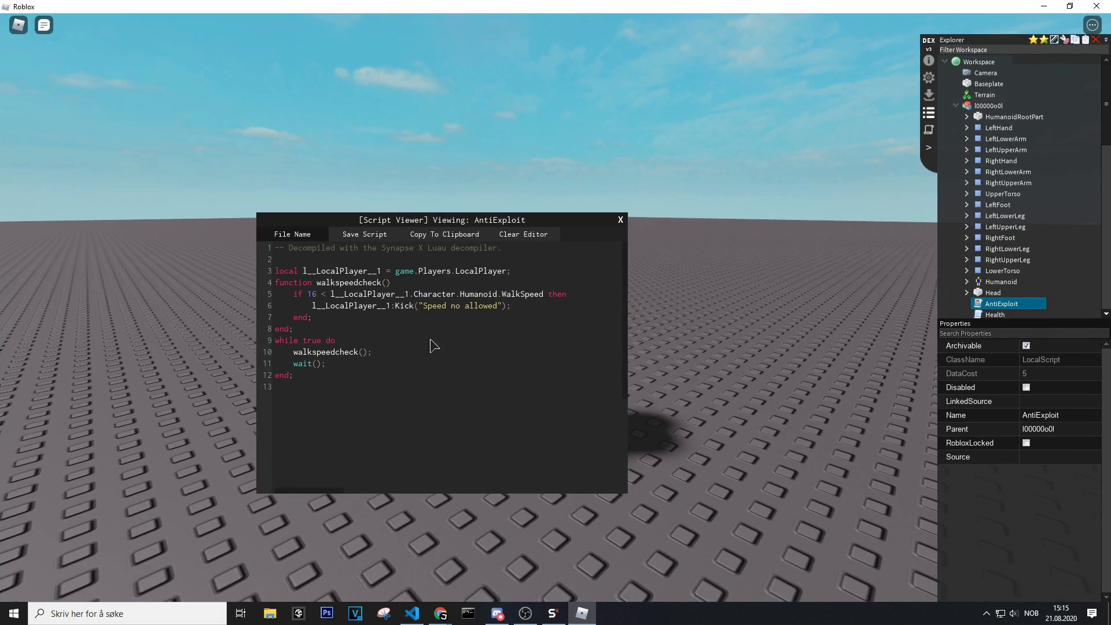
mouse_move(315, 300)
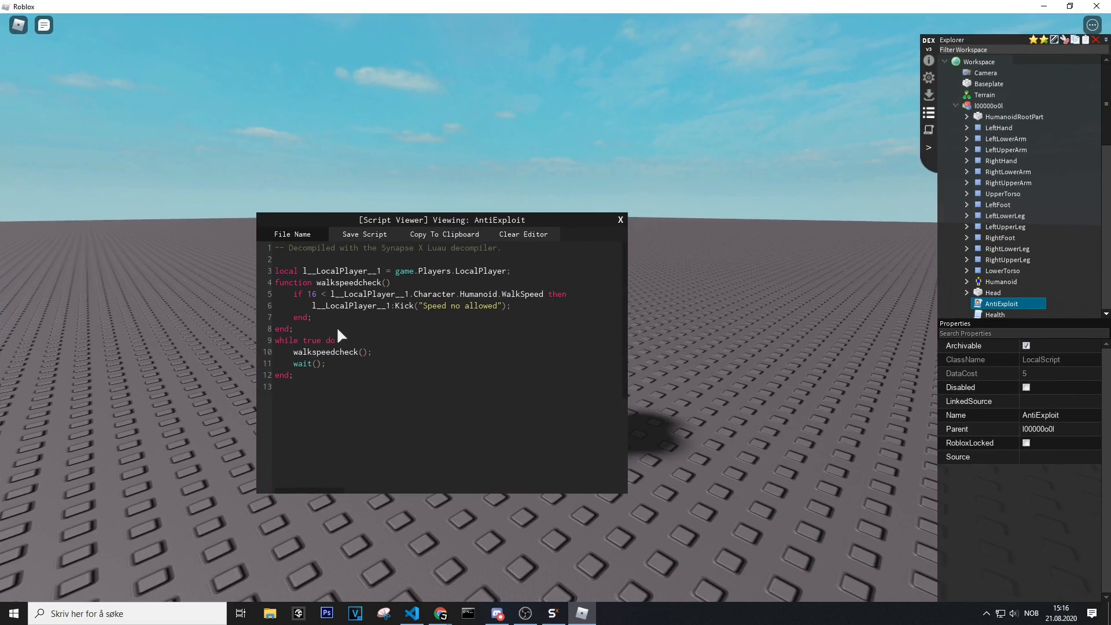
mouse_move(362, 312)
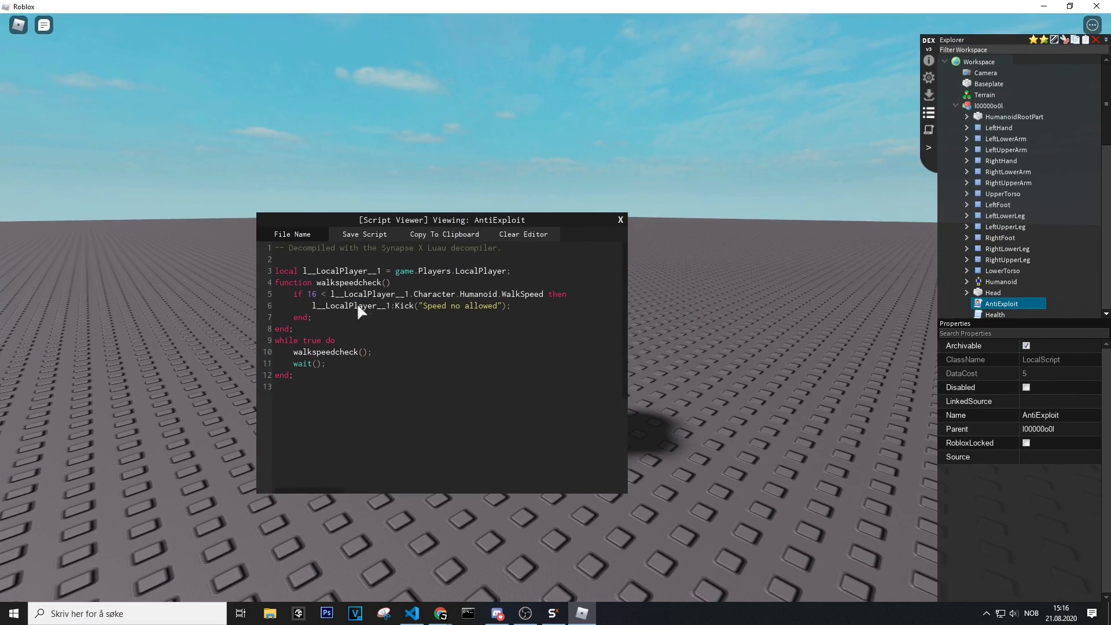
mouse_move(695, 290)
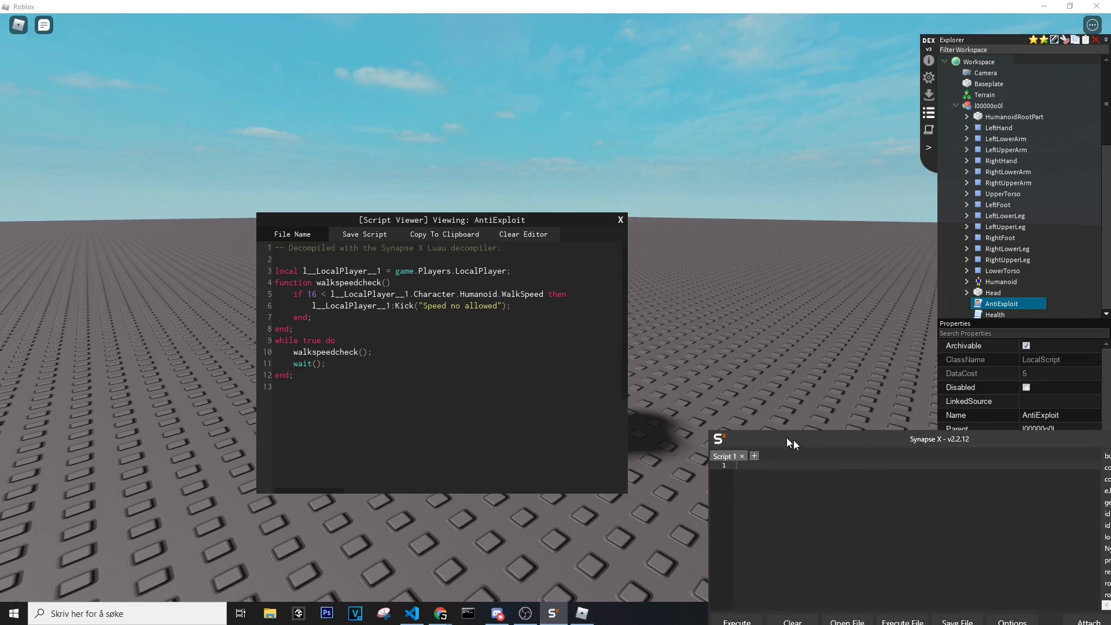
Move the Synapse X window beside Dex and type game.Players.LocalPlayer on line 1.
left_click_drag(939, 439, 563, 268)
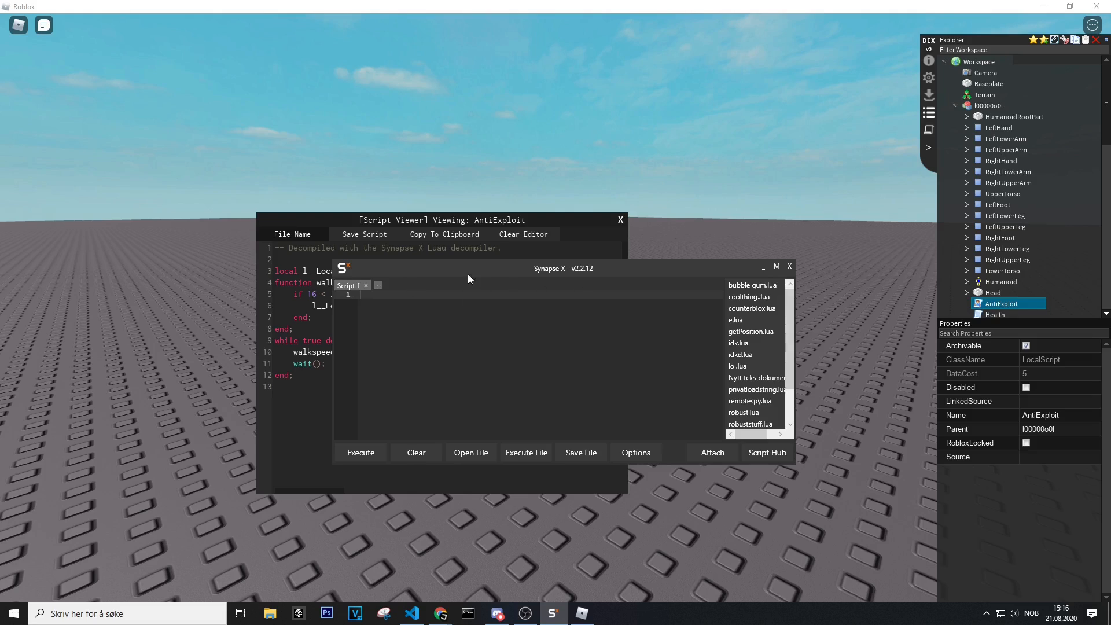
left_click_drag(563, 268, 745, 263)
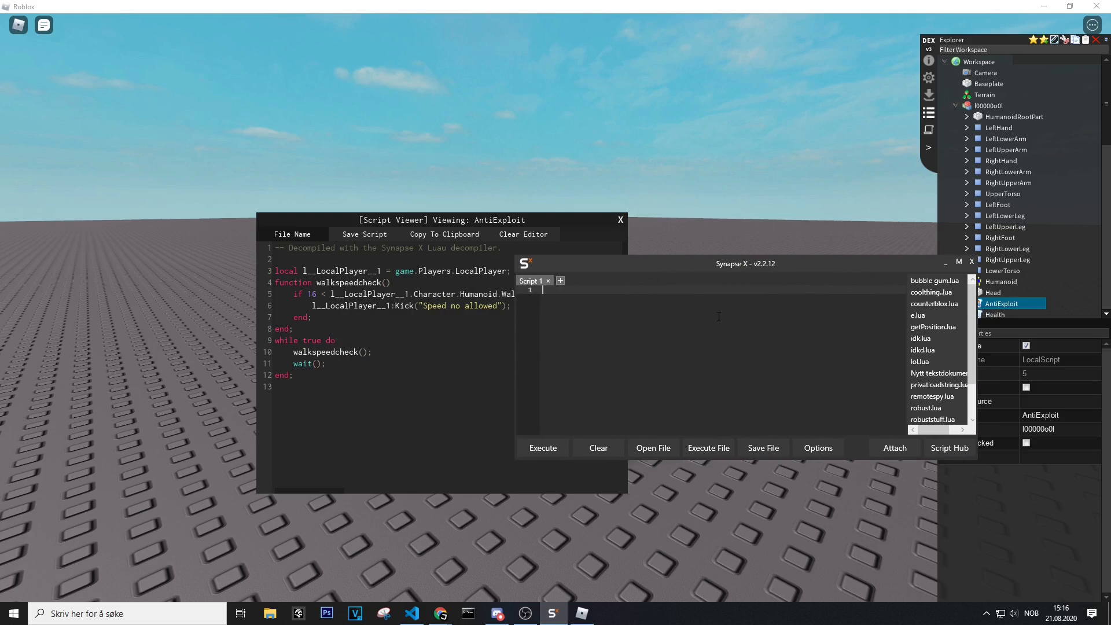
type("g")
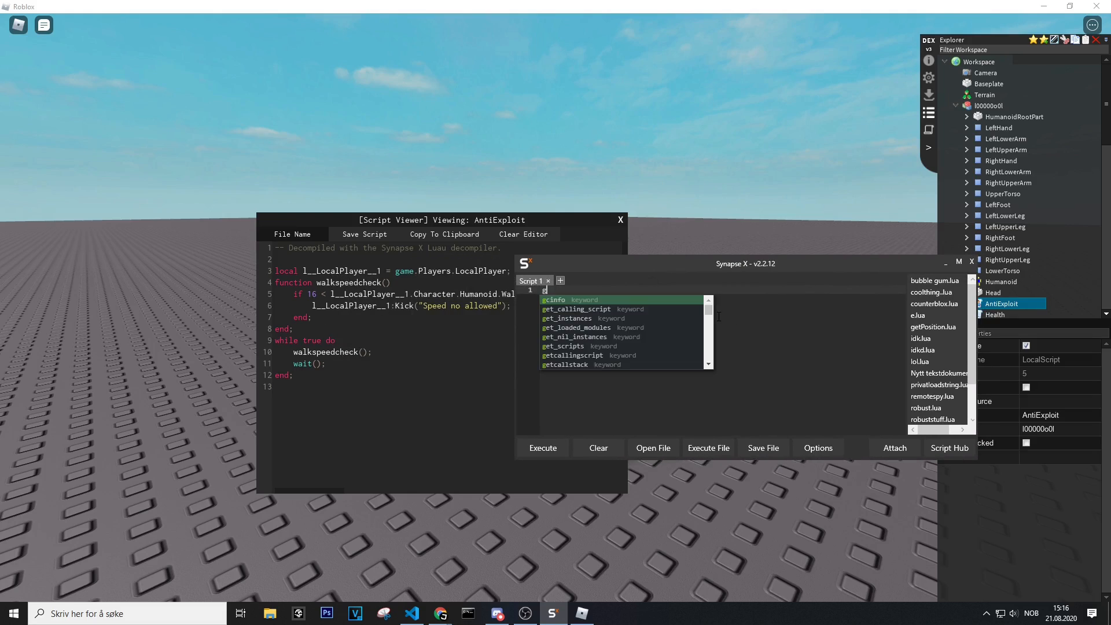
type("game.Players.LocalPlayer")
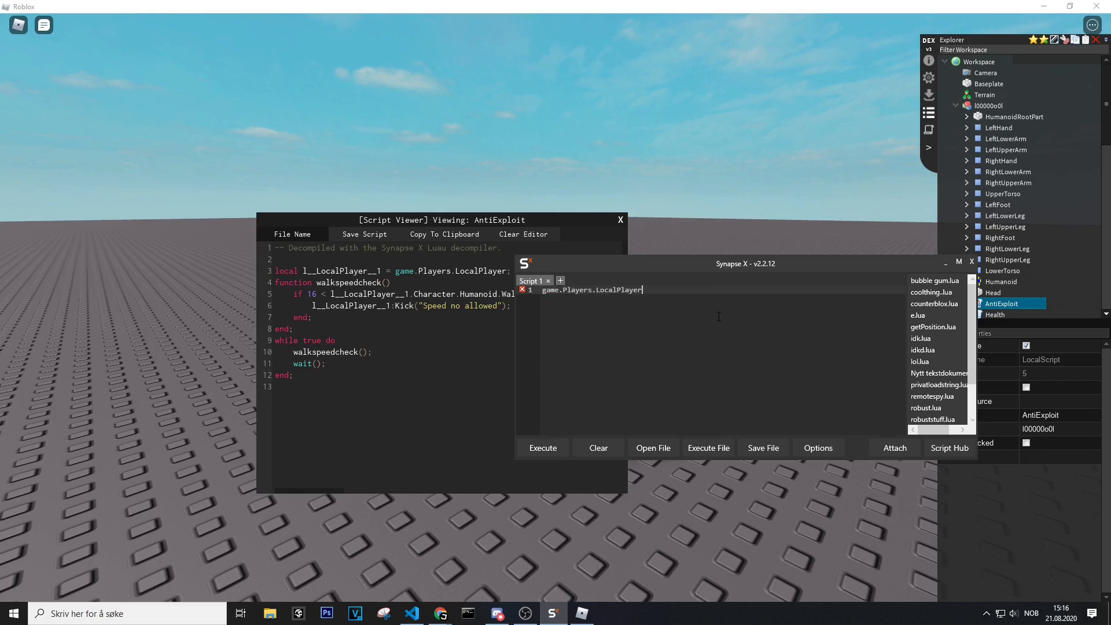
type(":Kic")
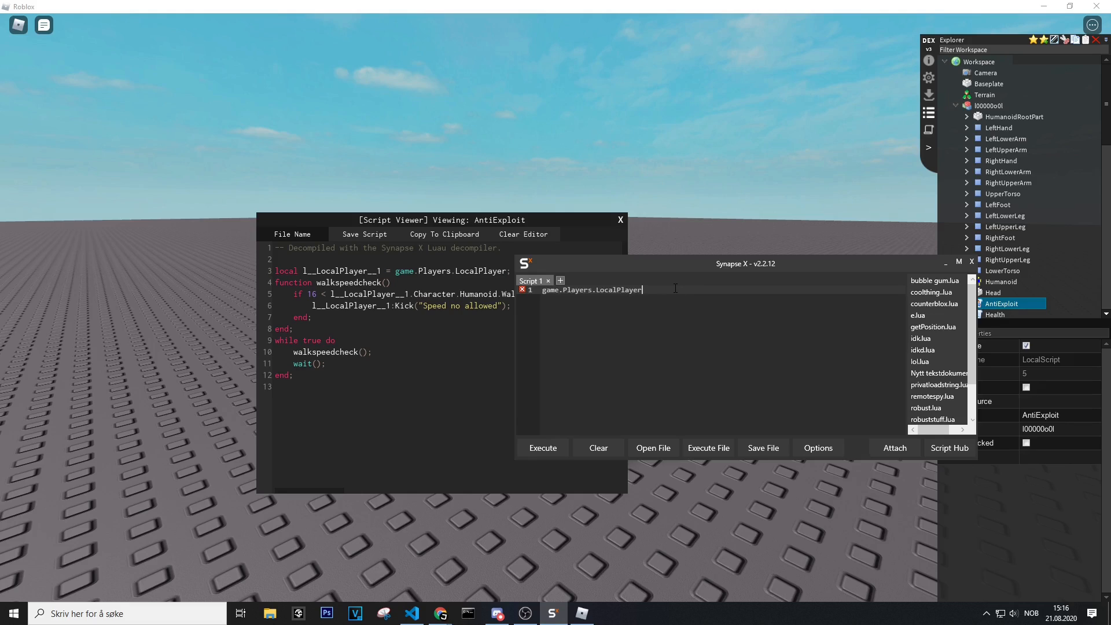
Complete the line as game.Players.LocalPlayer:Kick('hello').
type(":k")
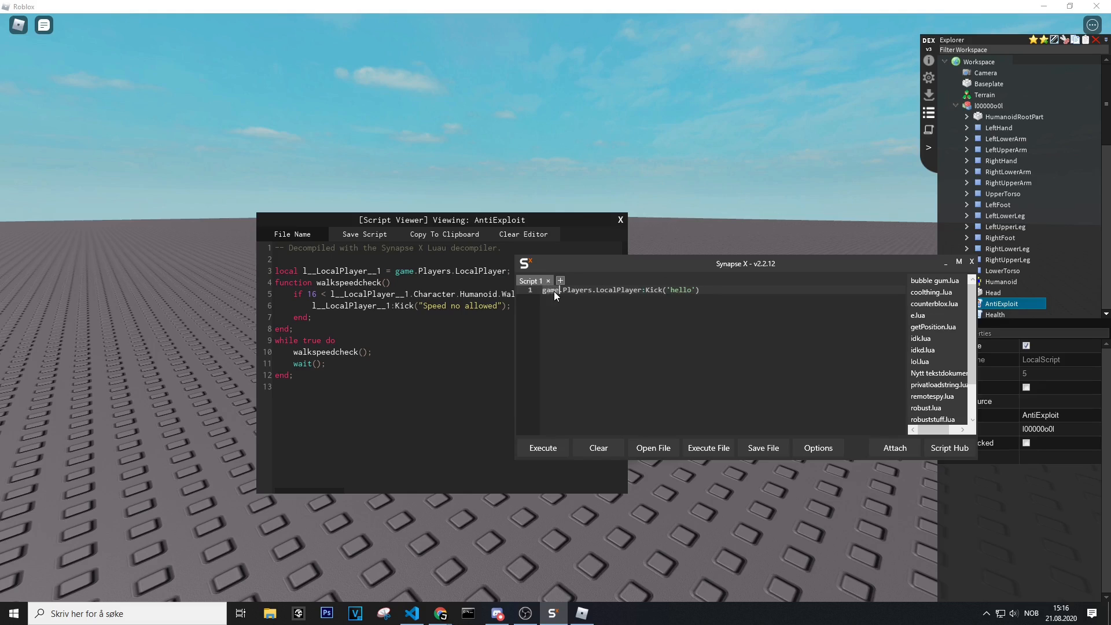
mouse_move(523, 588)
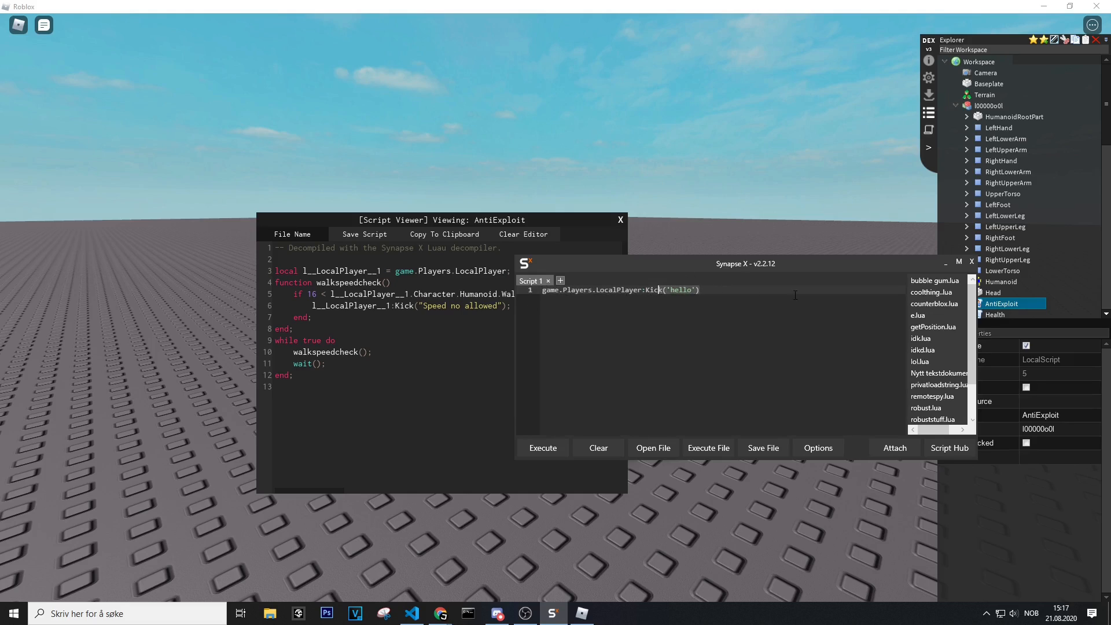
key("enter")
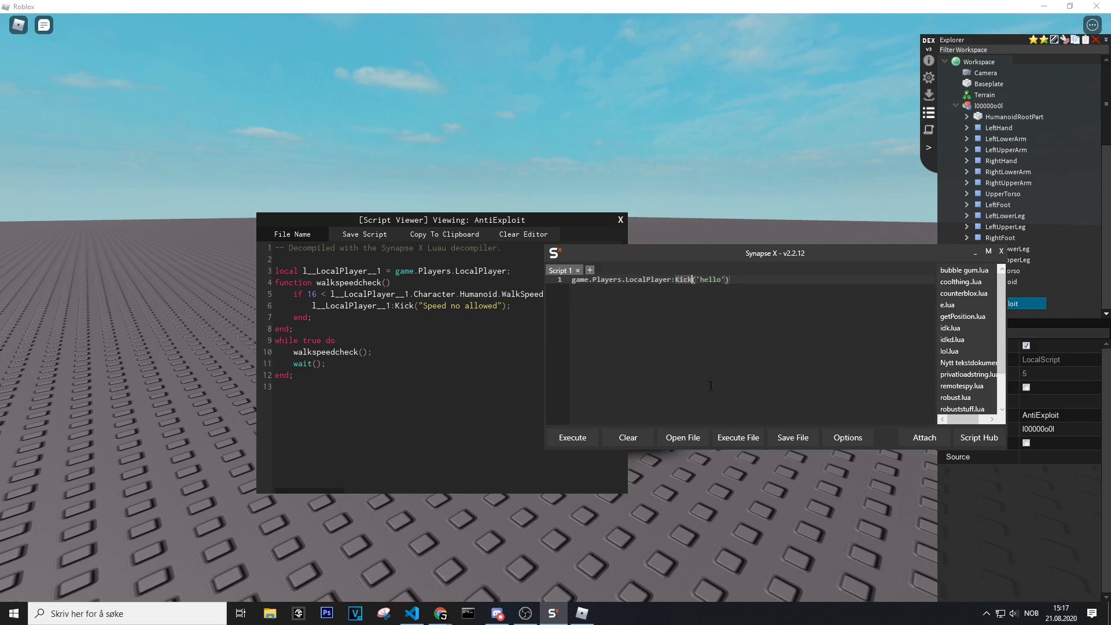
mouse_move(727, 322)
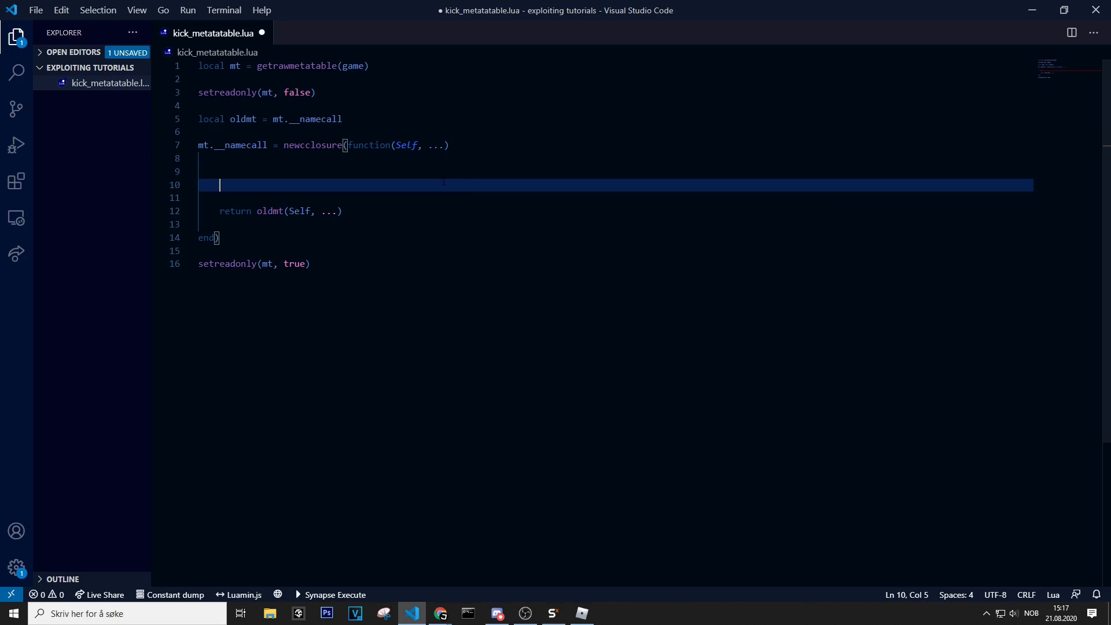
Type local method = getnamecallmethod() on line 10, correcting the misnamed function.
type("local")
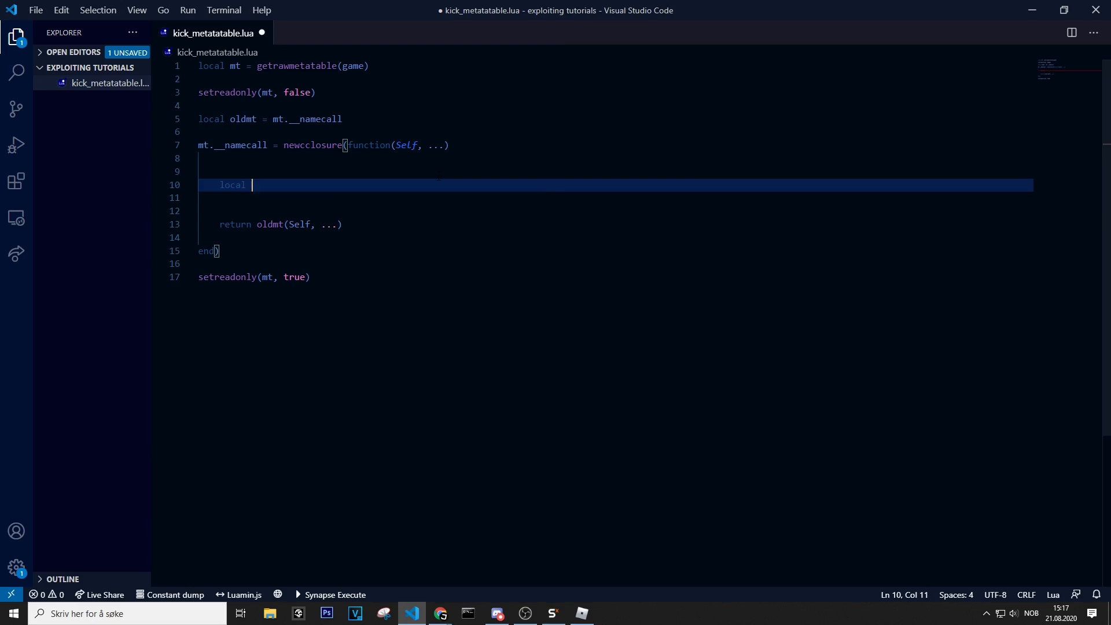
type("method =")
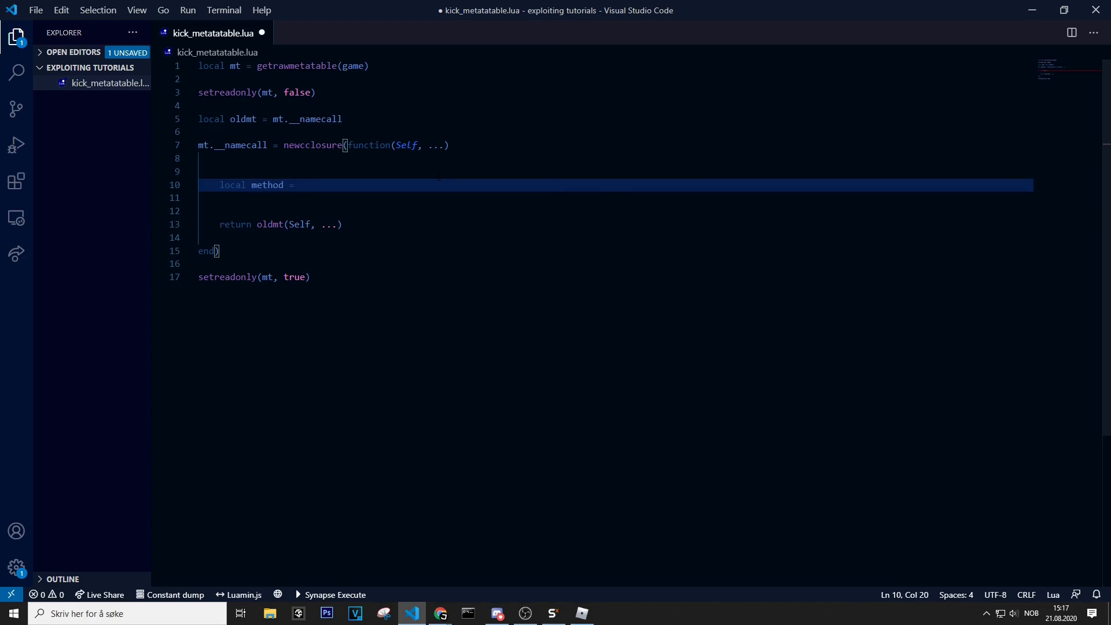
type("get")
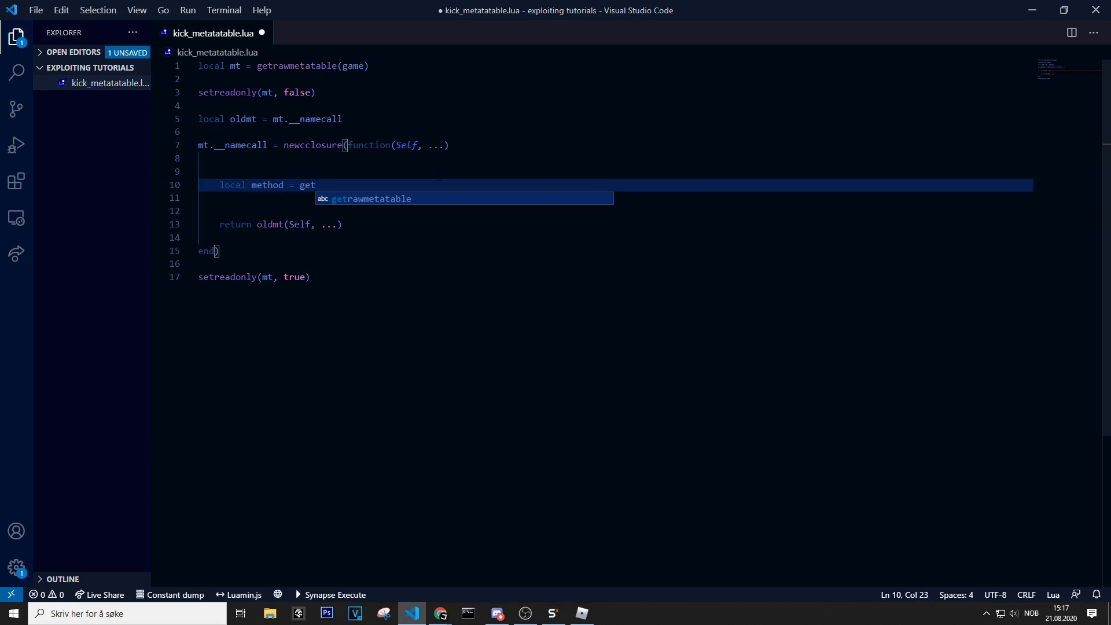
type("callingname")
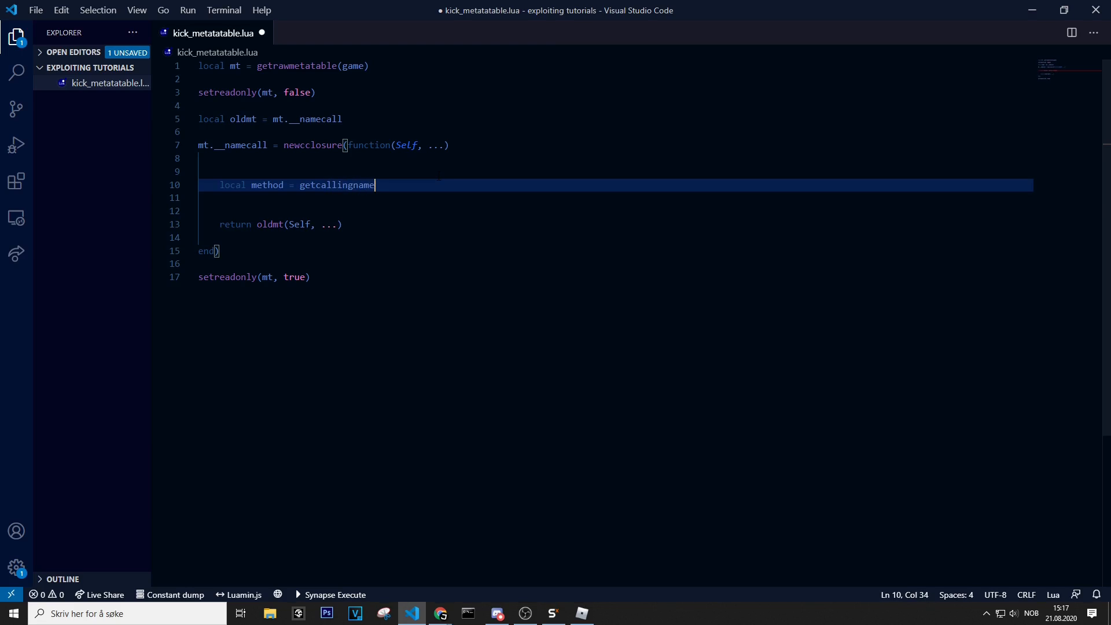
key("BackSpace")
type("b")
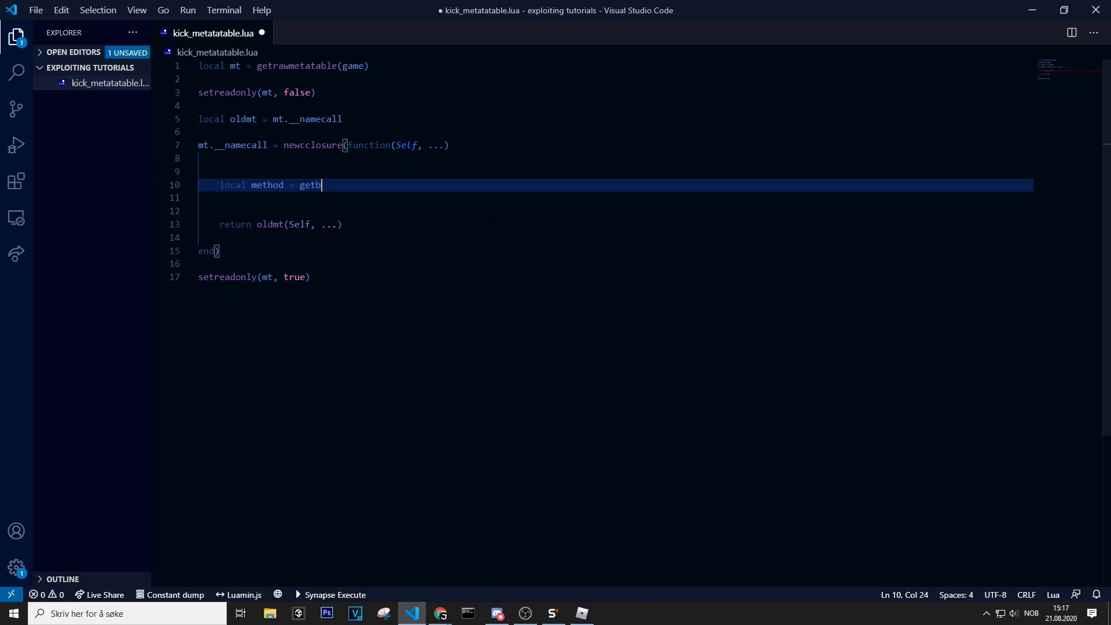
type("namecalling")
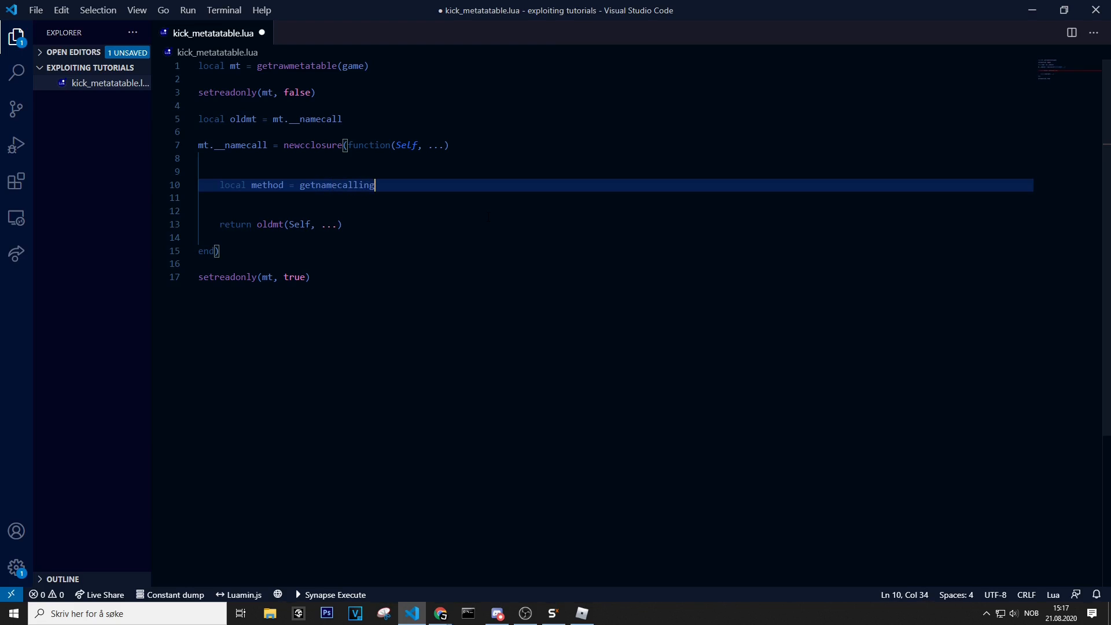
type("method")
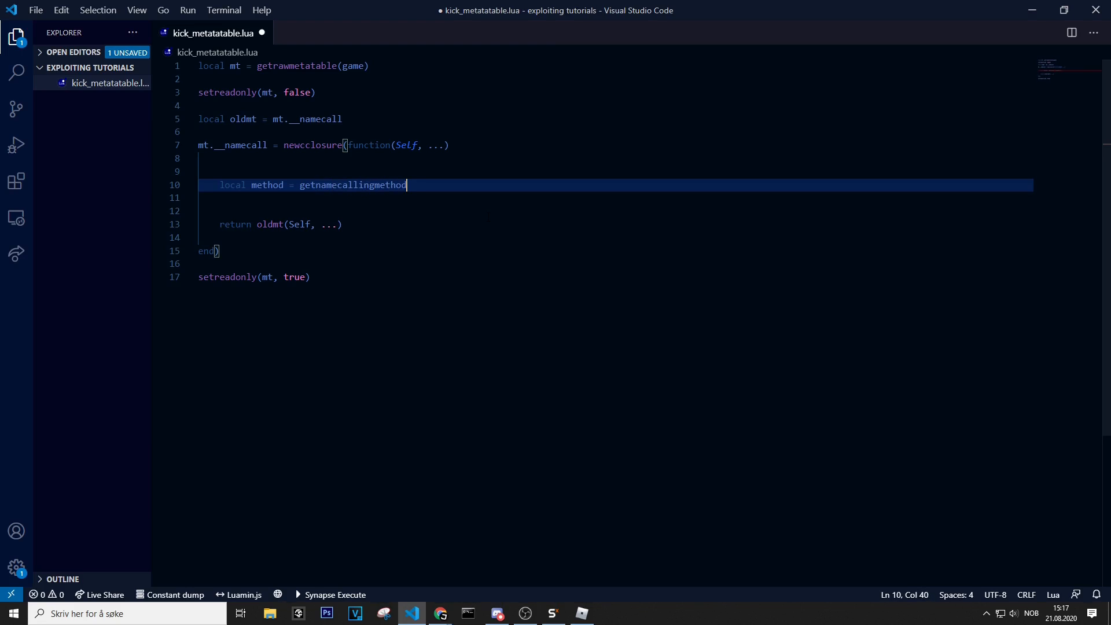
type("()")
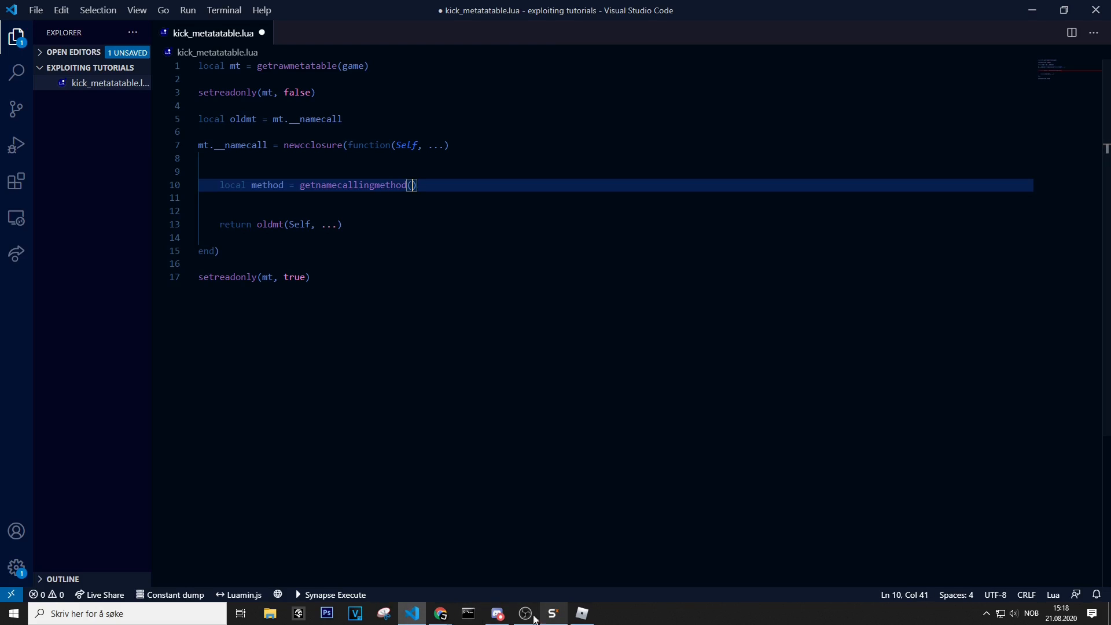
Verify the getnamecallmethod spelling with Synapse X autocomplete.
left_click(553, 613)
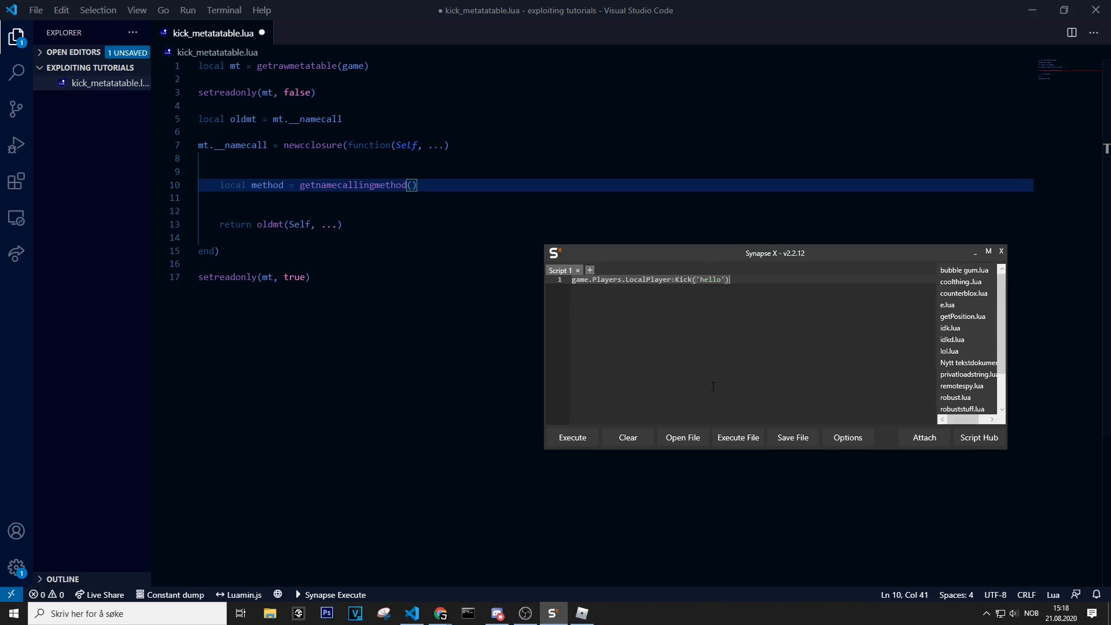
type("getinstancefromstate")
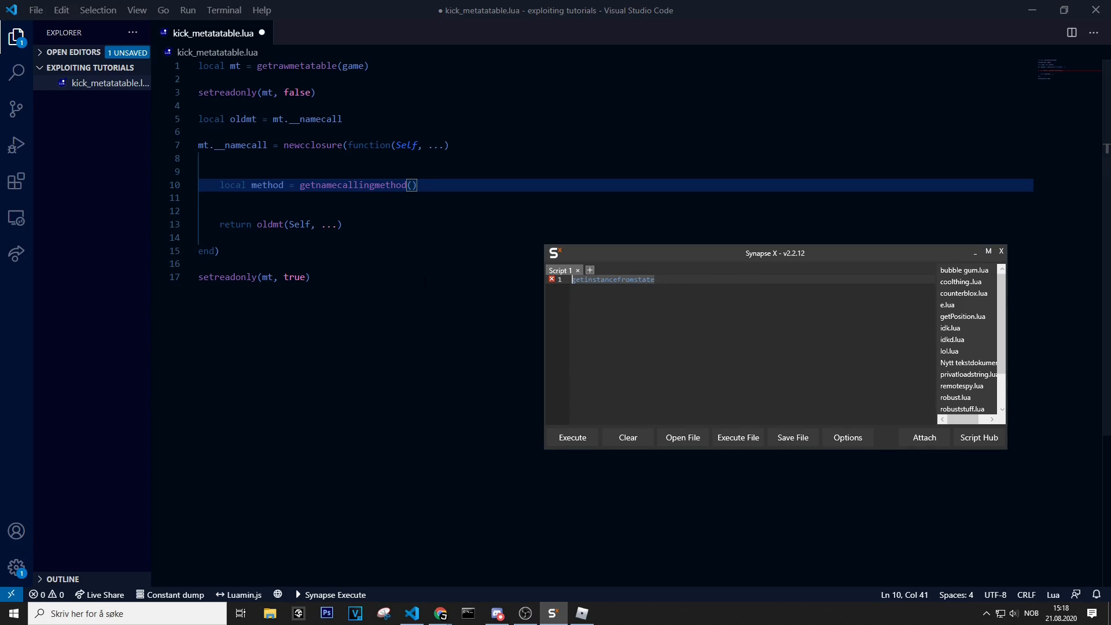
type("getnamecallmethod")
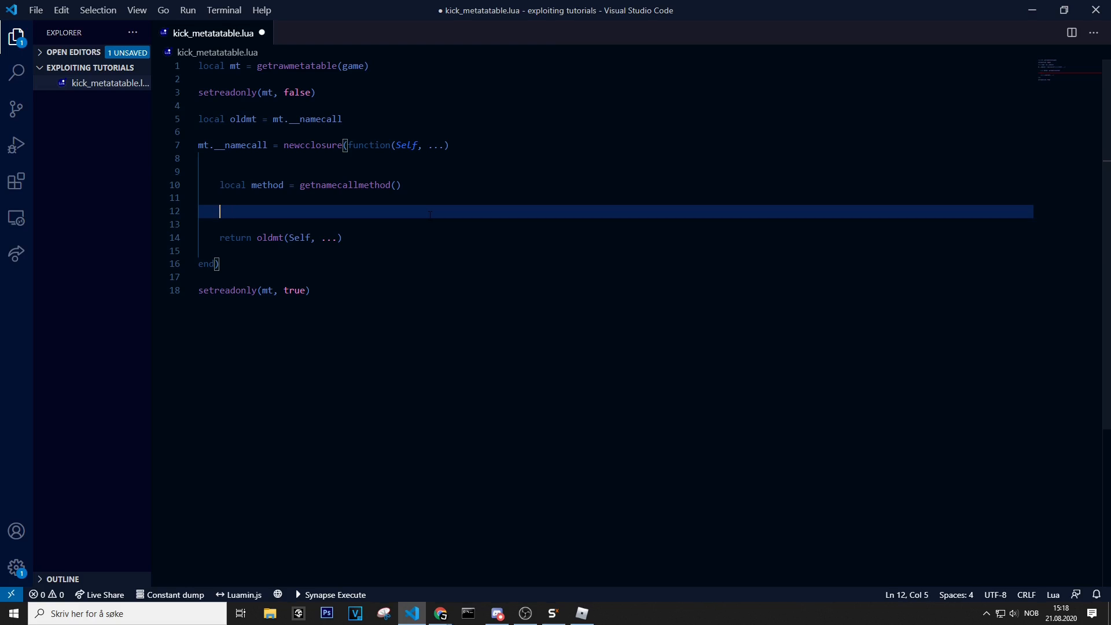
left_click(553, 613)
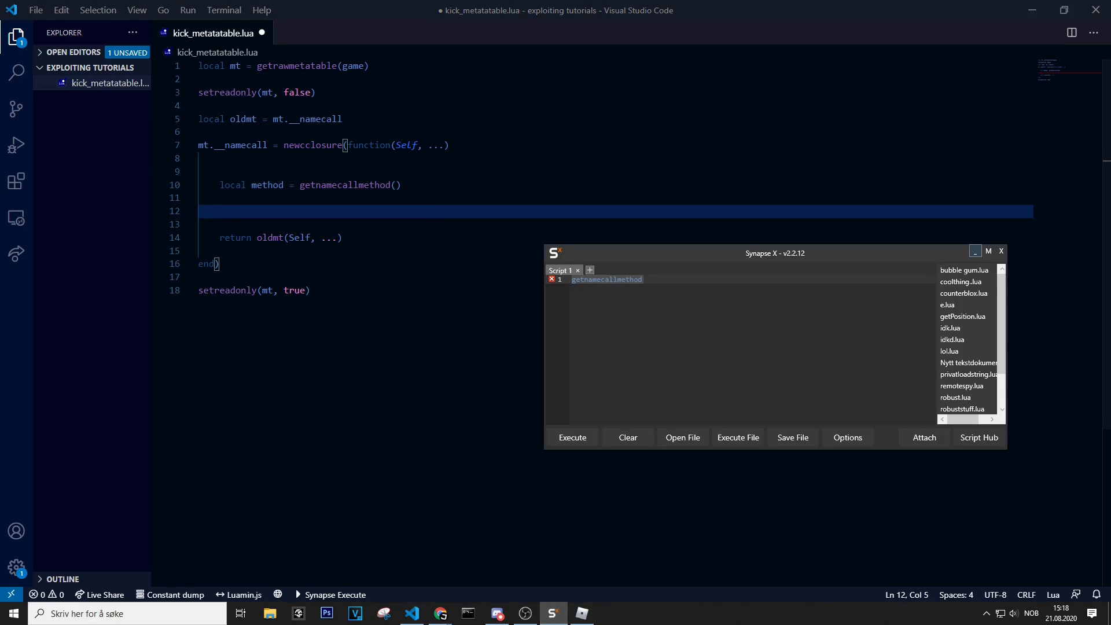
Type if method == 'Kick' then below line 10, checking Kick in Synapse X.
left_click_drag(775, 253, 675, 235)
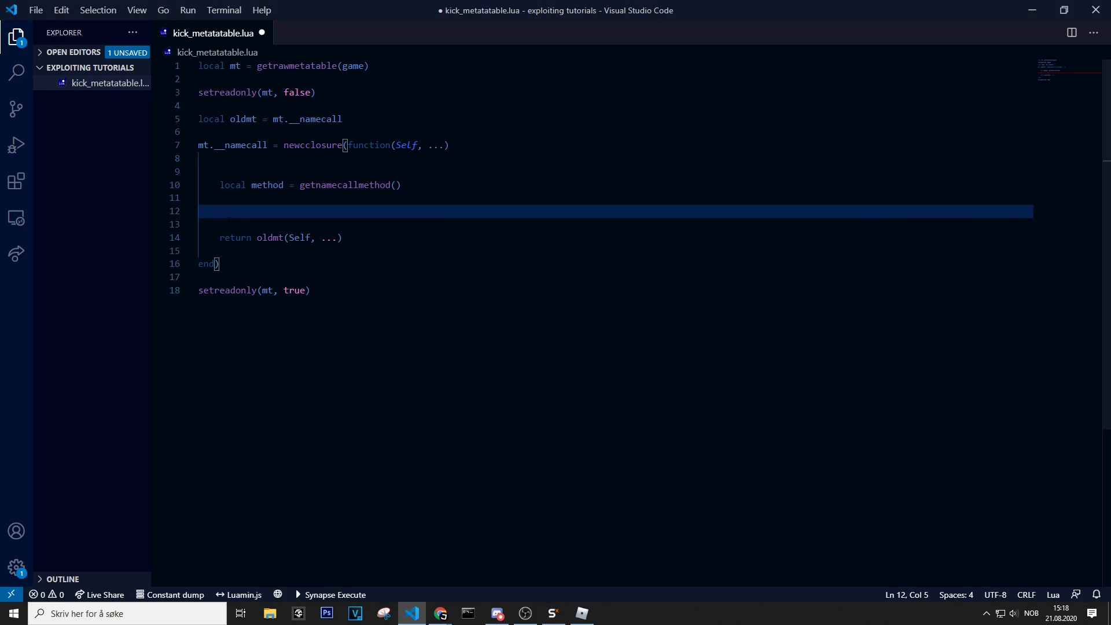
type("if")
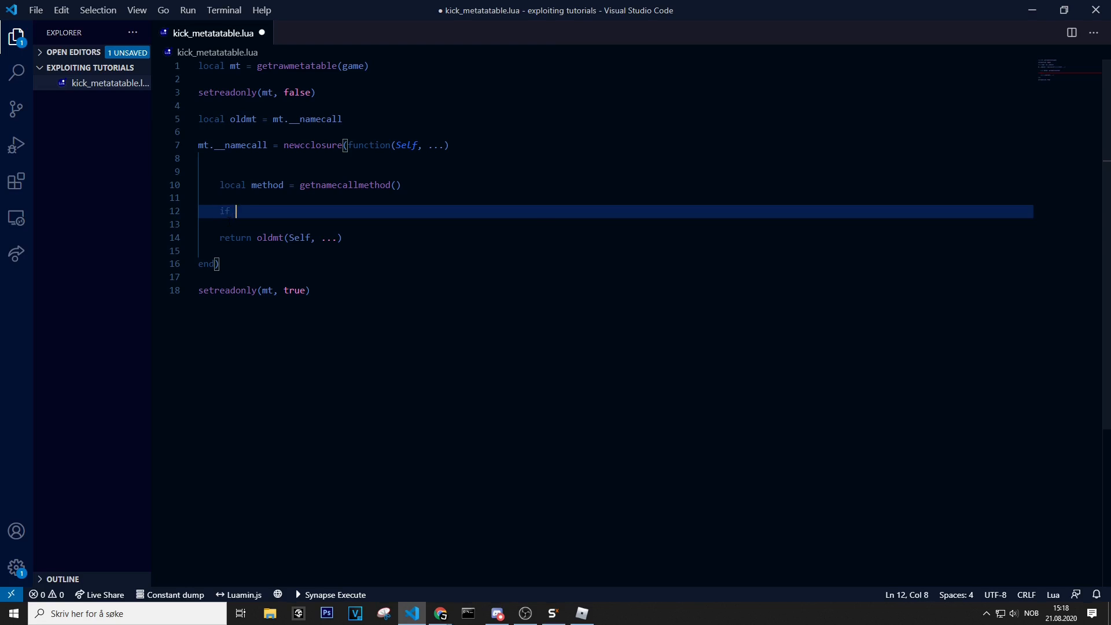
type("method ==")
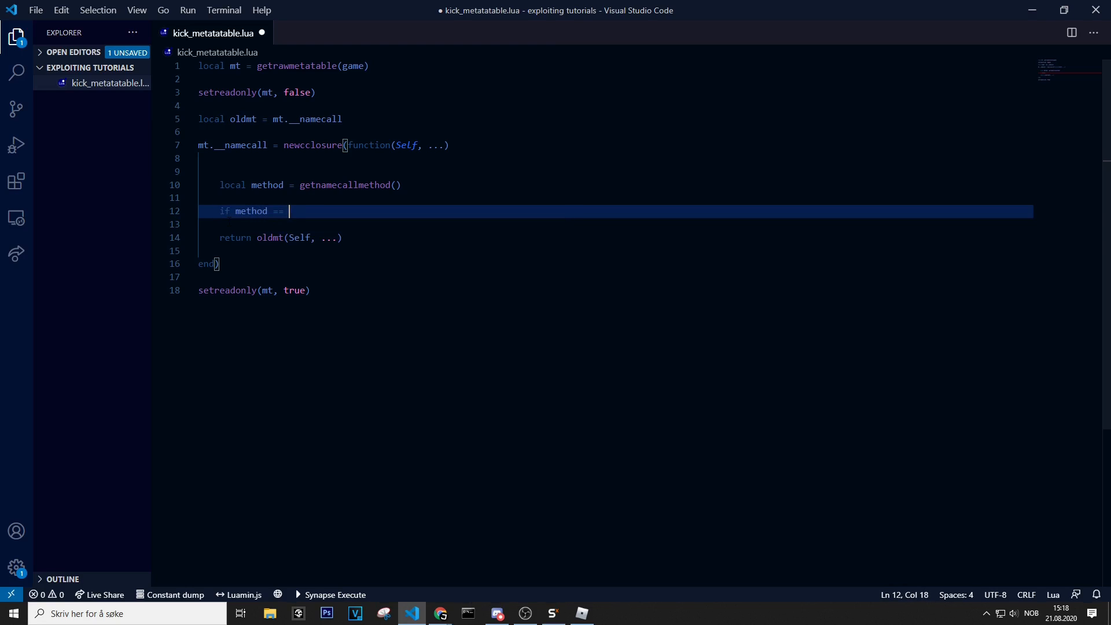
type("'Kick' then")
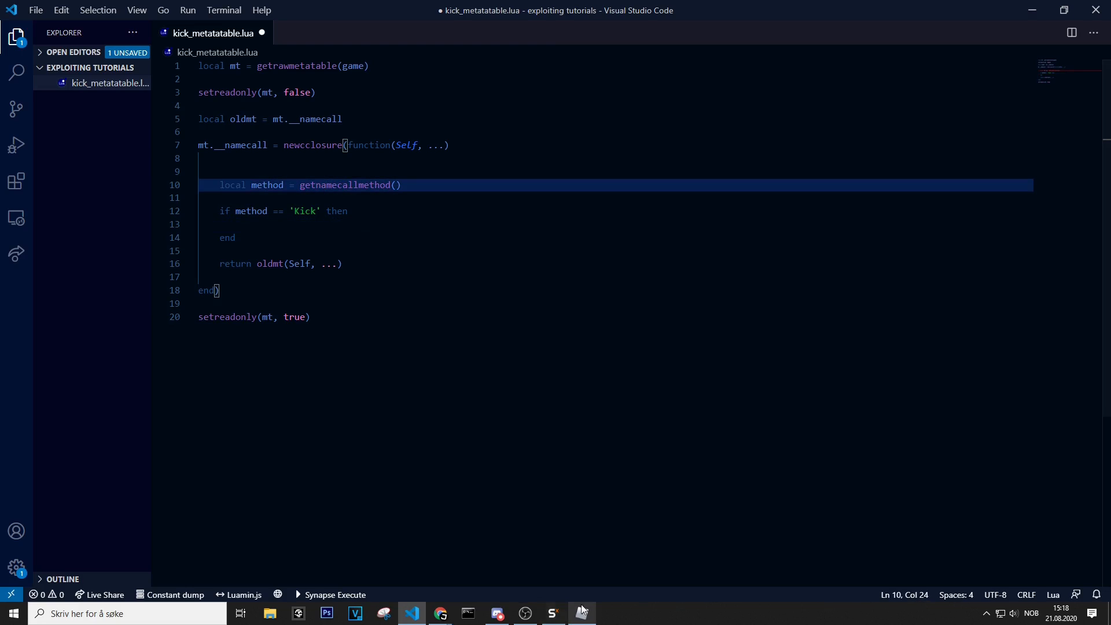
left_click(552, 613)
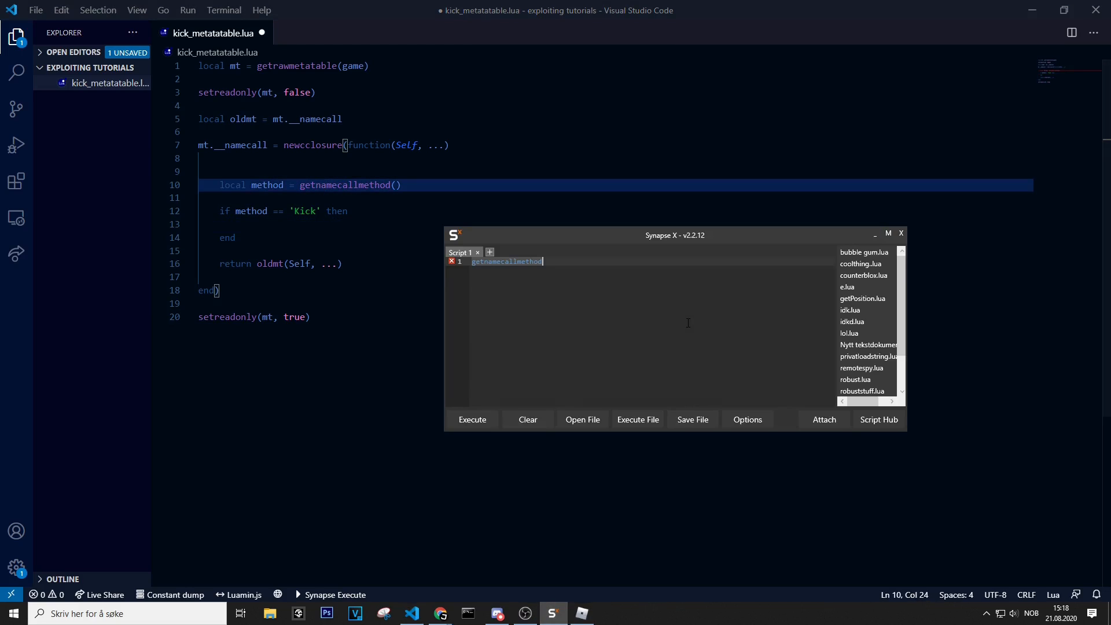
type(":K1")
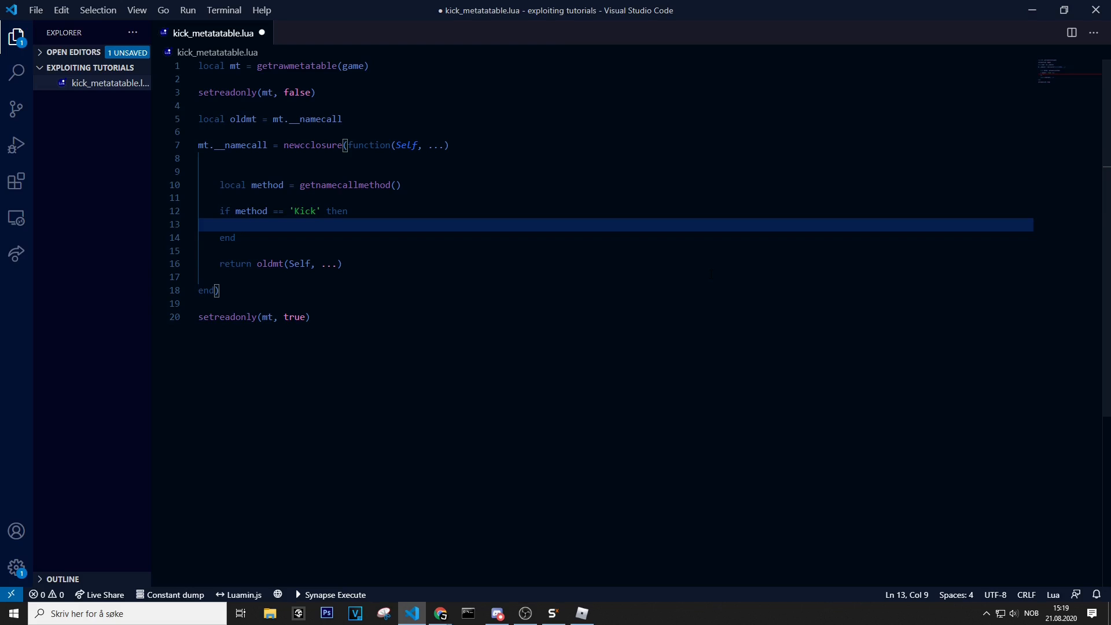
Add print("hello") and wait(9e9) inside the Kick branch.
type("prin")
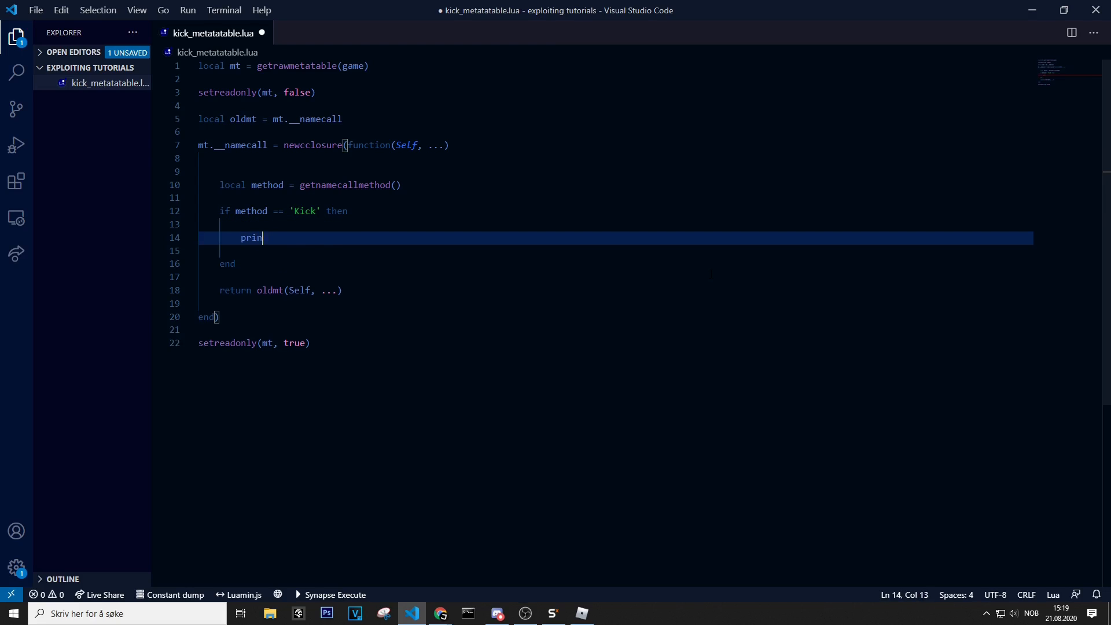
type("t(\"hello\")")
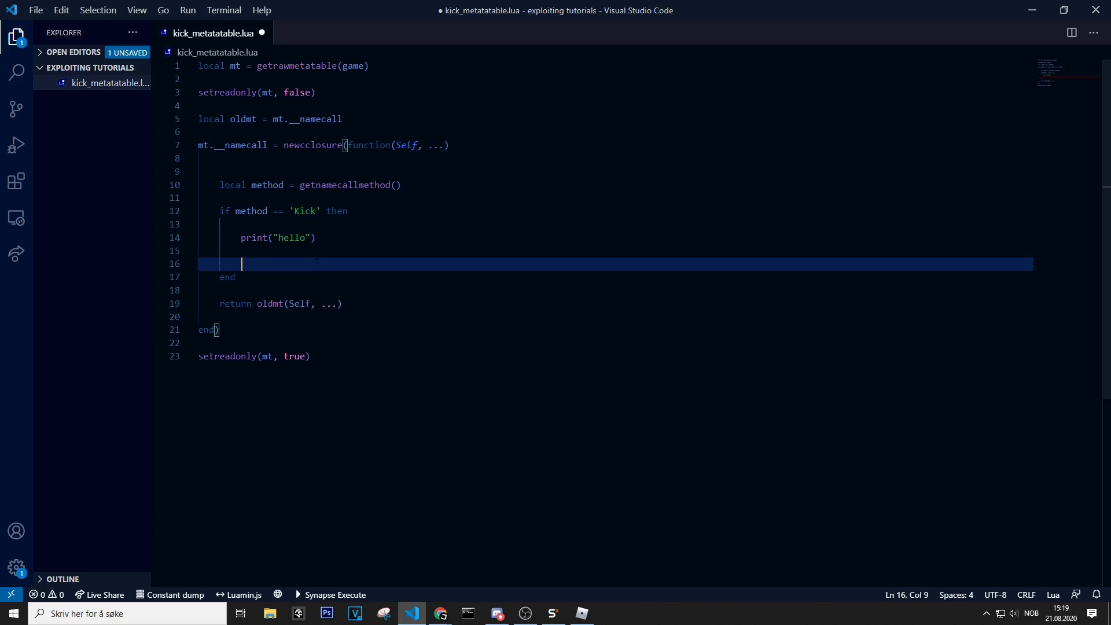
double_click(304, 211)
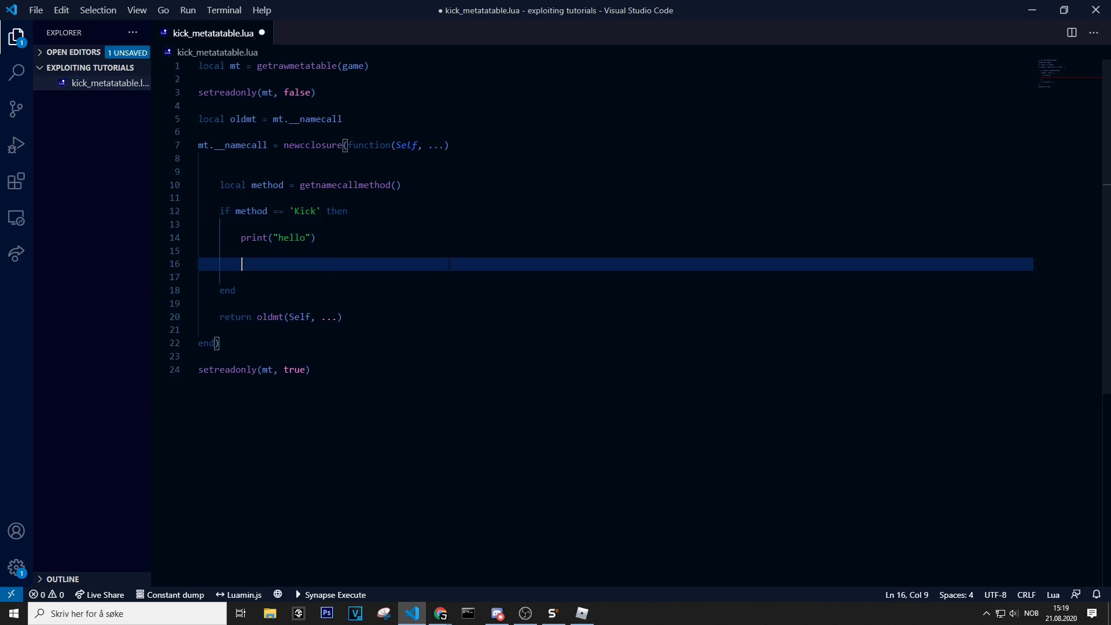
type("wait()")
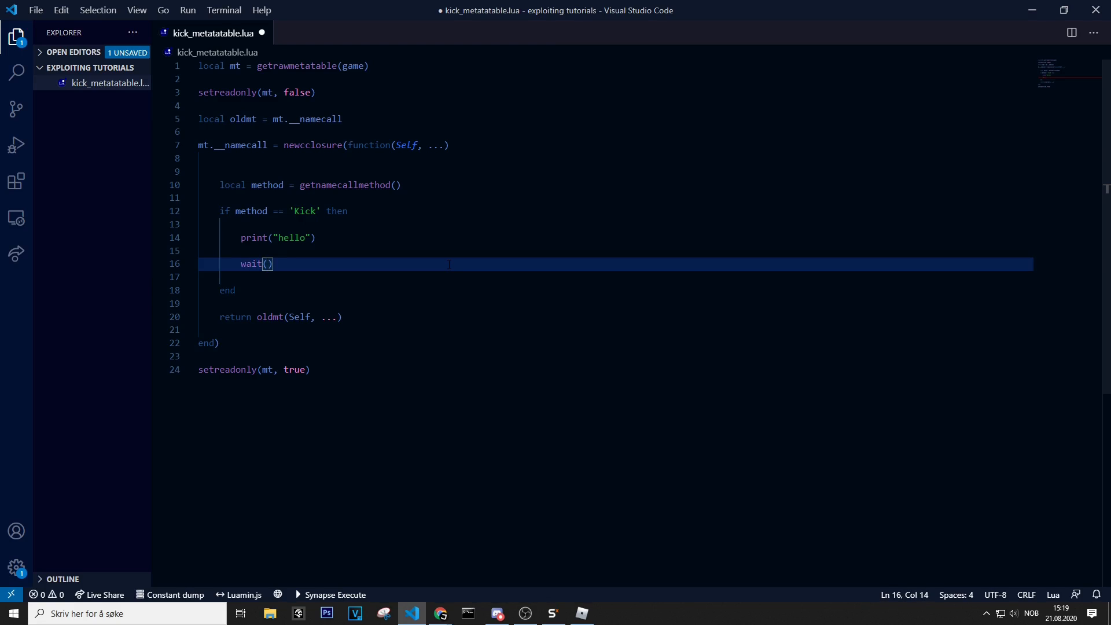
type("9e9")
type("return nil")
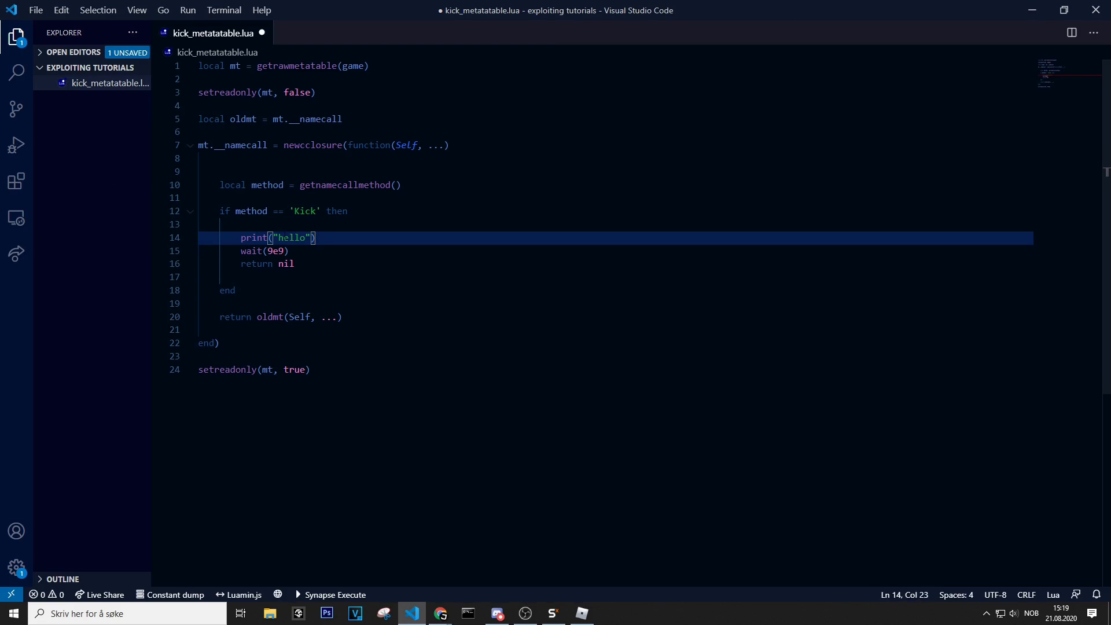
Change the message to "hello youtube!" and save kick_metatable.lua.
key("Backspace")
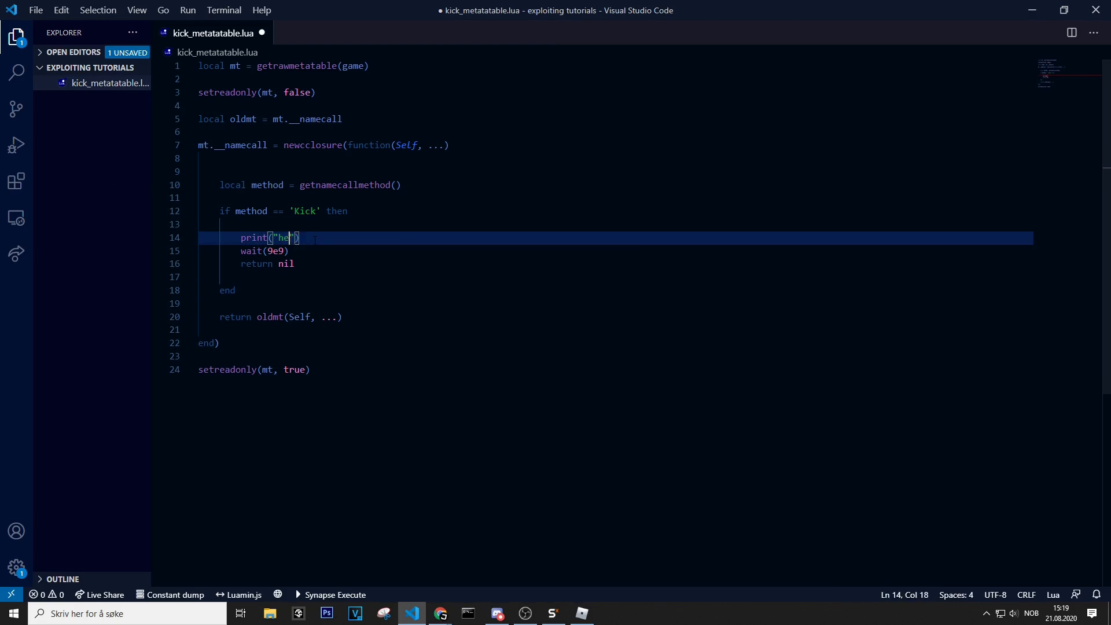
type("llo youtube!")
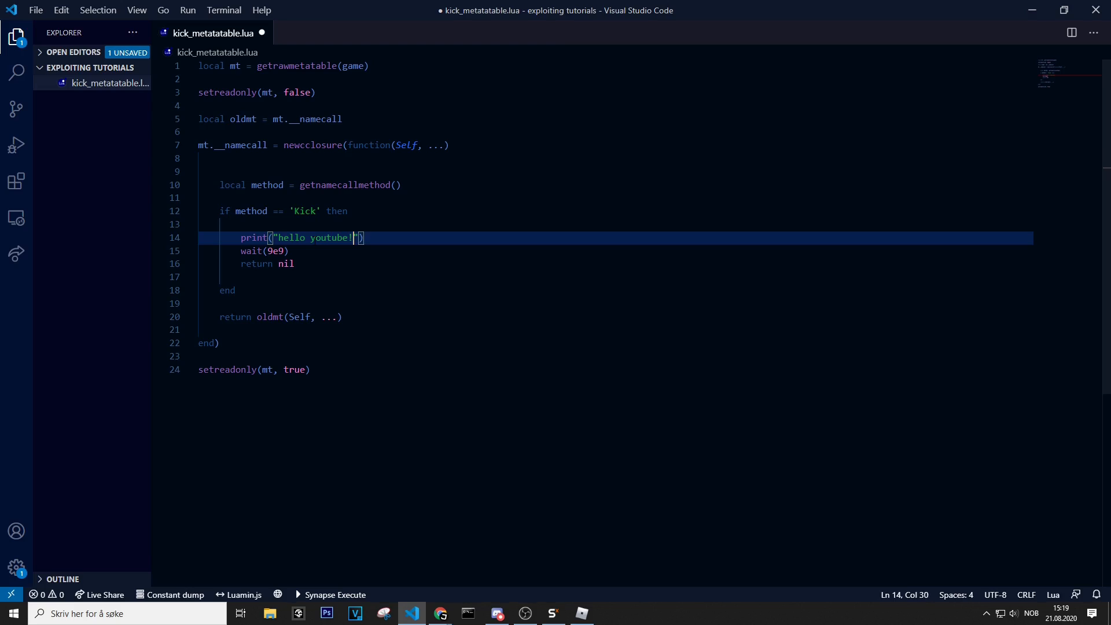
key("ctrl+s")
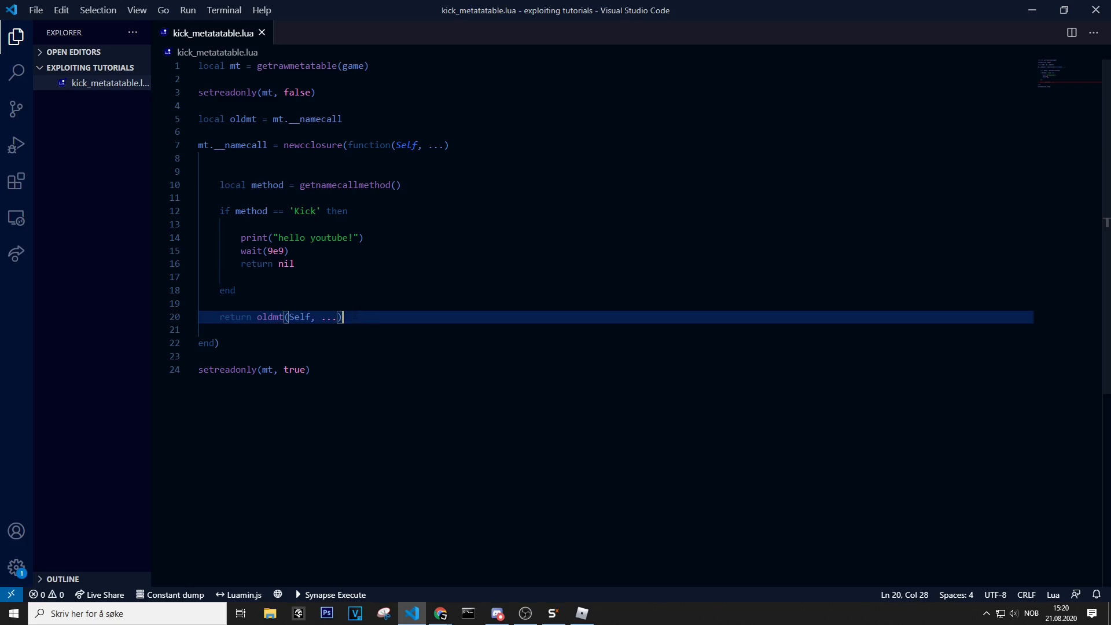
left_click_drag(342, 317, 257, 317)
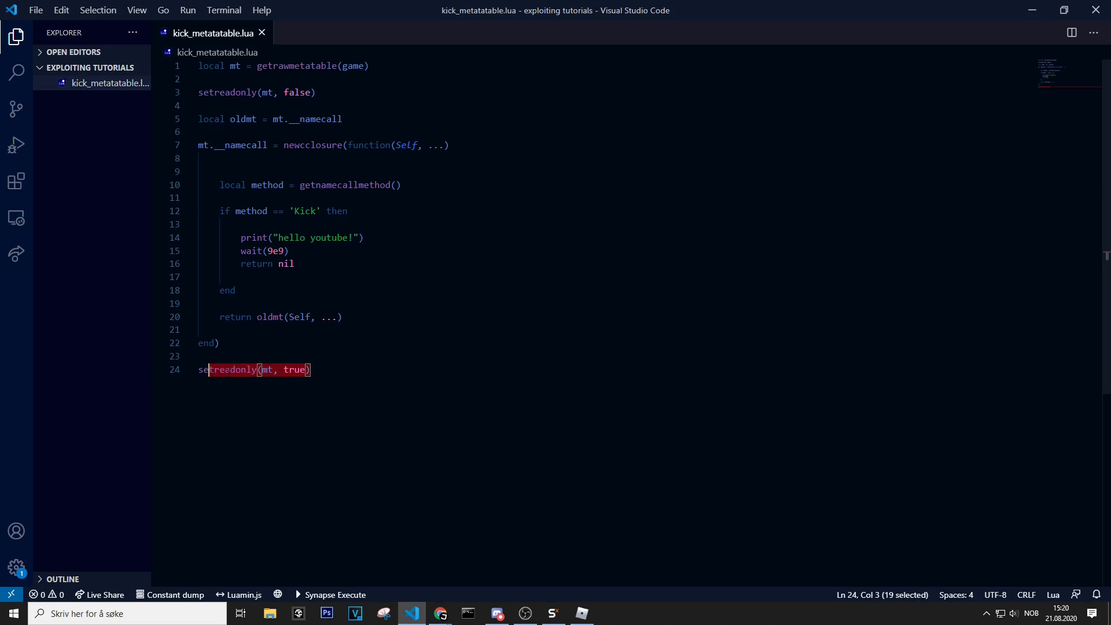
left_click(214, 369)
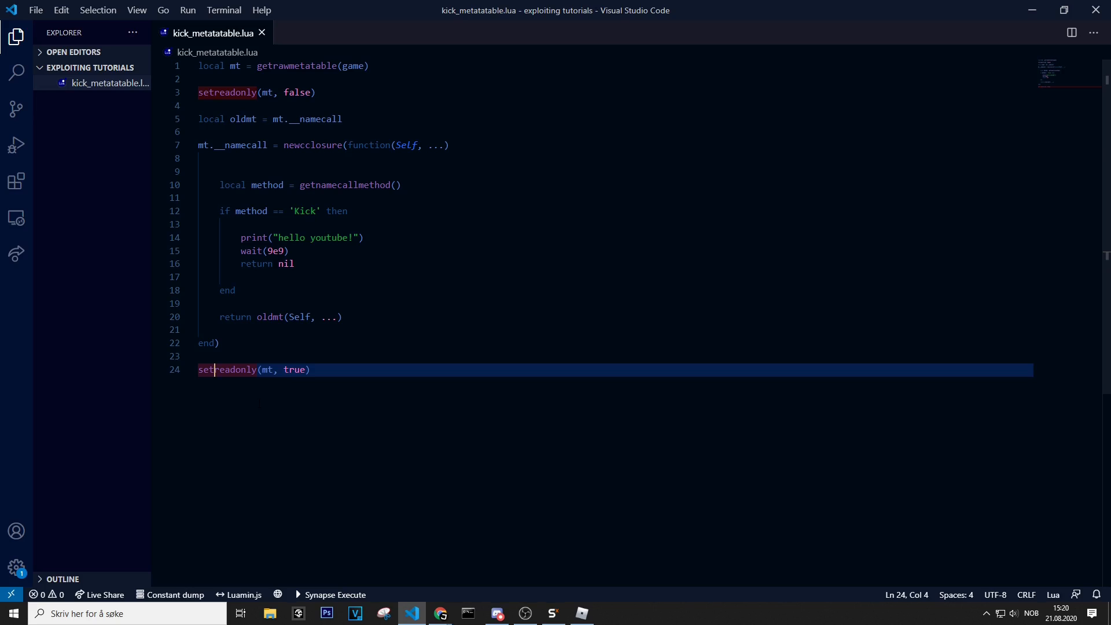
left_click(216, 343)
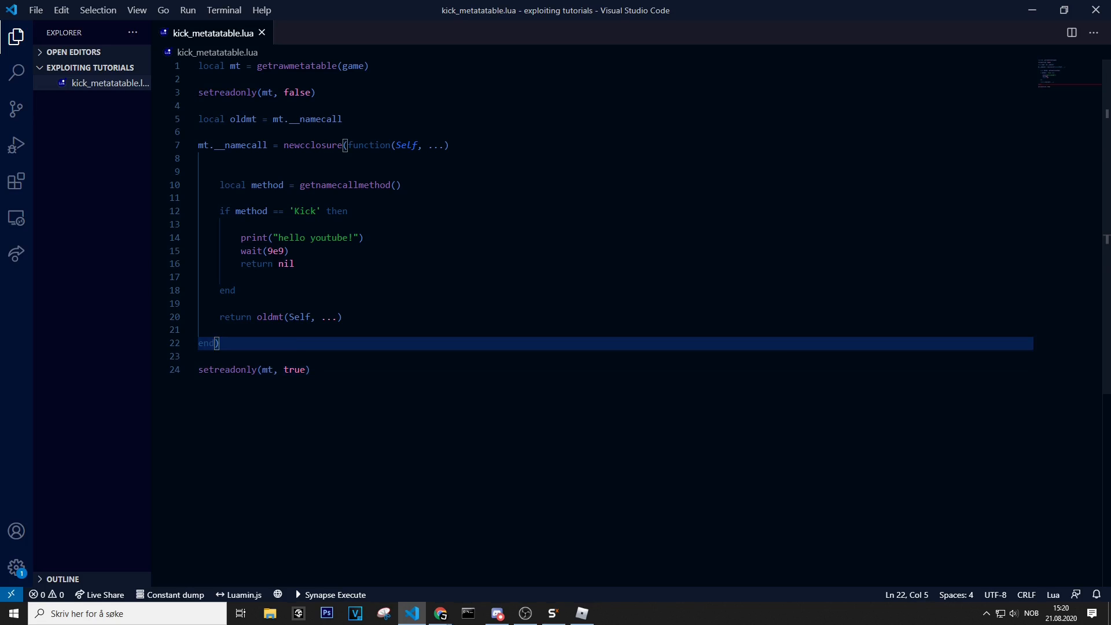
left_click(201, 171)
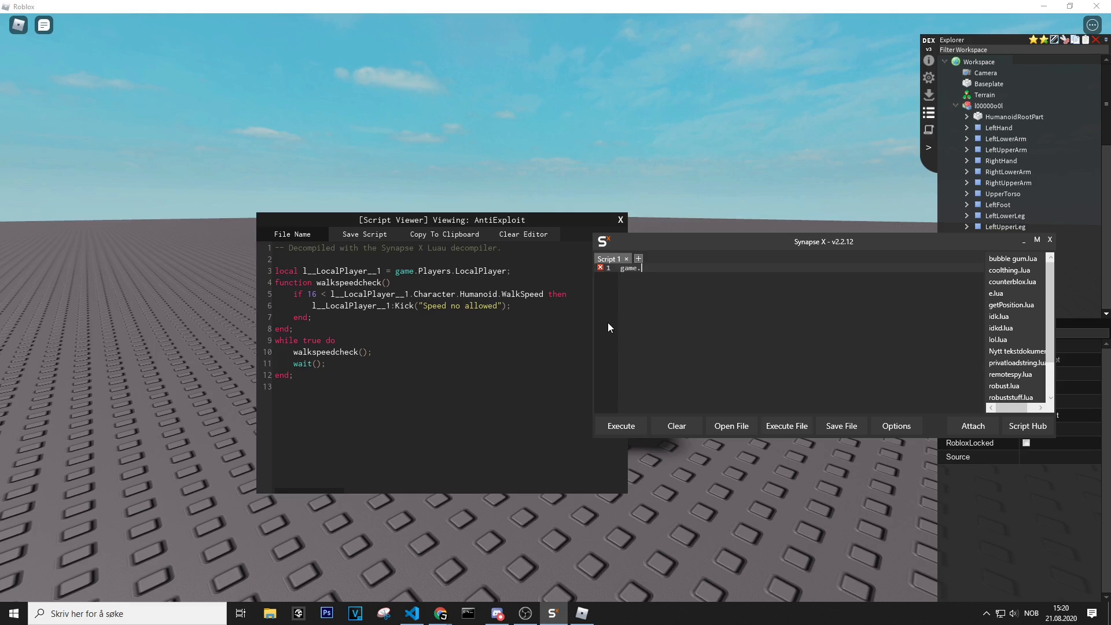
mouse_move(689, 303)
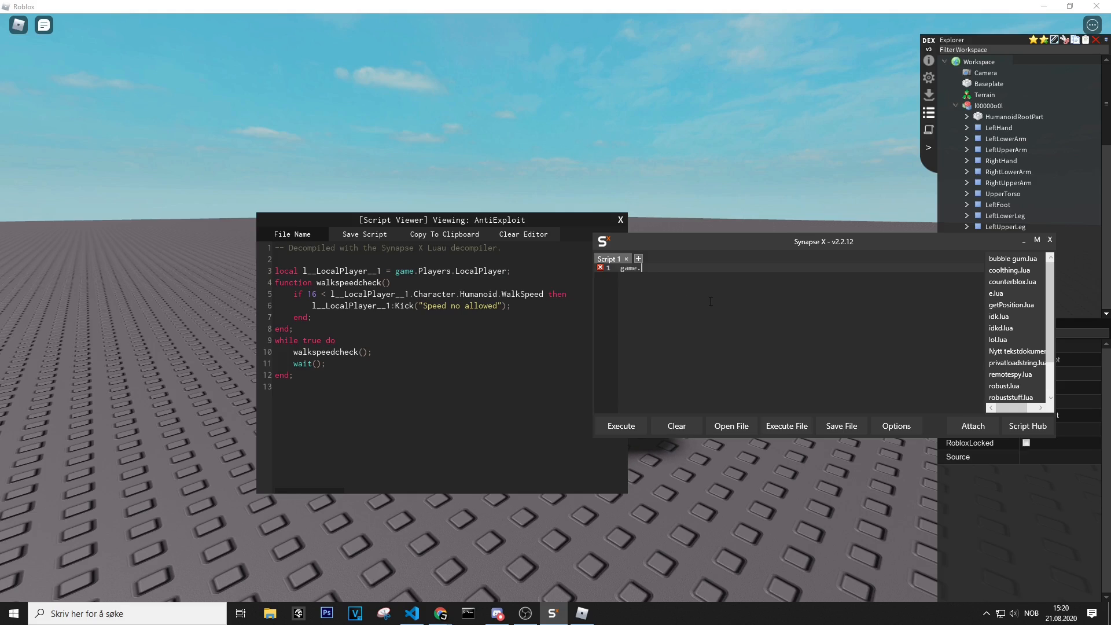
Execute game.Players.LocalPlayer.Character.Humanoid.WalkSpeed = 20 from the Synapse X editor.
type("Players.LocalPla")
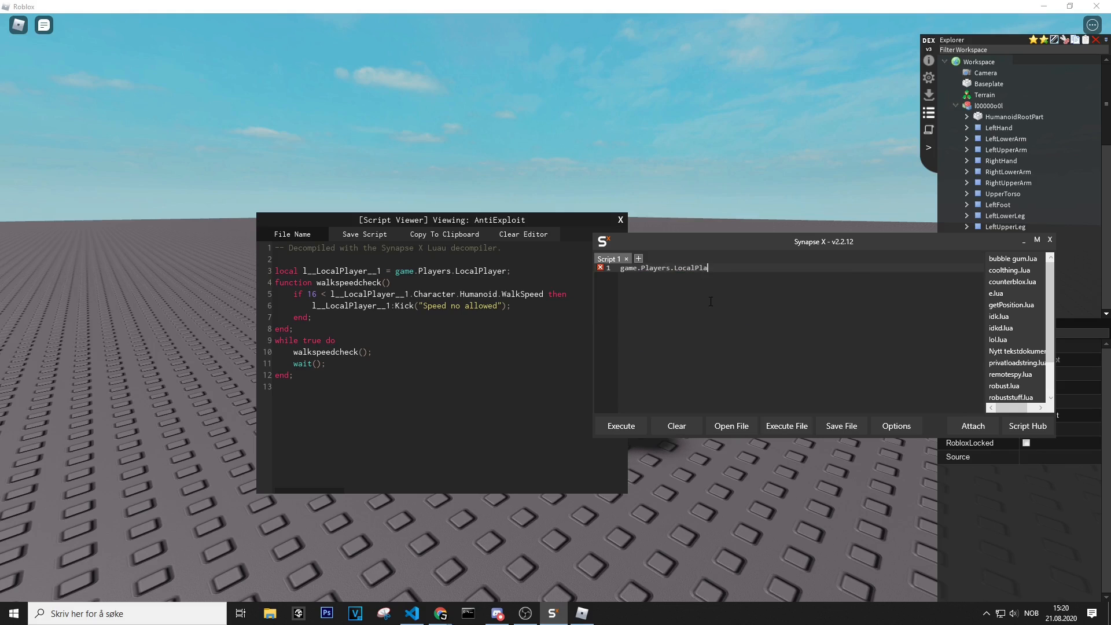
type("yer.Character.Humanoid")
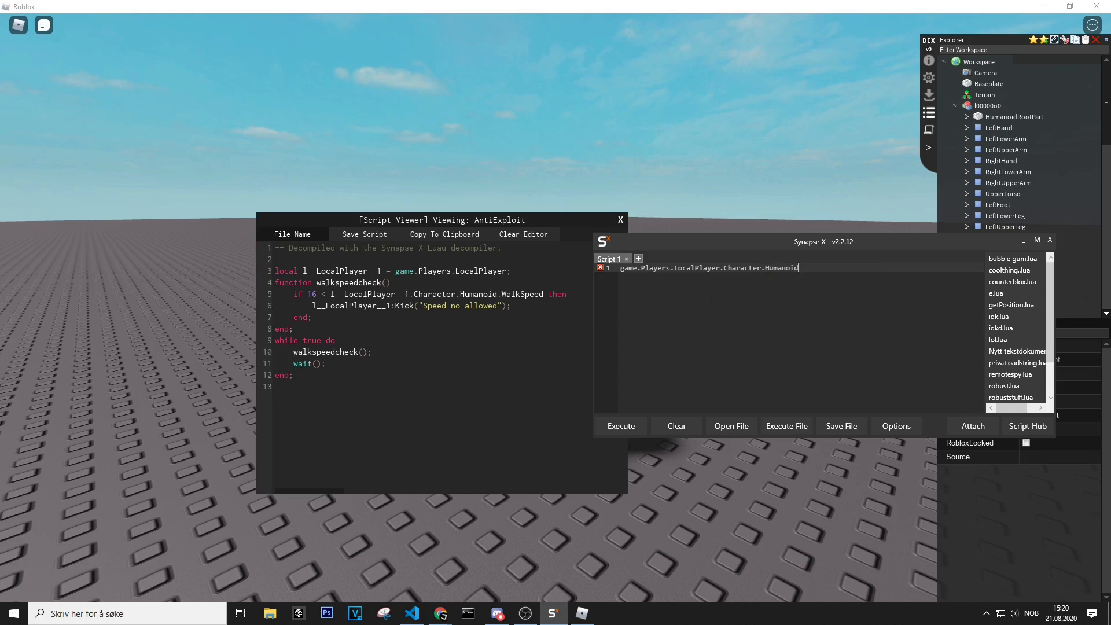
type(".WalkSpe")
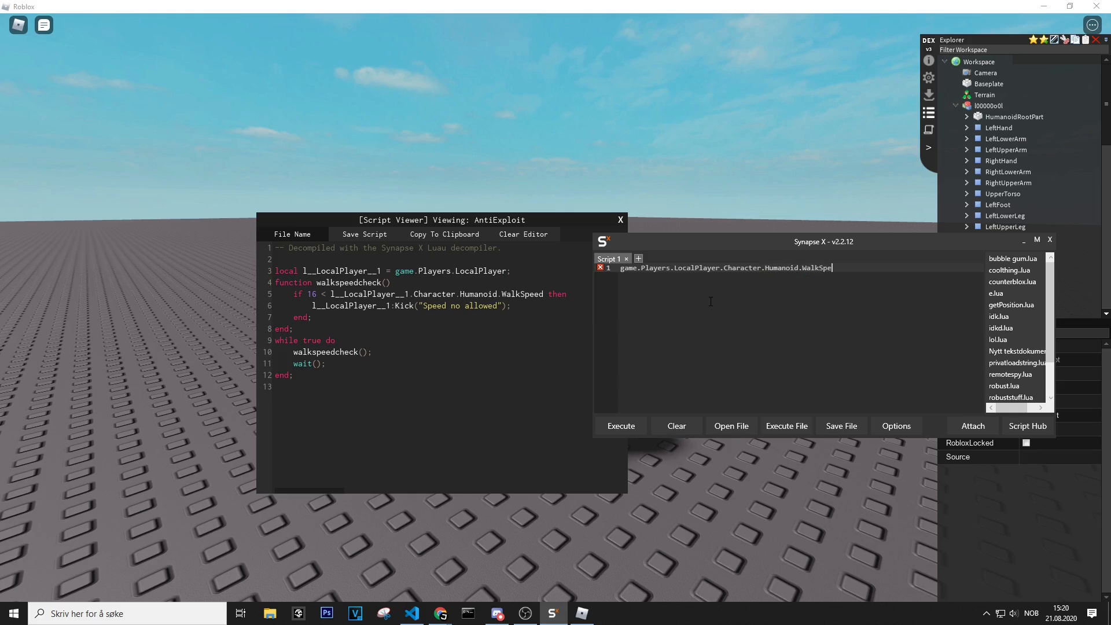
type("= 20")
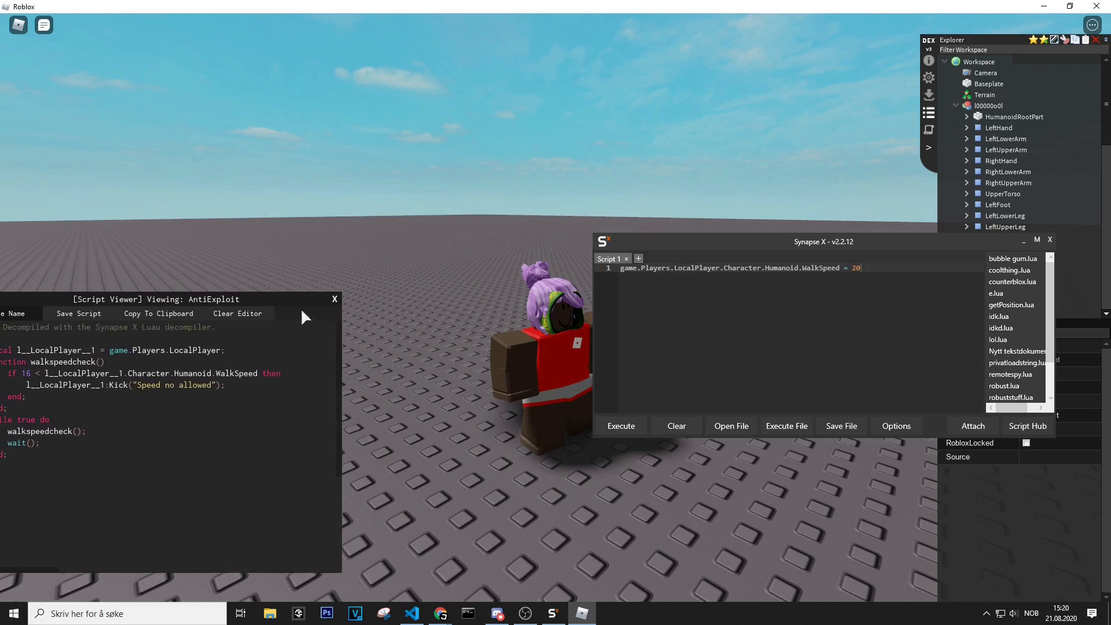
left_click(620, 426)
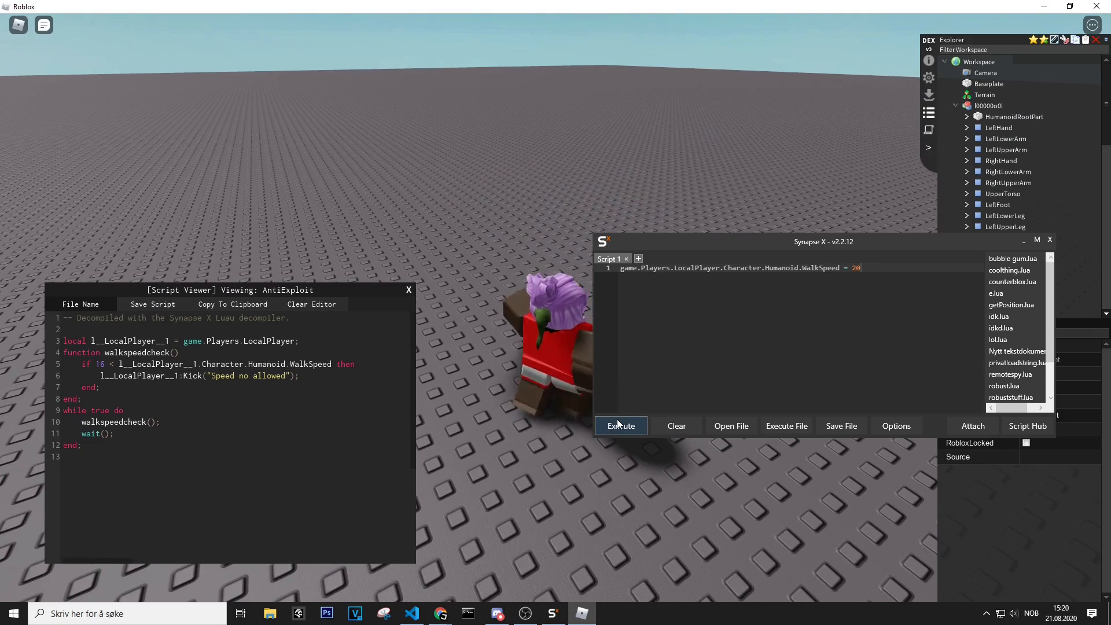
left_click(620, 426)
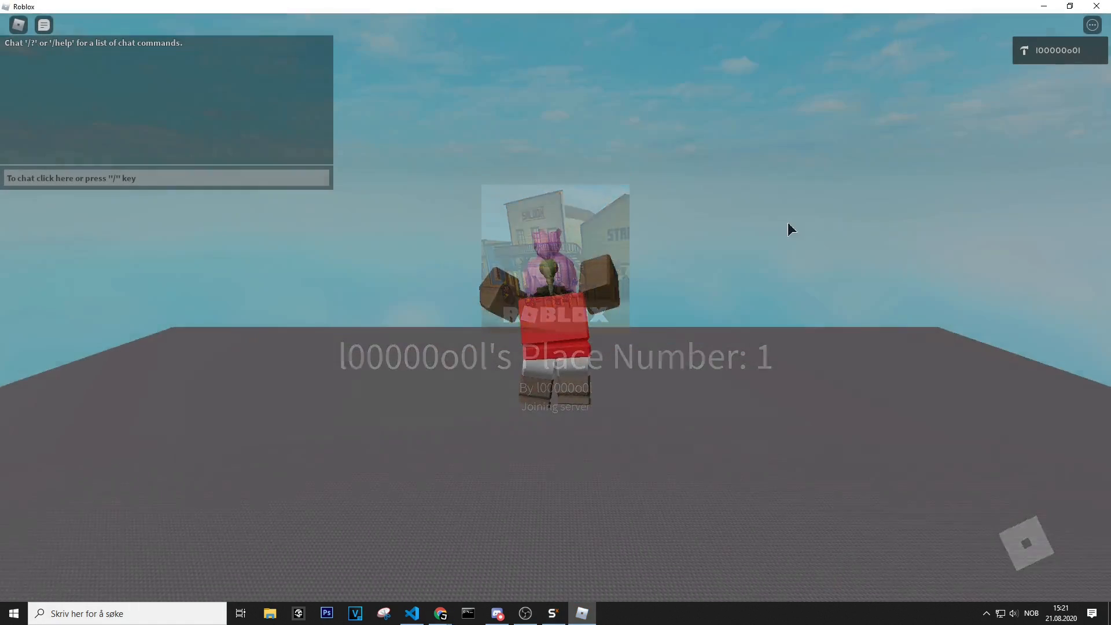
Reattach Synapse X, hide it, and open AntiExploit's decompiled source in Dark Dex.
left_click(553, 613)
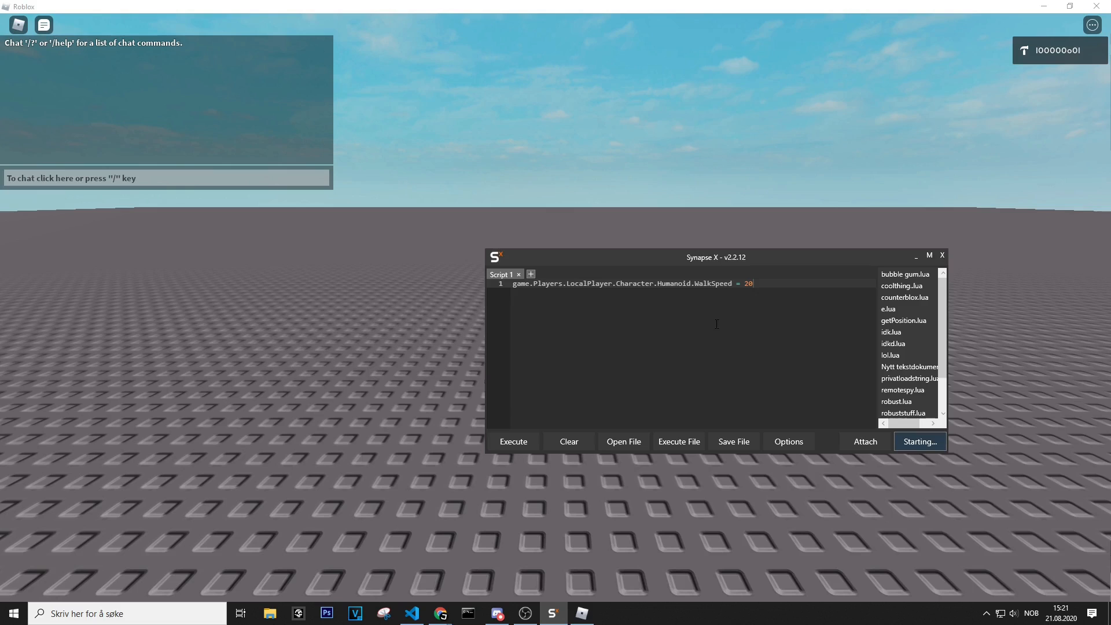
left_click(919, 442)
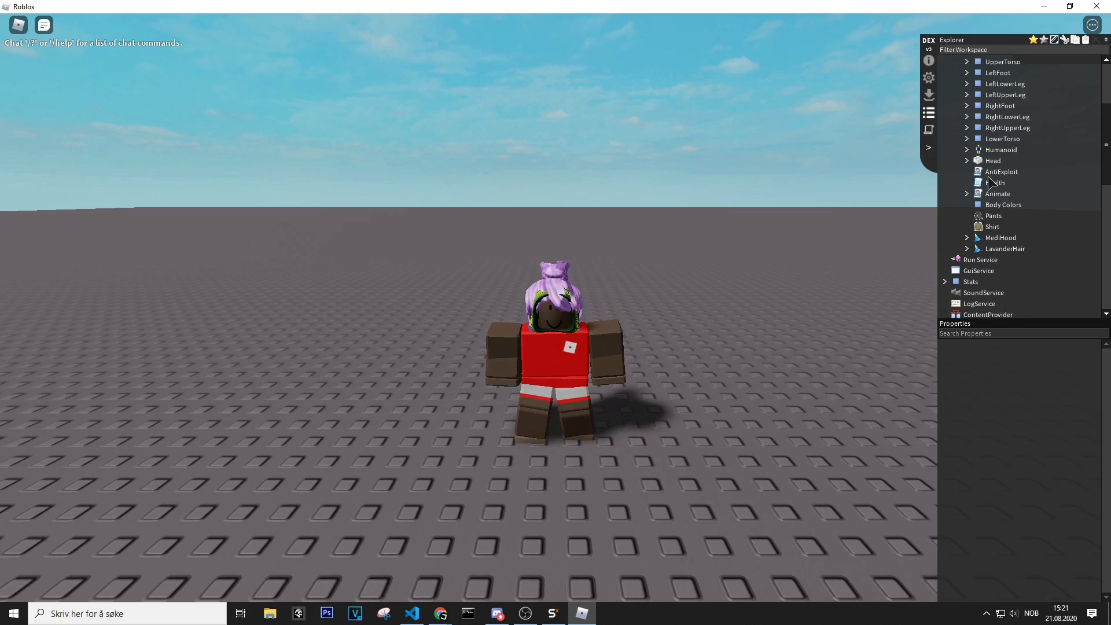
left_click(1001, 171)
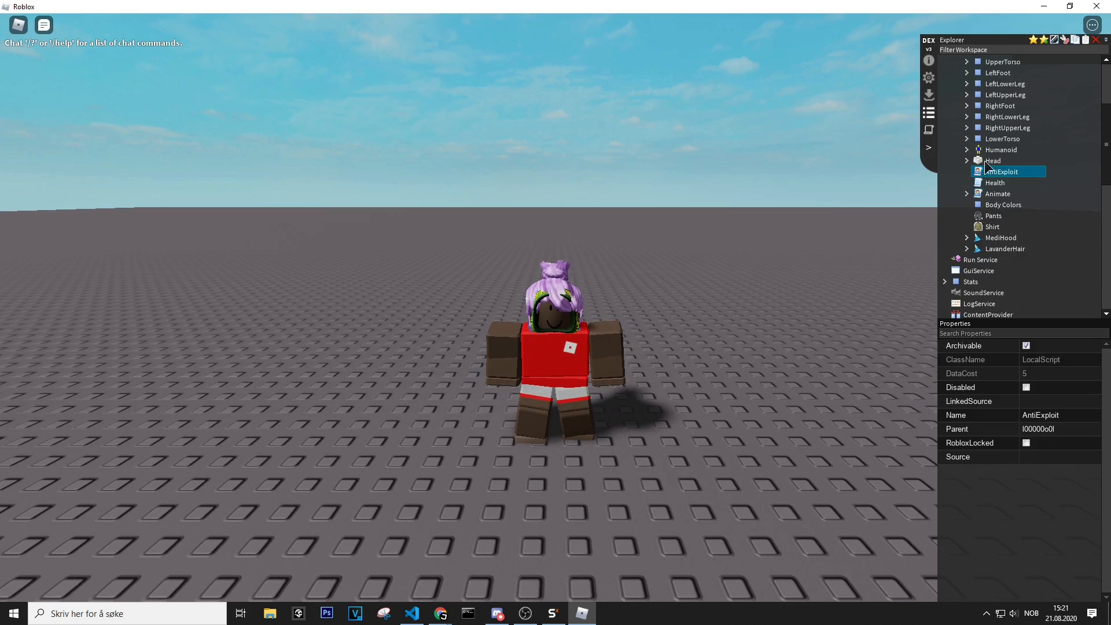
double_click(1002, 171)
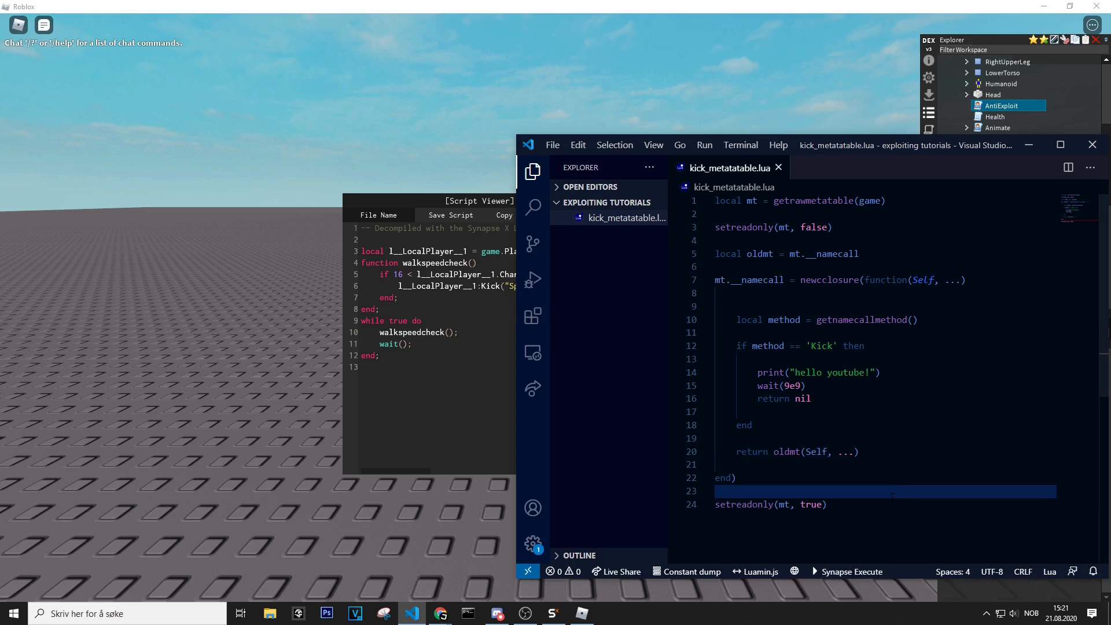
Run the kick-blocking __namecall hook script in the game via Synapse Execute.
left_click(852, 571)
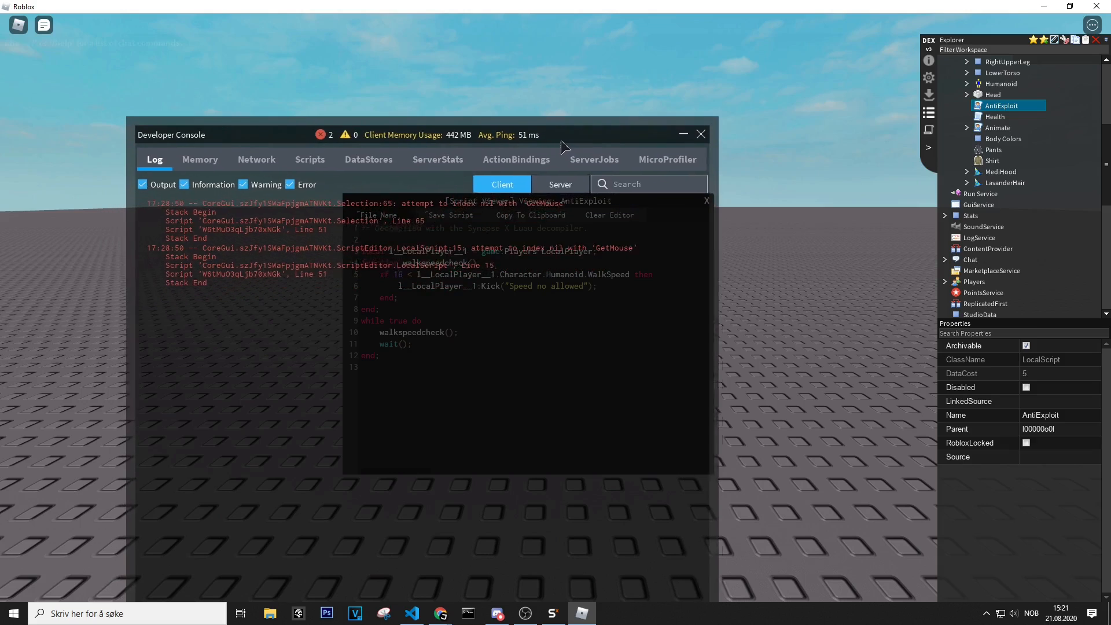
Check the console's server jobs and client log, then close the AntiExploit script viewer.
left_click(595, 161)
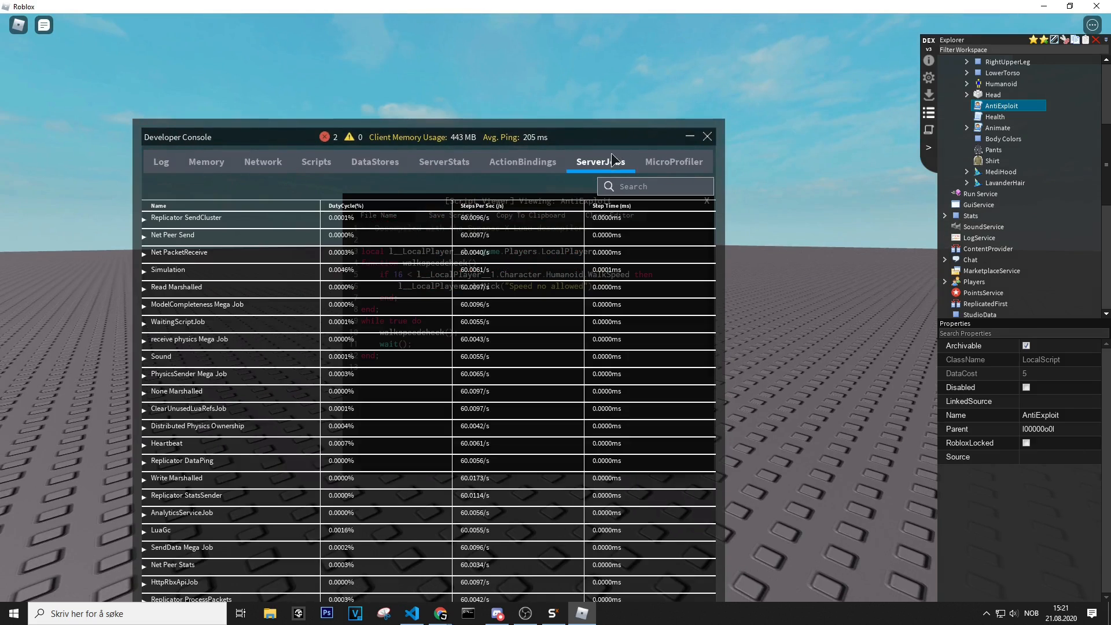
left_click(161, 162)
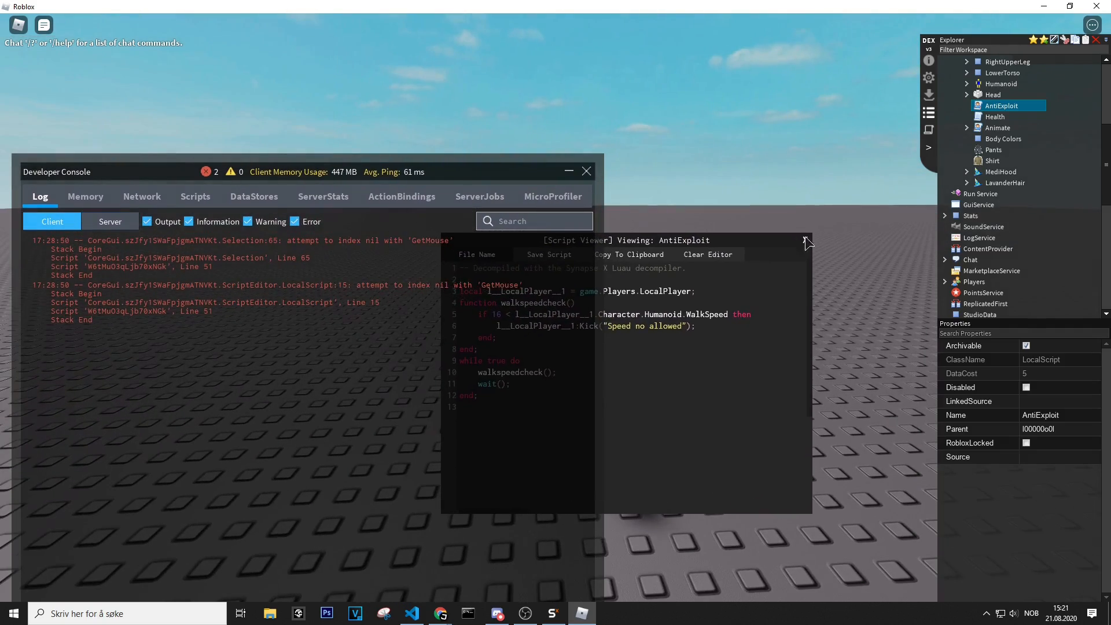
left_click(804, 241)
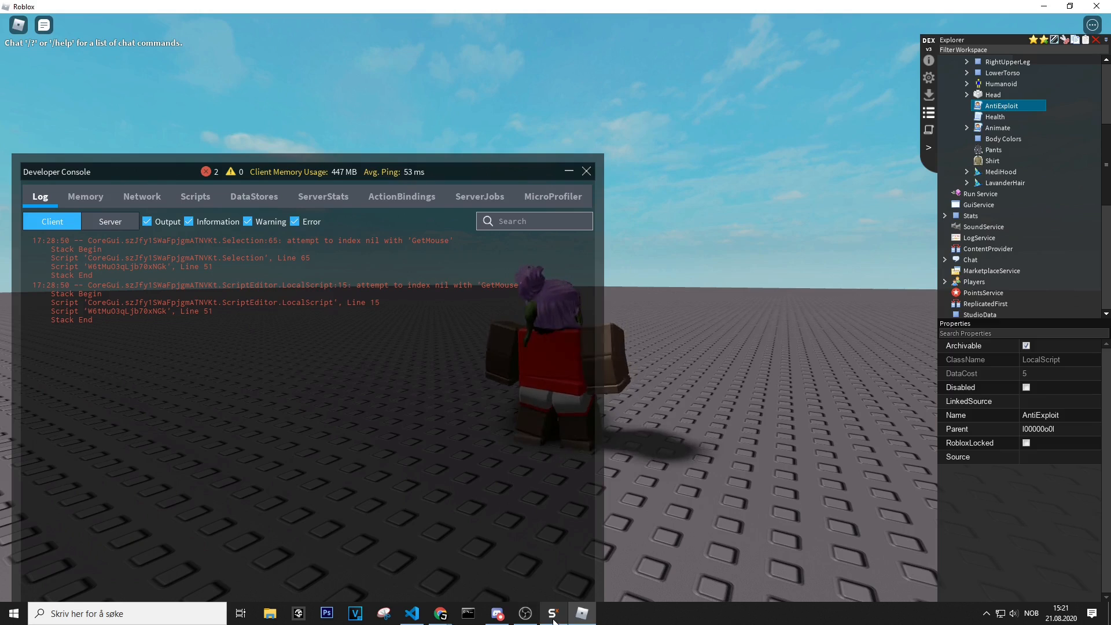
Execute WalkSpeed = 200 from Synapse X so 'hello youtube!' logs instead of a kick.
left_click(553, 612)
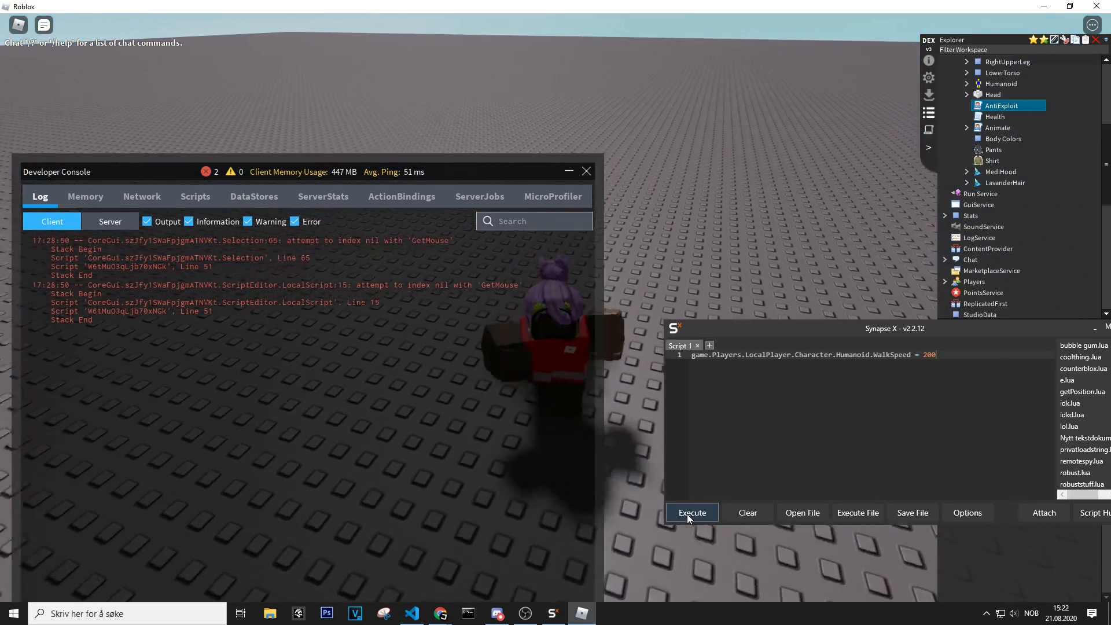
left_click(691, 512)
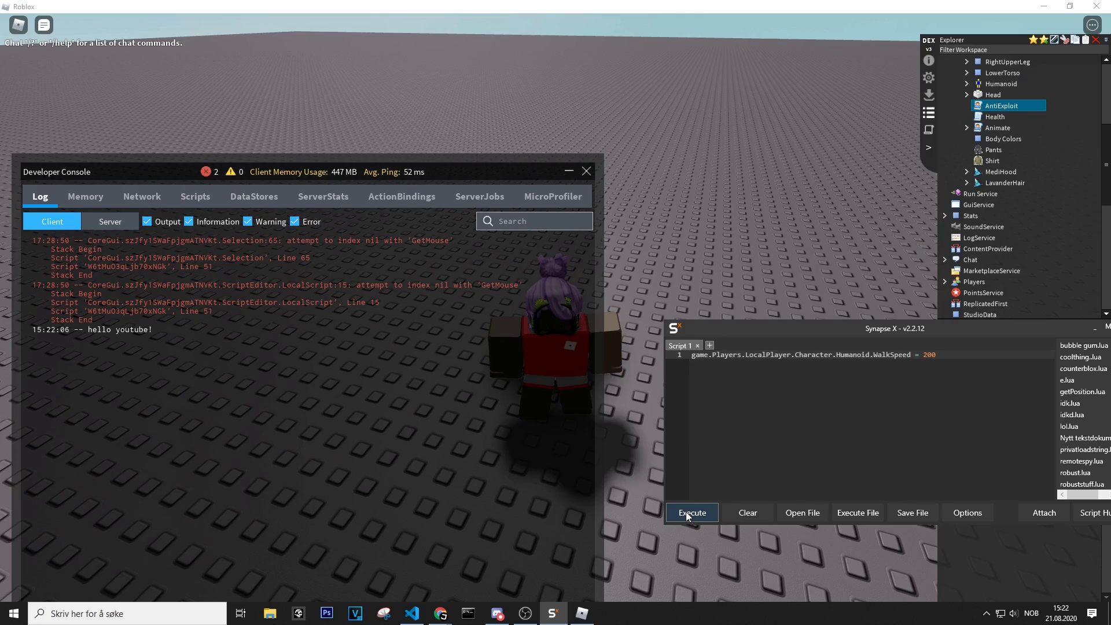
left_click(692, 513)
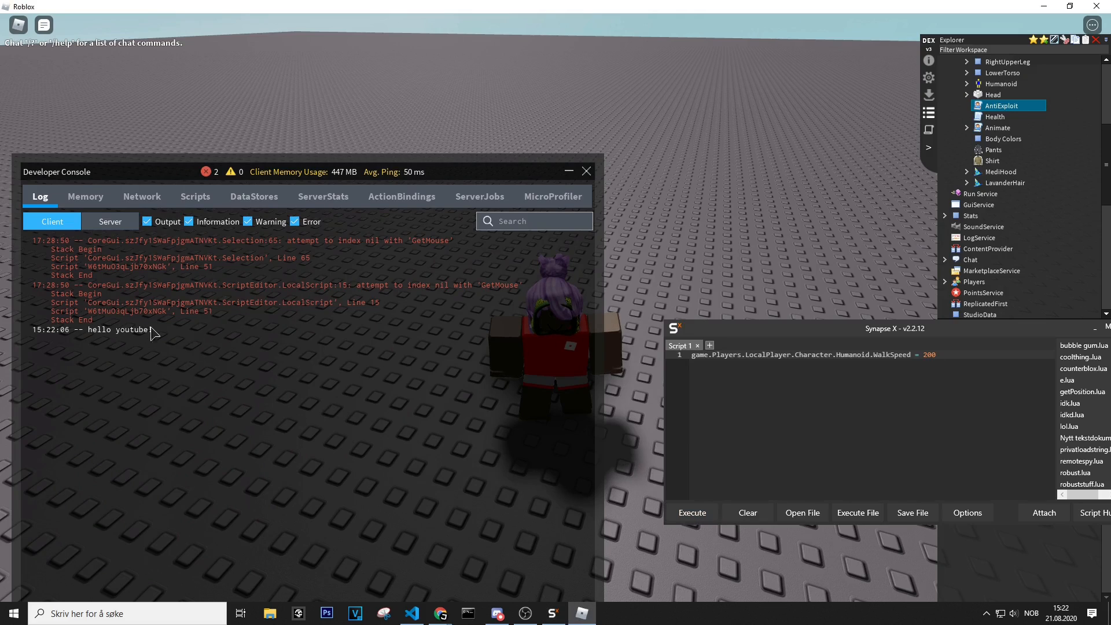